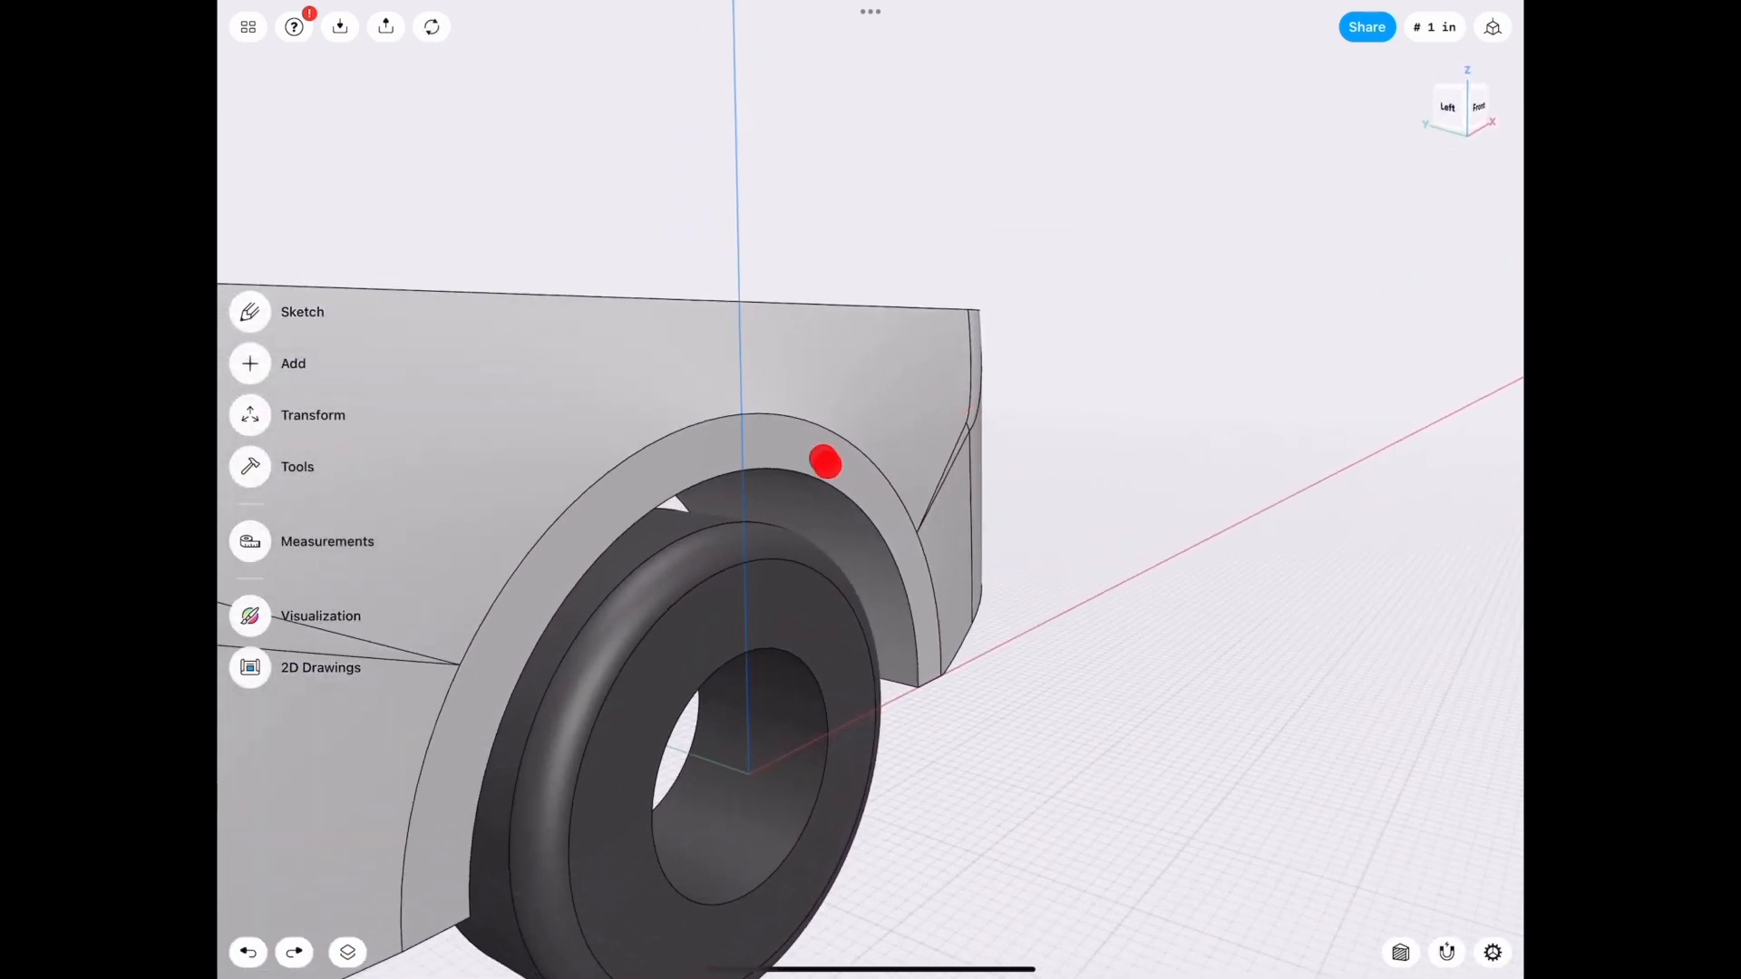
Sketch on the front plane around the wheel arch, then leave the sketch.
left_click(303, 310)
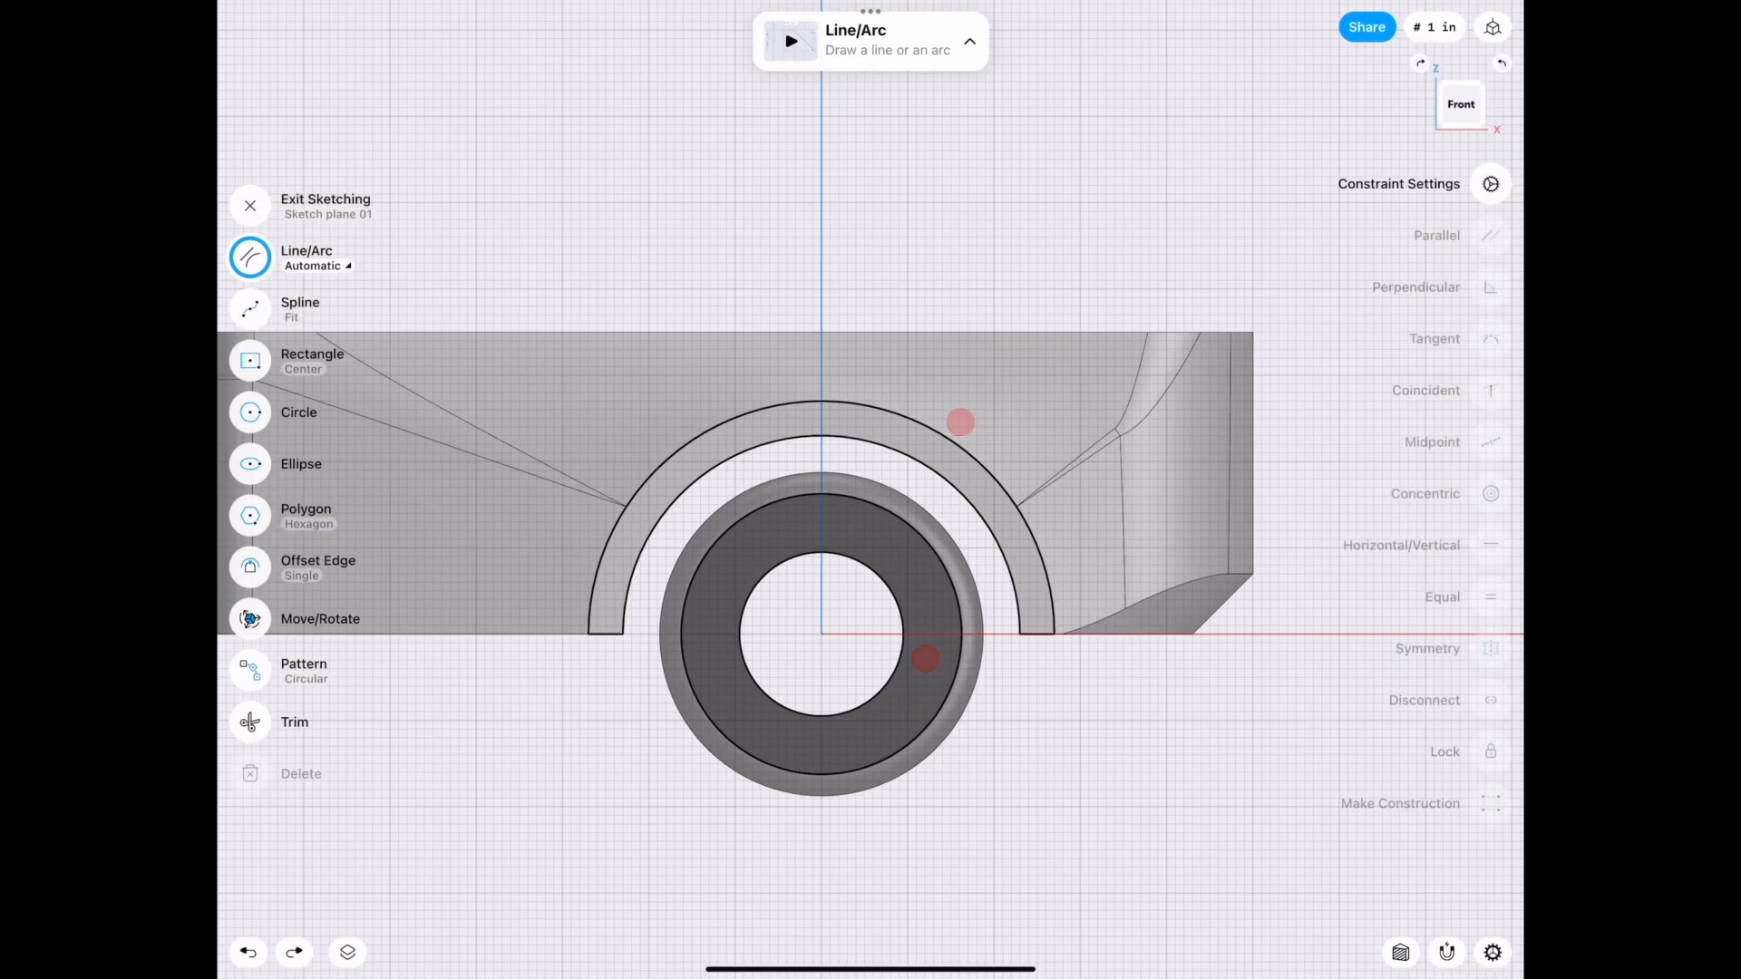
left_click(251, 568)
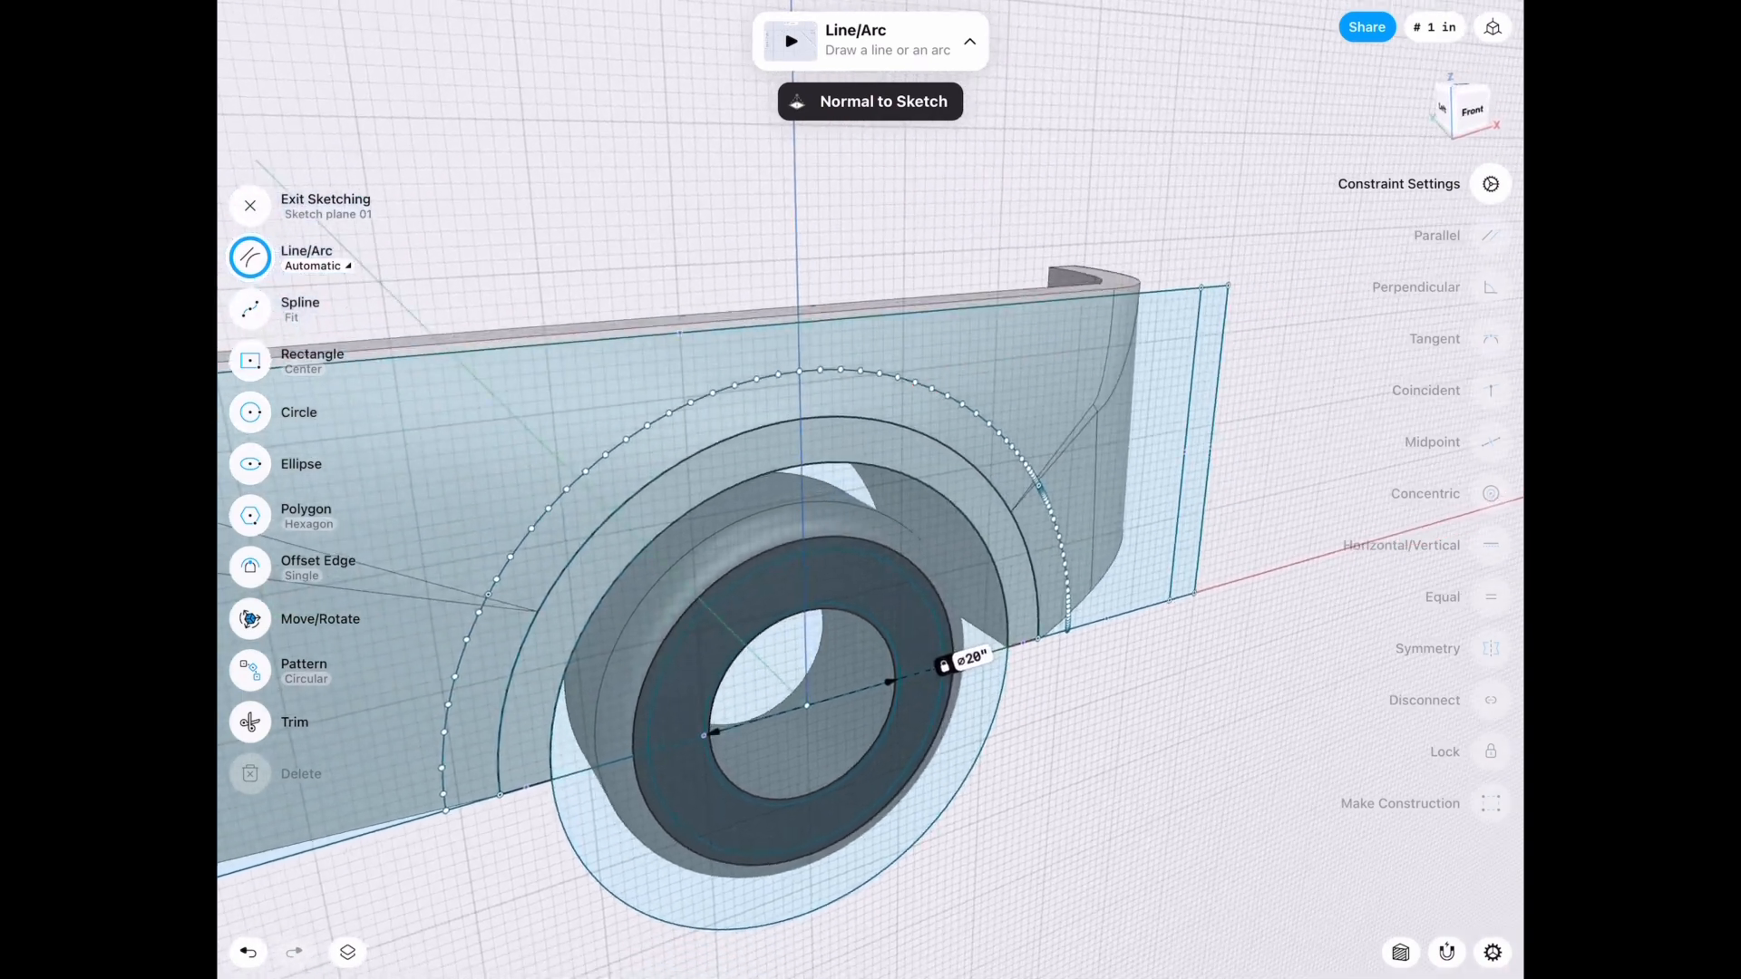
left_click(250, 205)
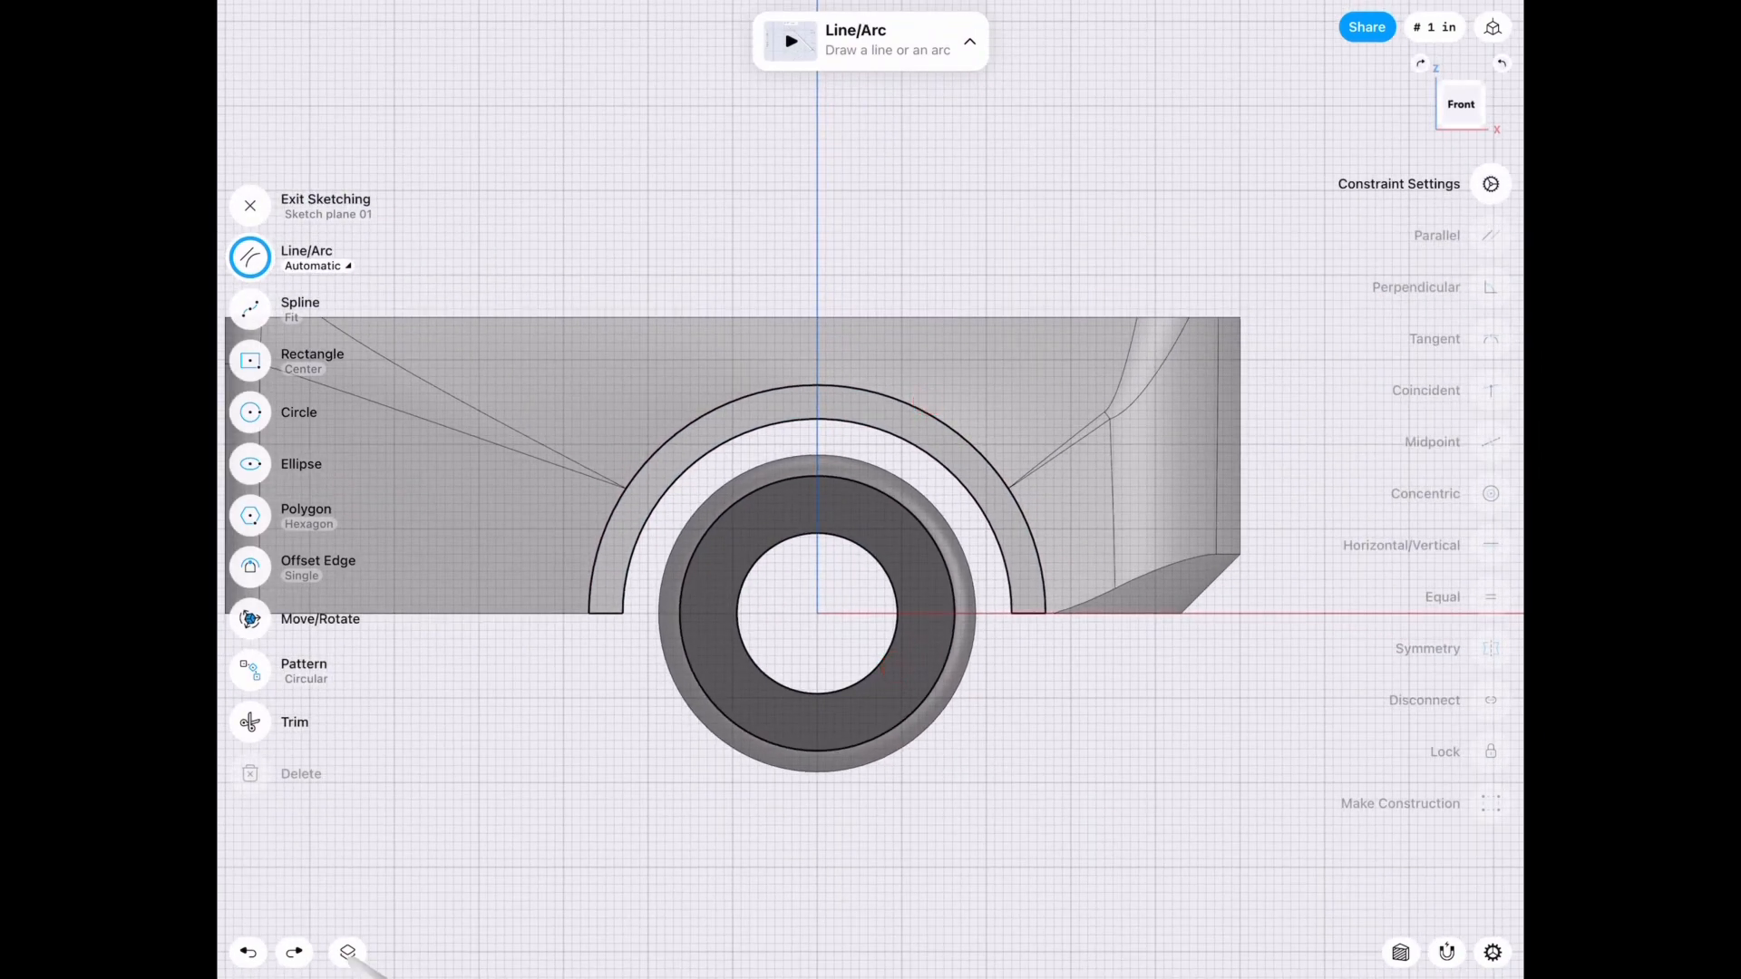
left_click(248, 205)
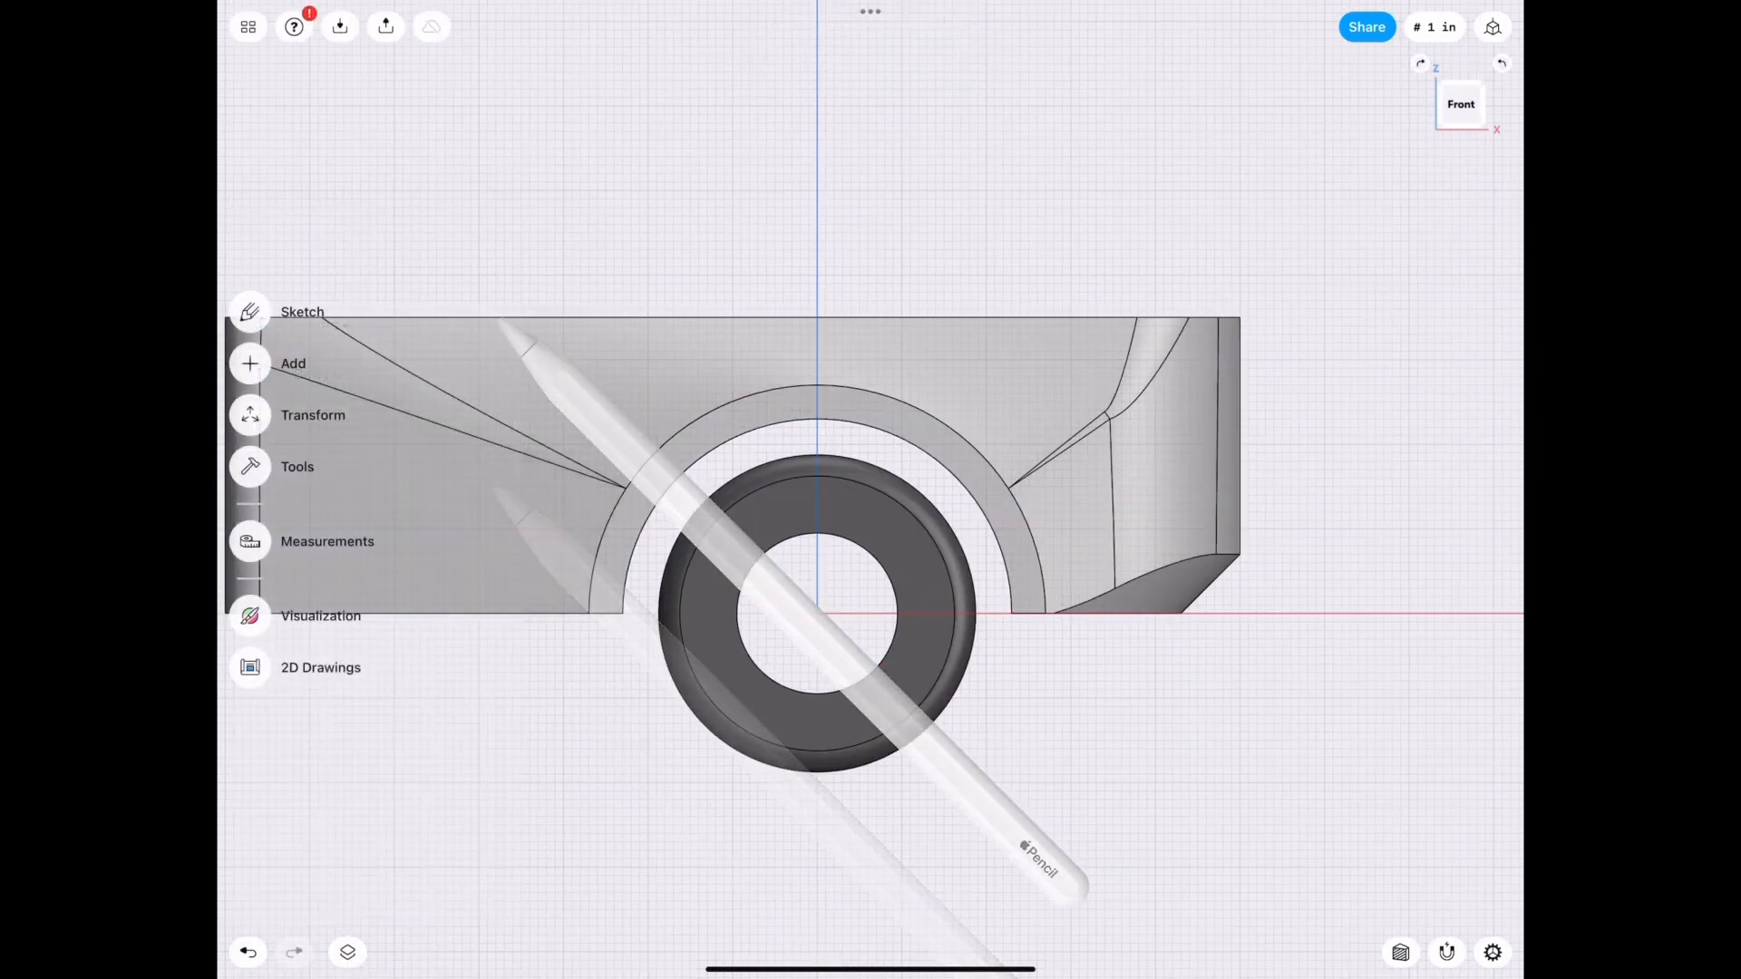
Sketch a new 54-inch circle centred on the wheel for the flare.
left_click(301, 312)
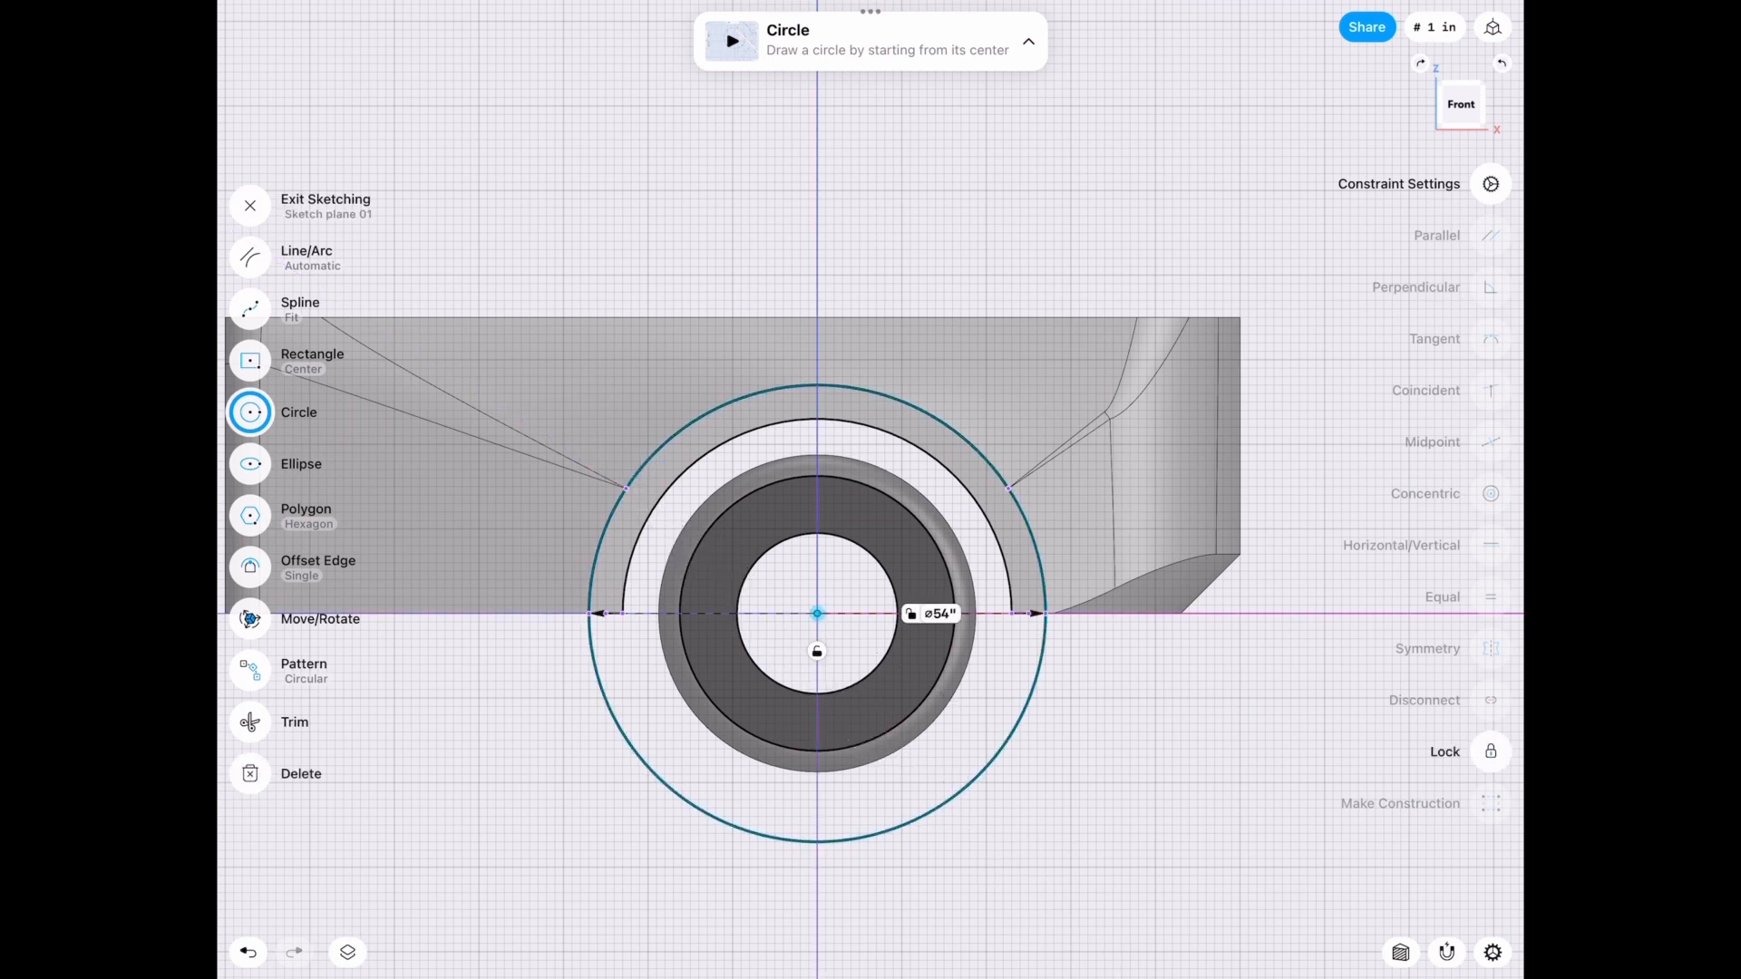
left_click(250, 566)
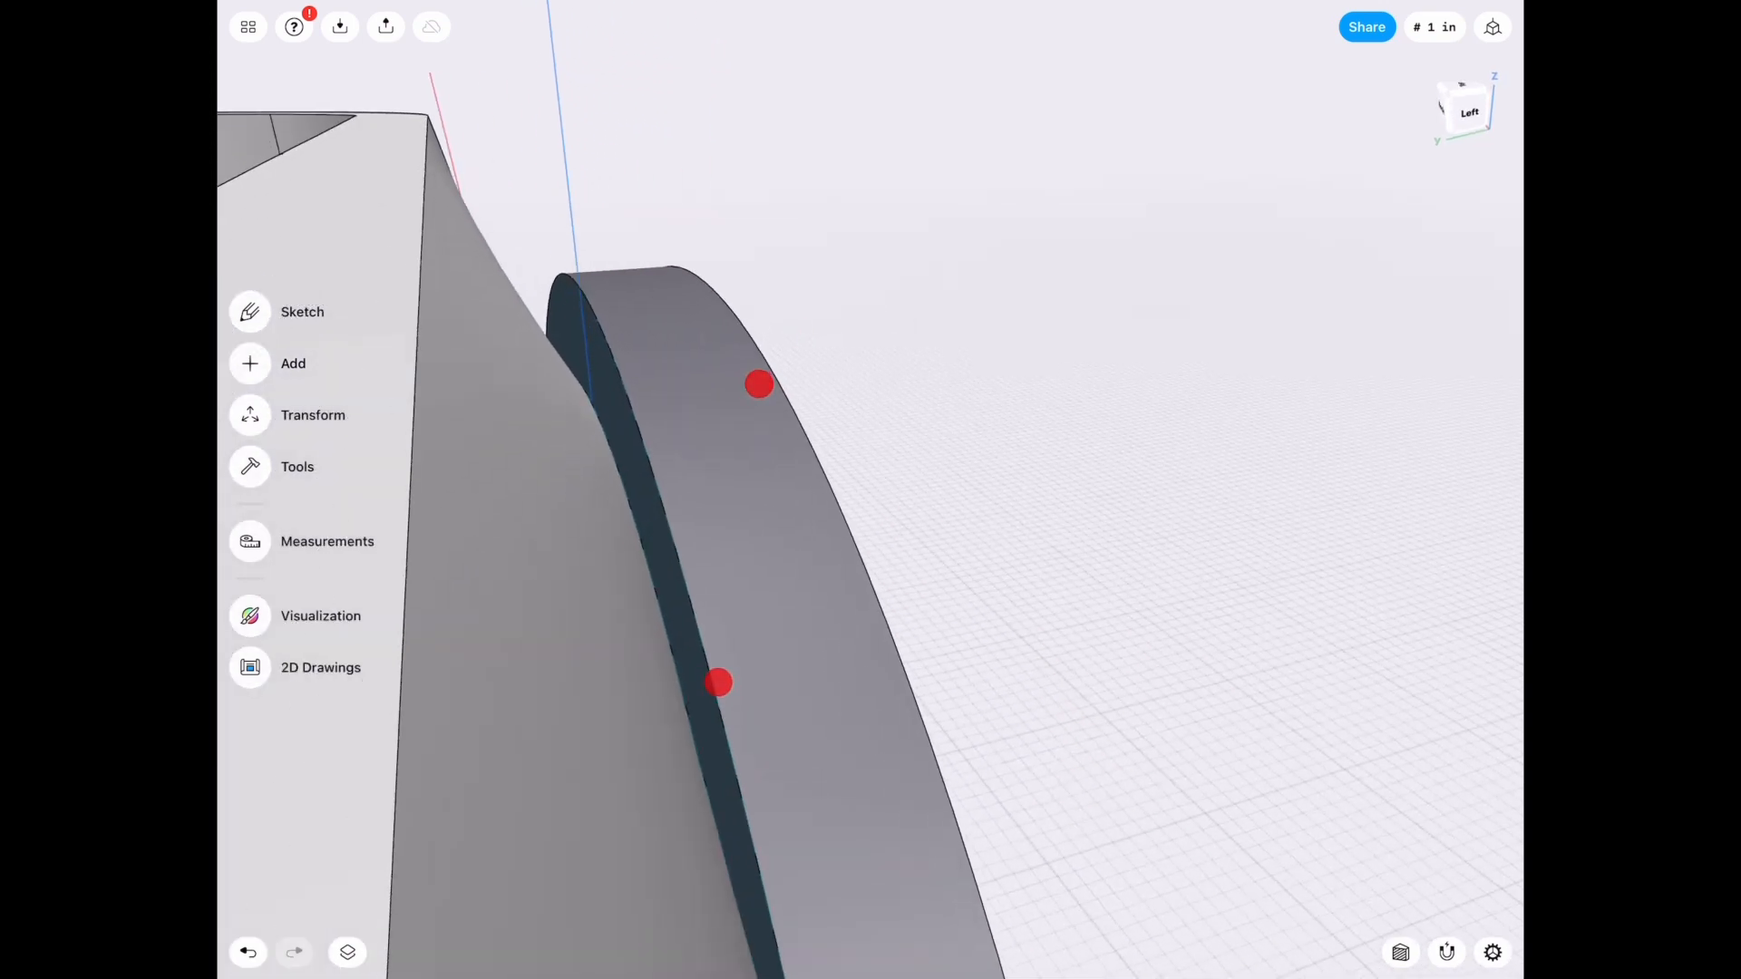
Replace the flare's inner face with the curved side of the car body.
left_click(346, 952)
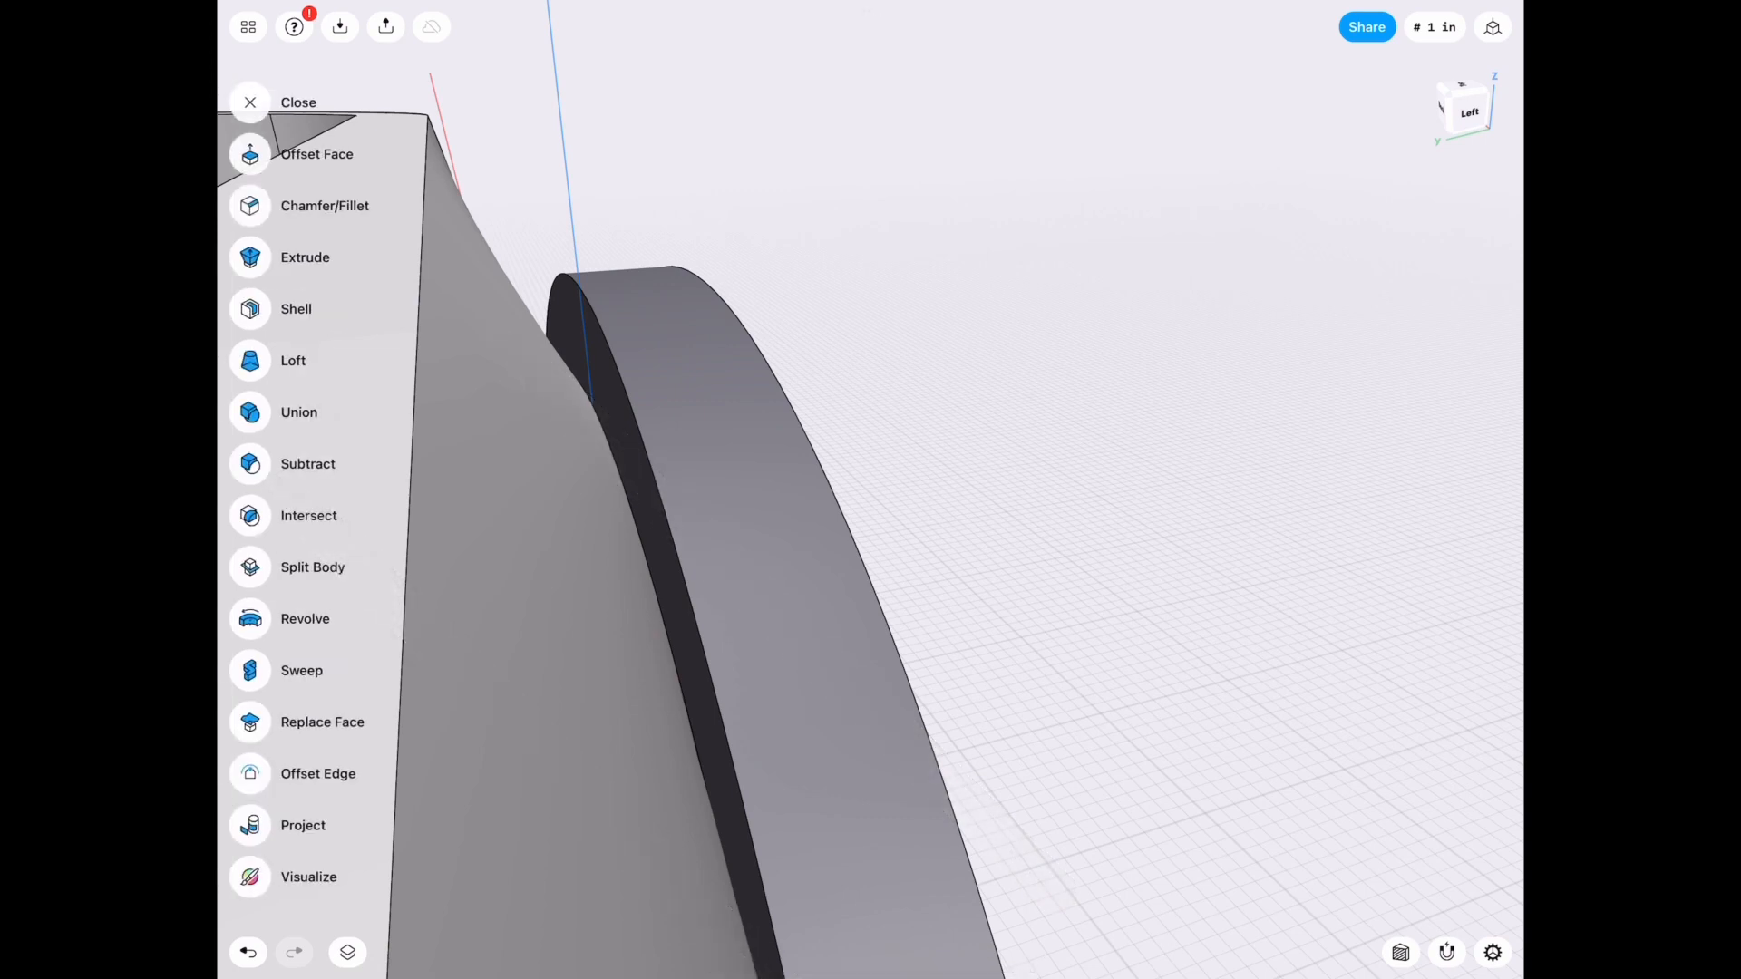
left_click(321, 721)
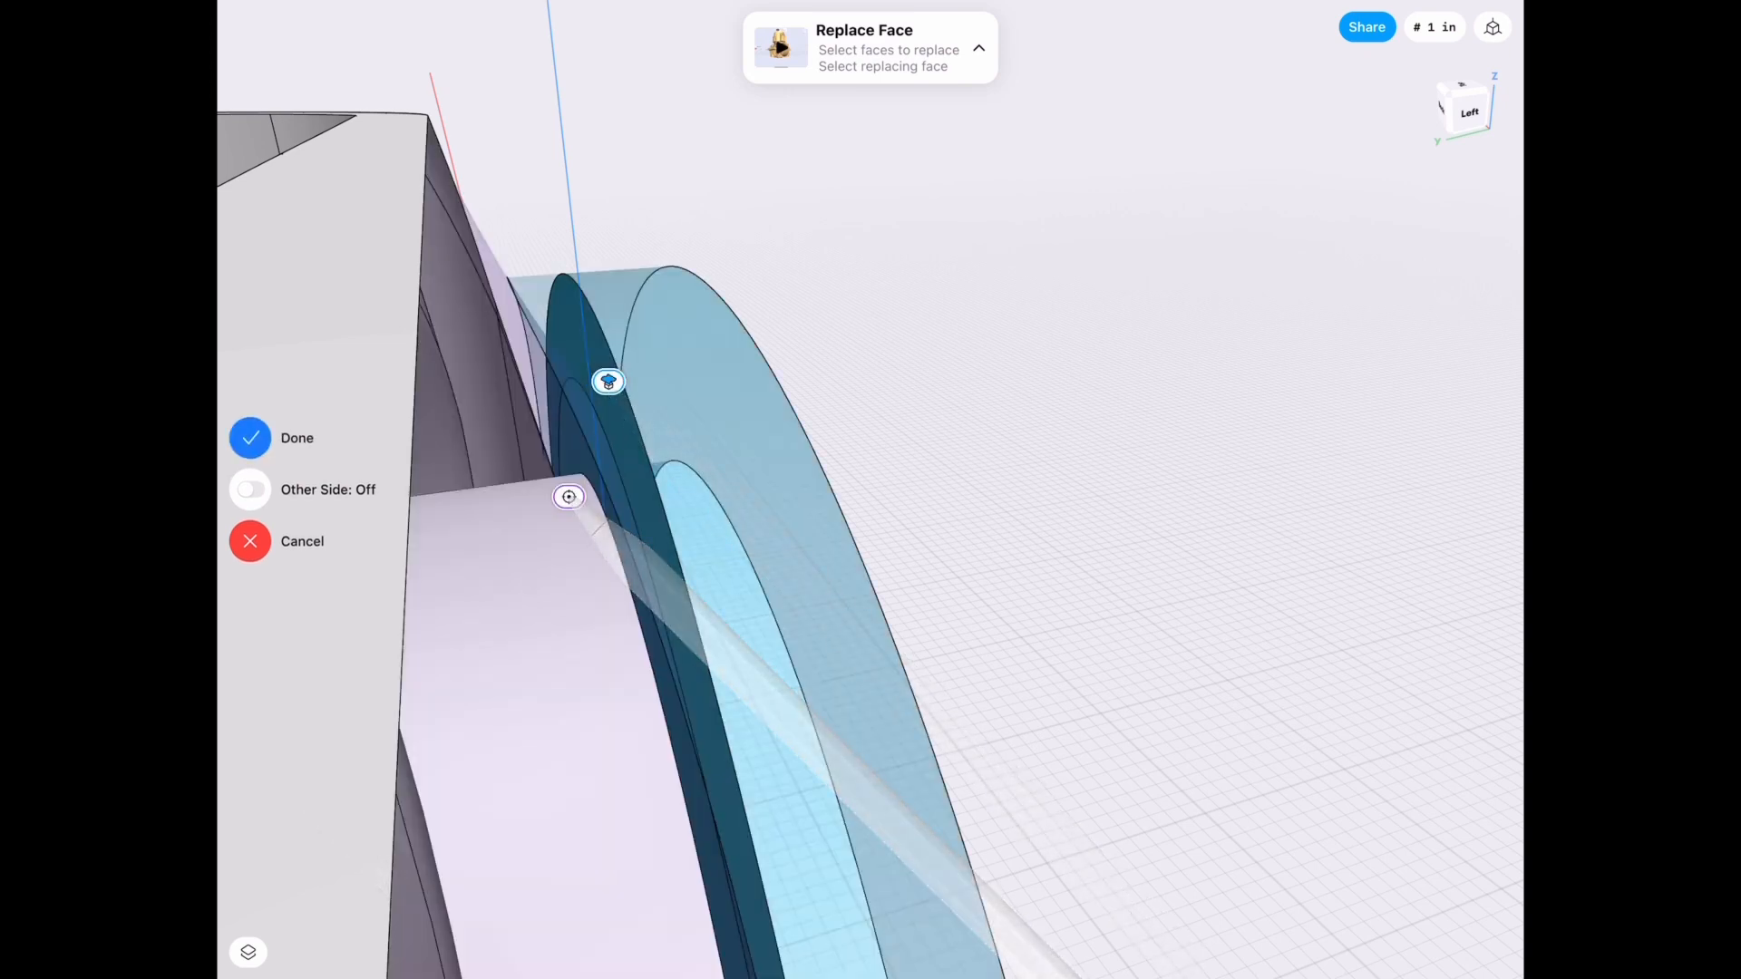
left_click(250, 437)
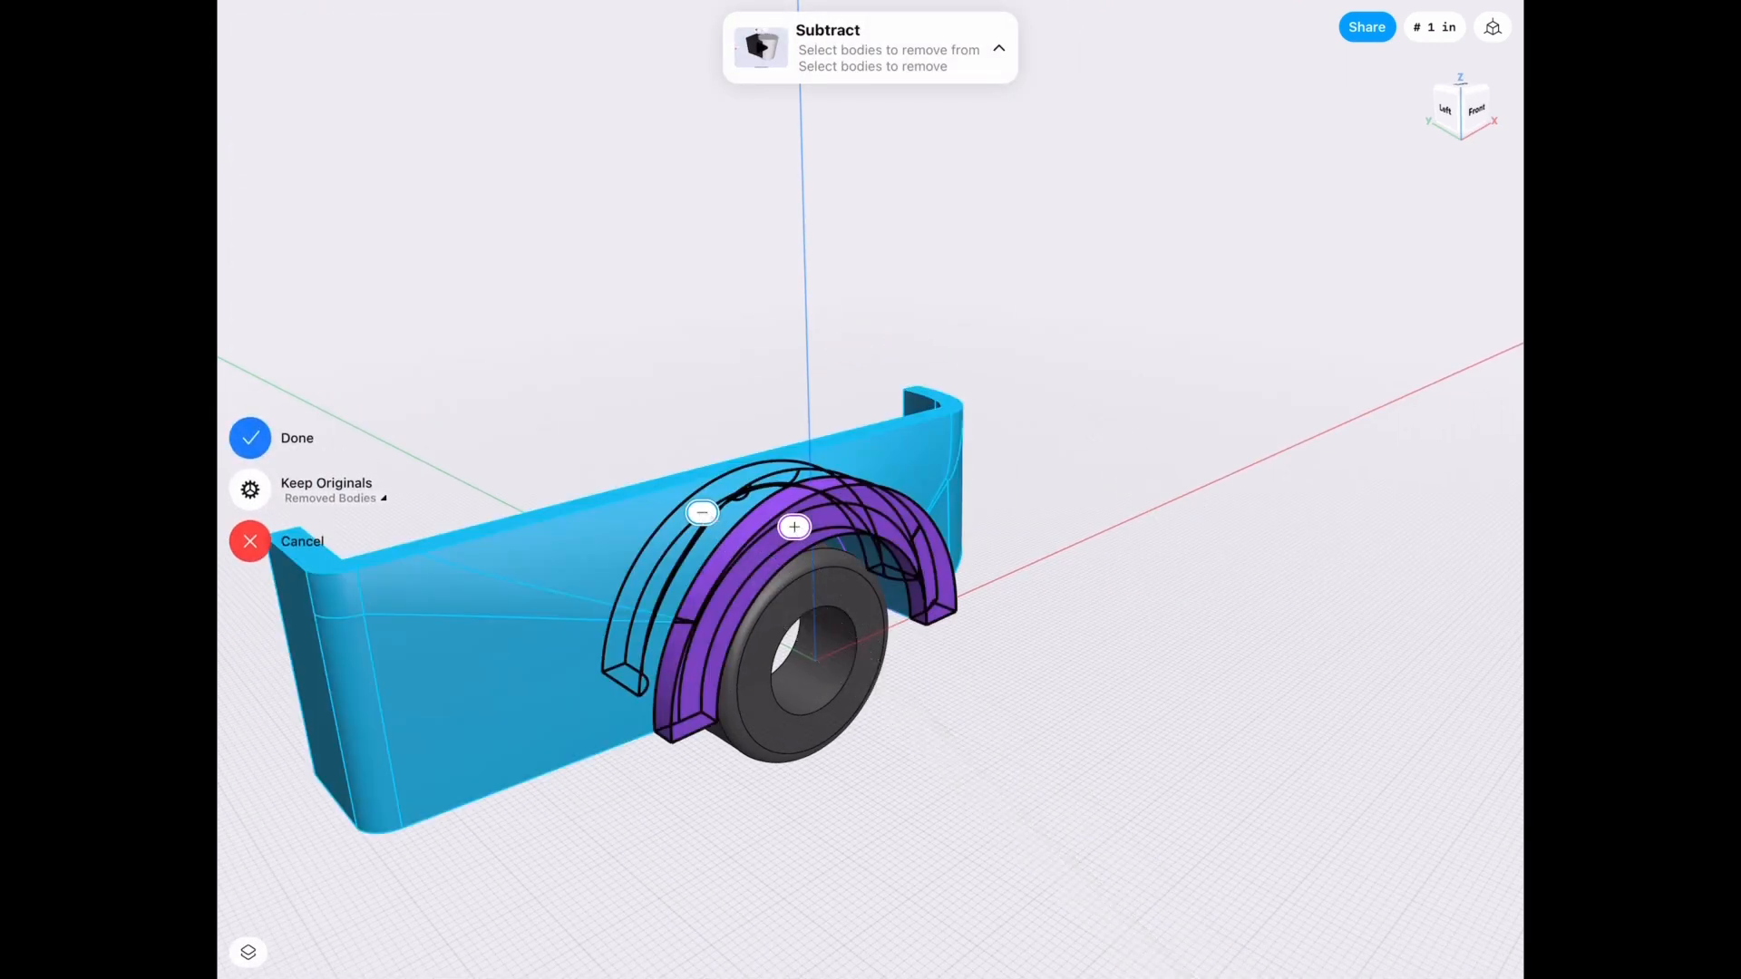
Subtract the flare from the car body, keeping the flare as an original.
left_click(250, 437)
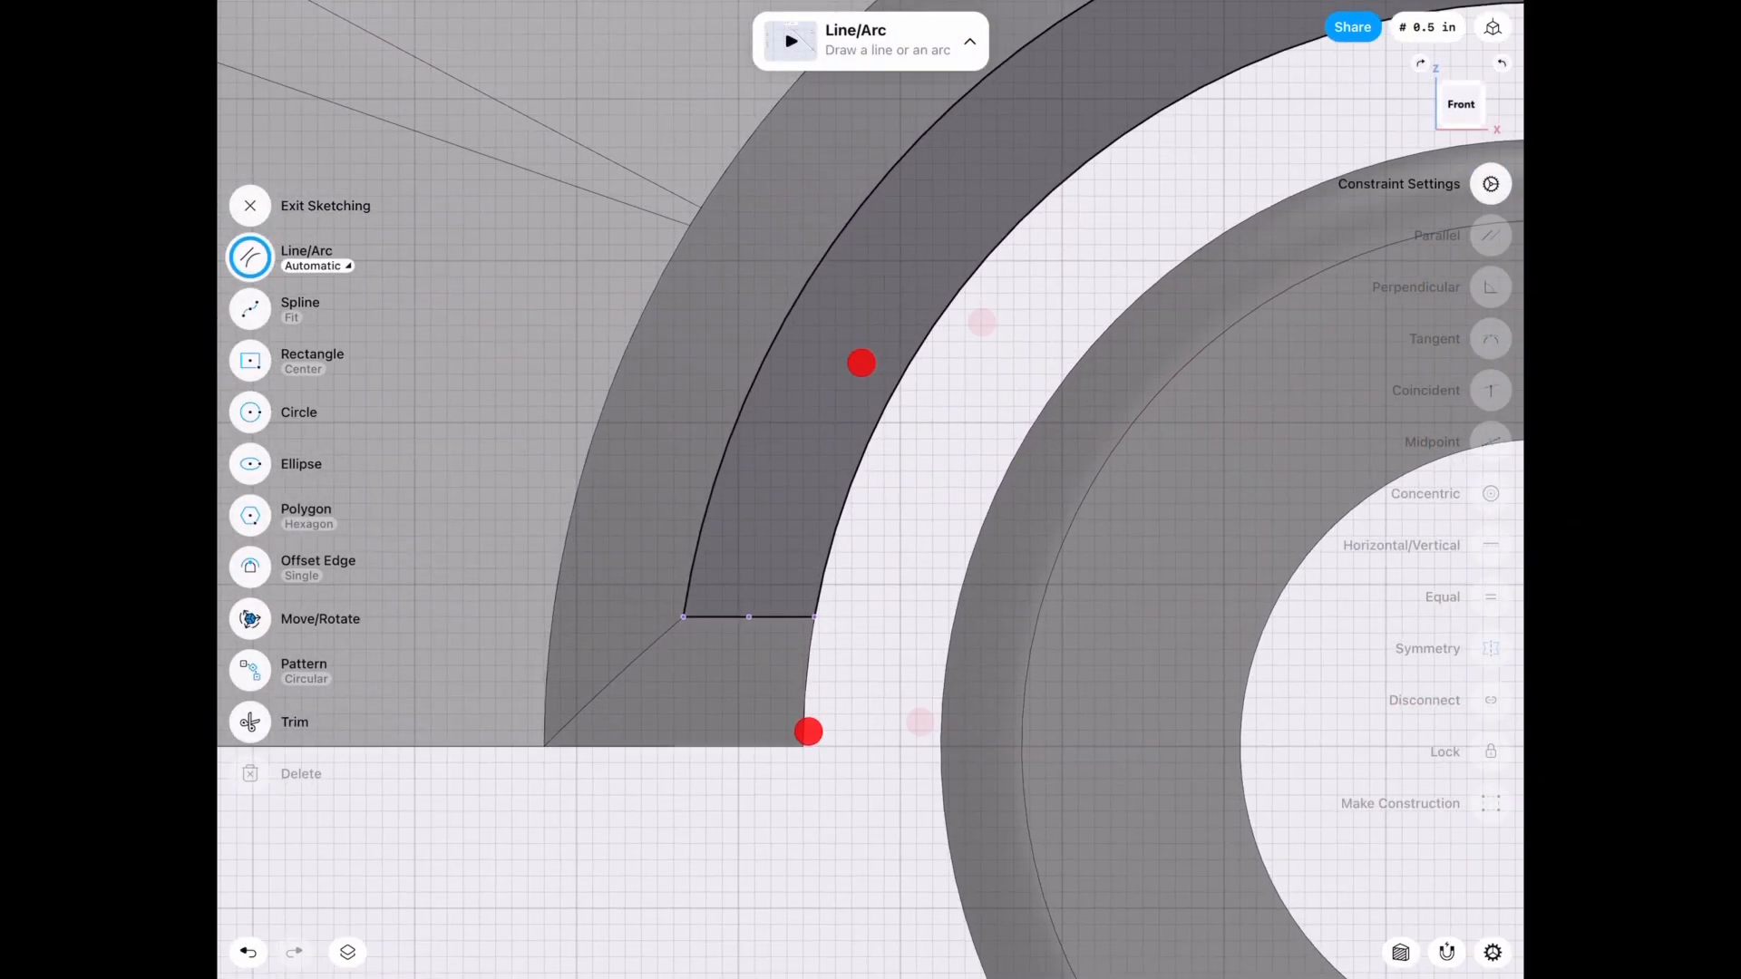
Draw a 1-inch diameter circle near the flare's lower end.
left_click(299, 412)
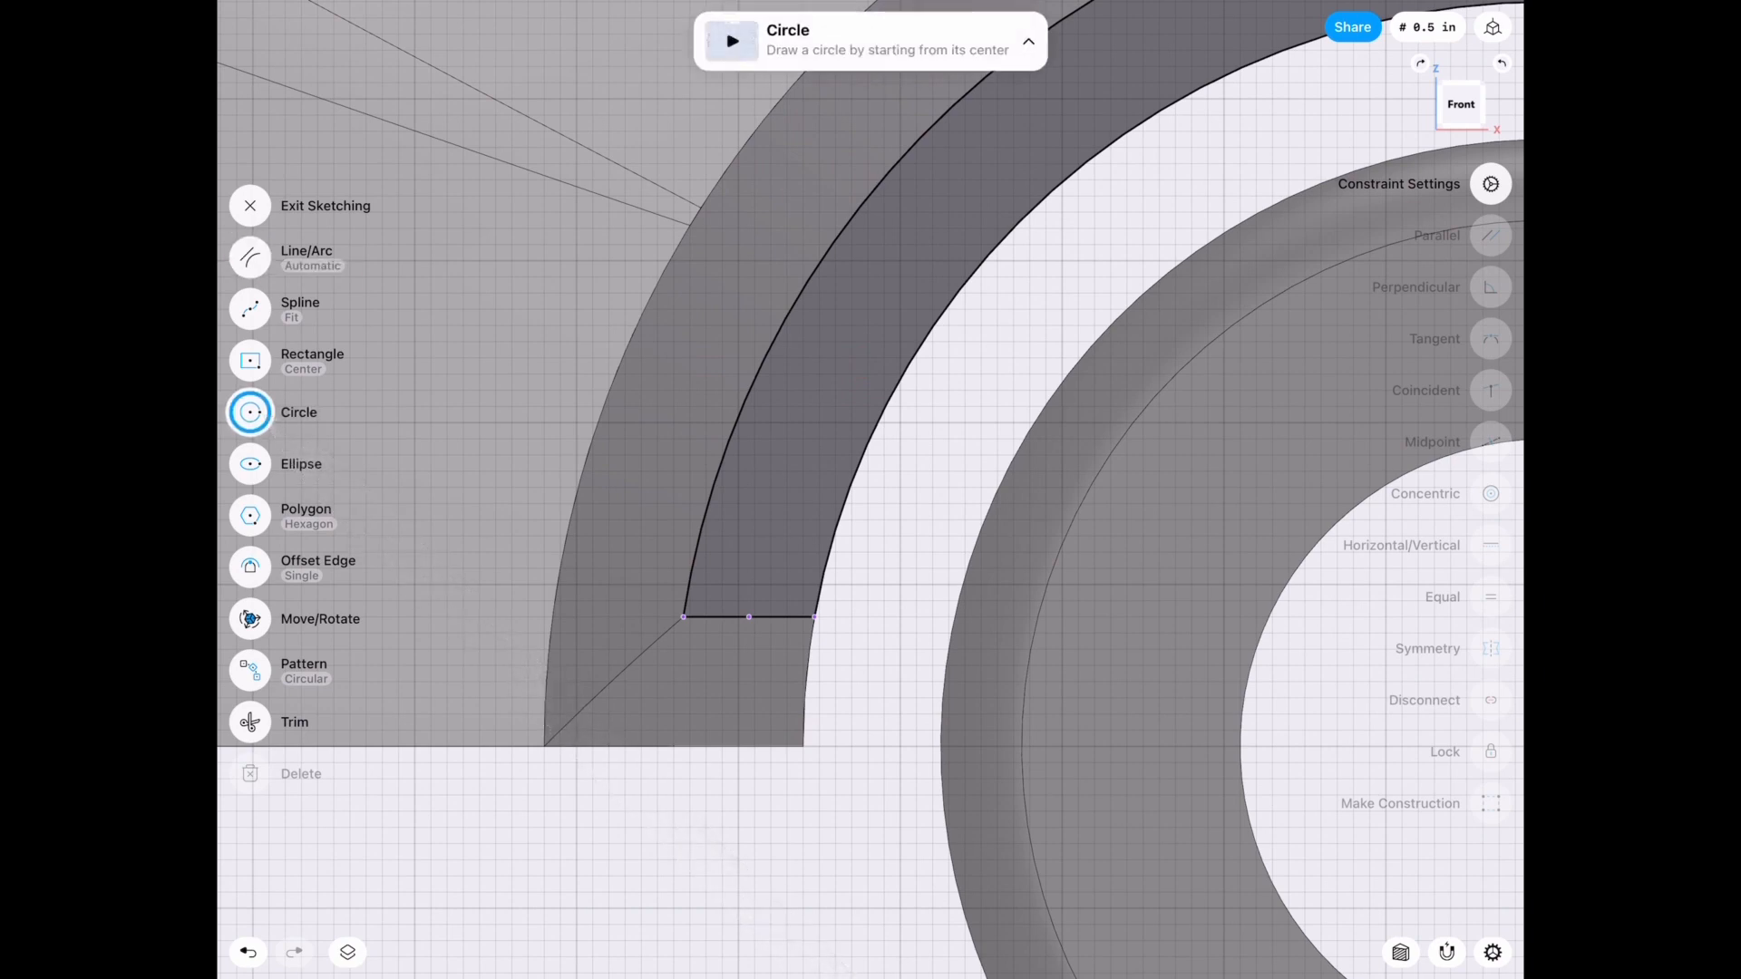
left_click(624, 585)
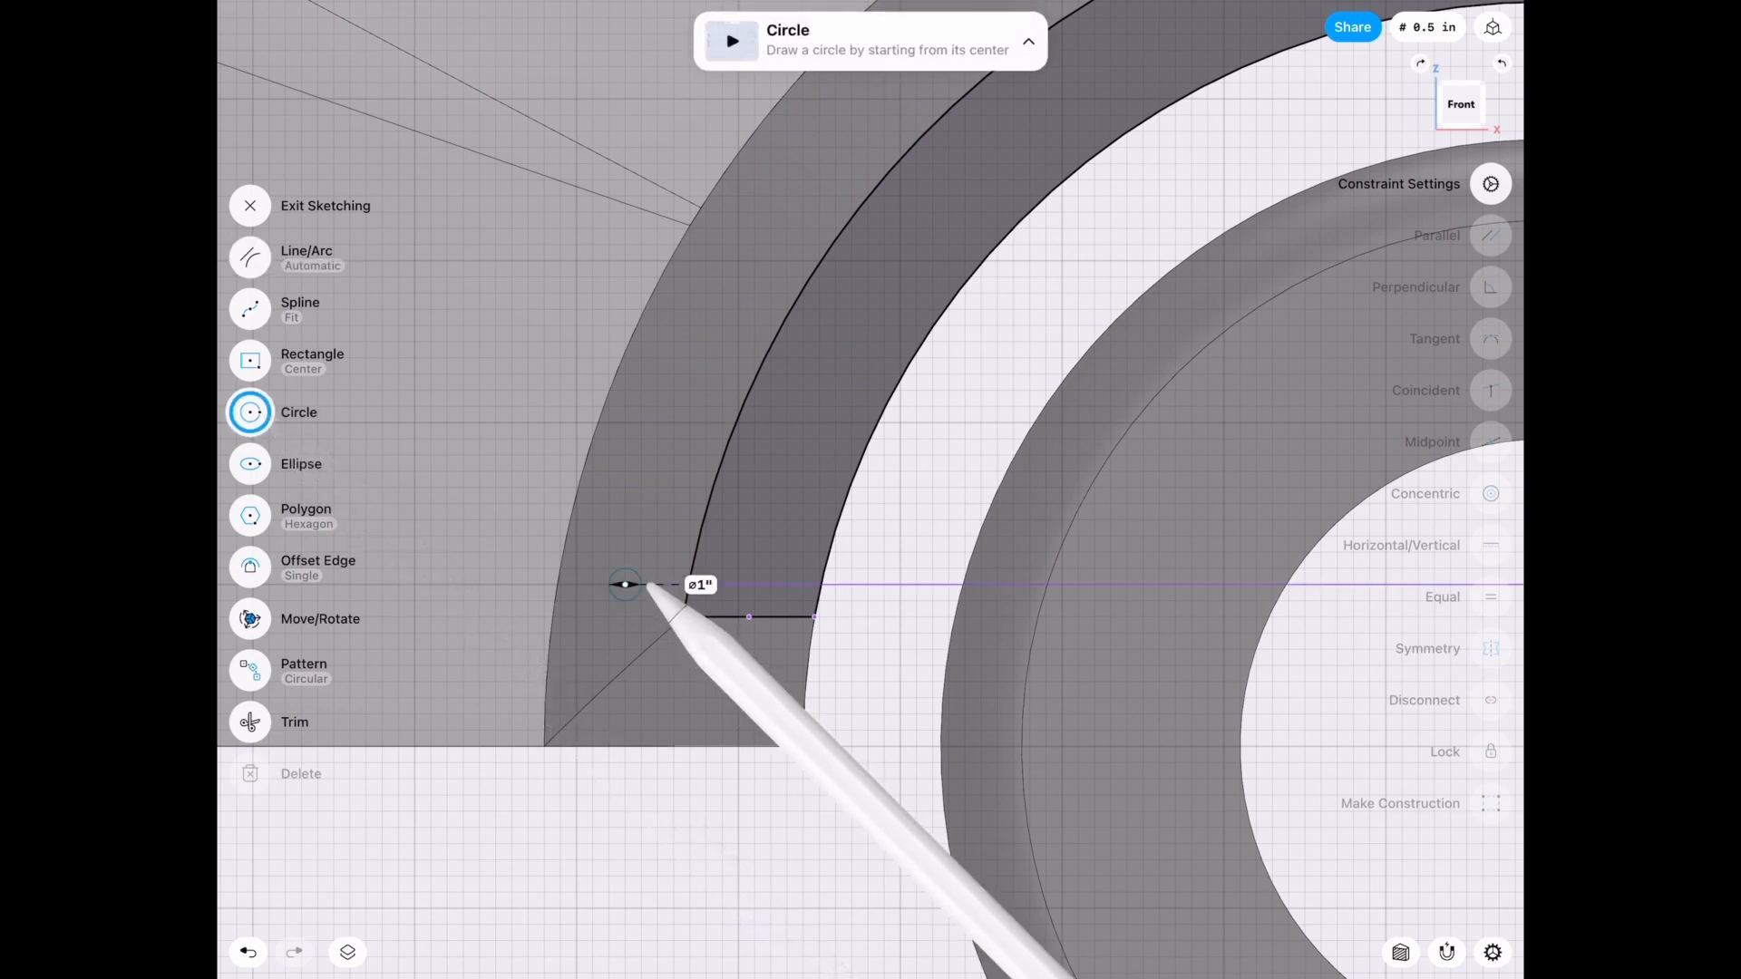
left_click(624, 583)
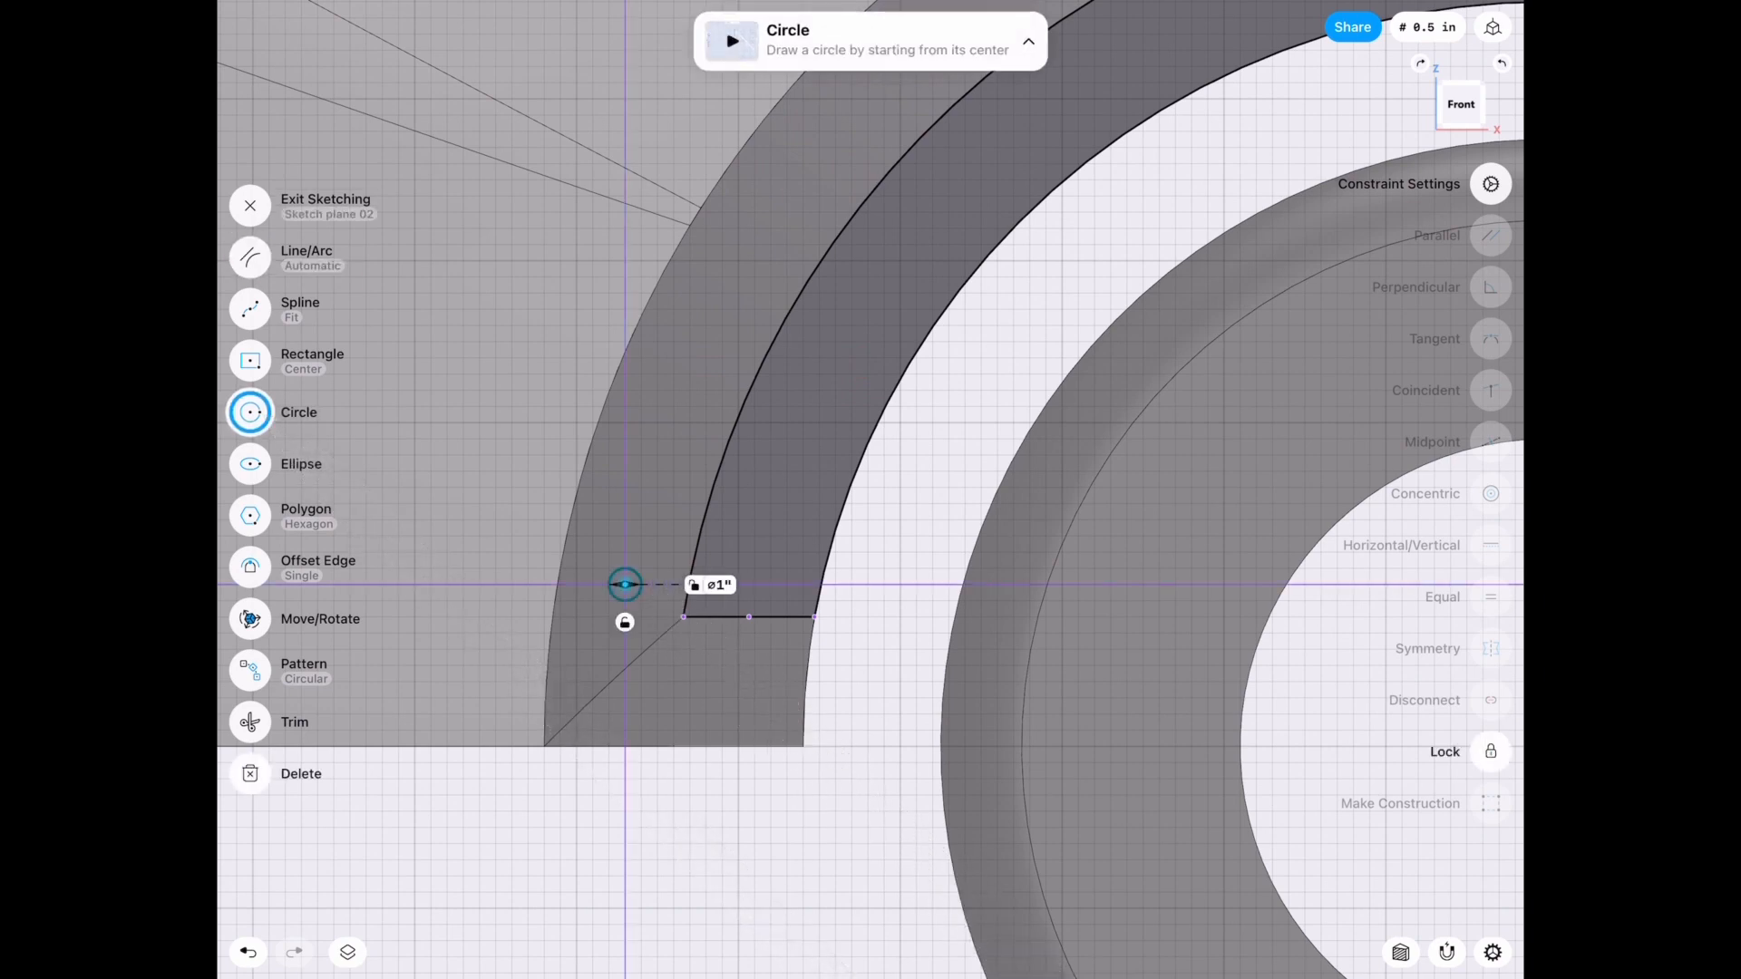
left_click(713, 585)
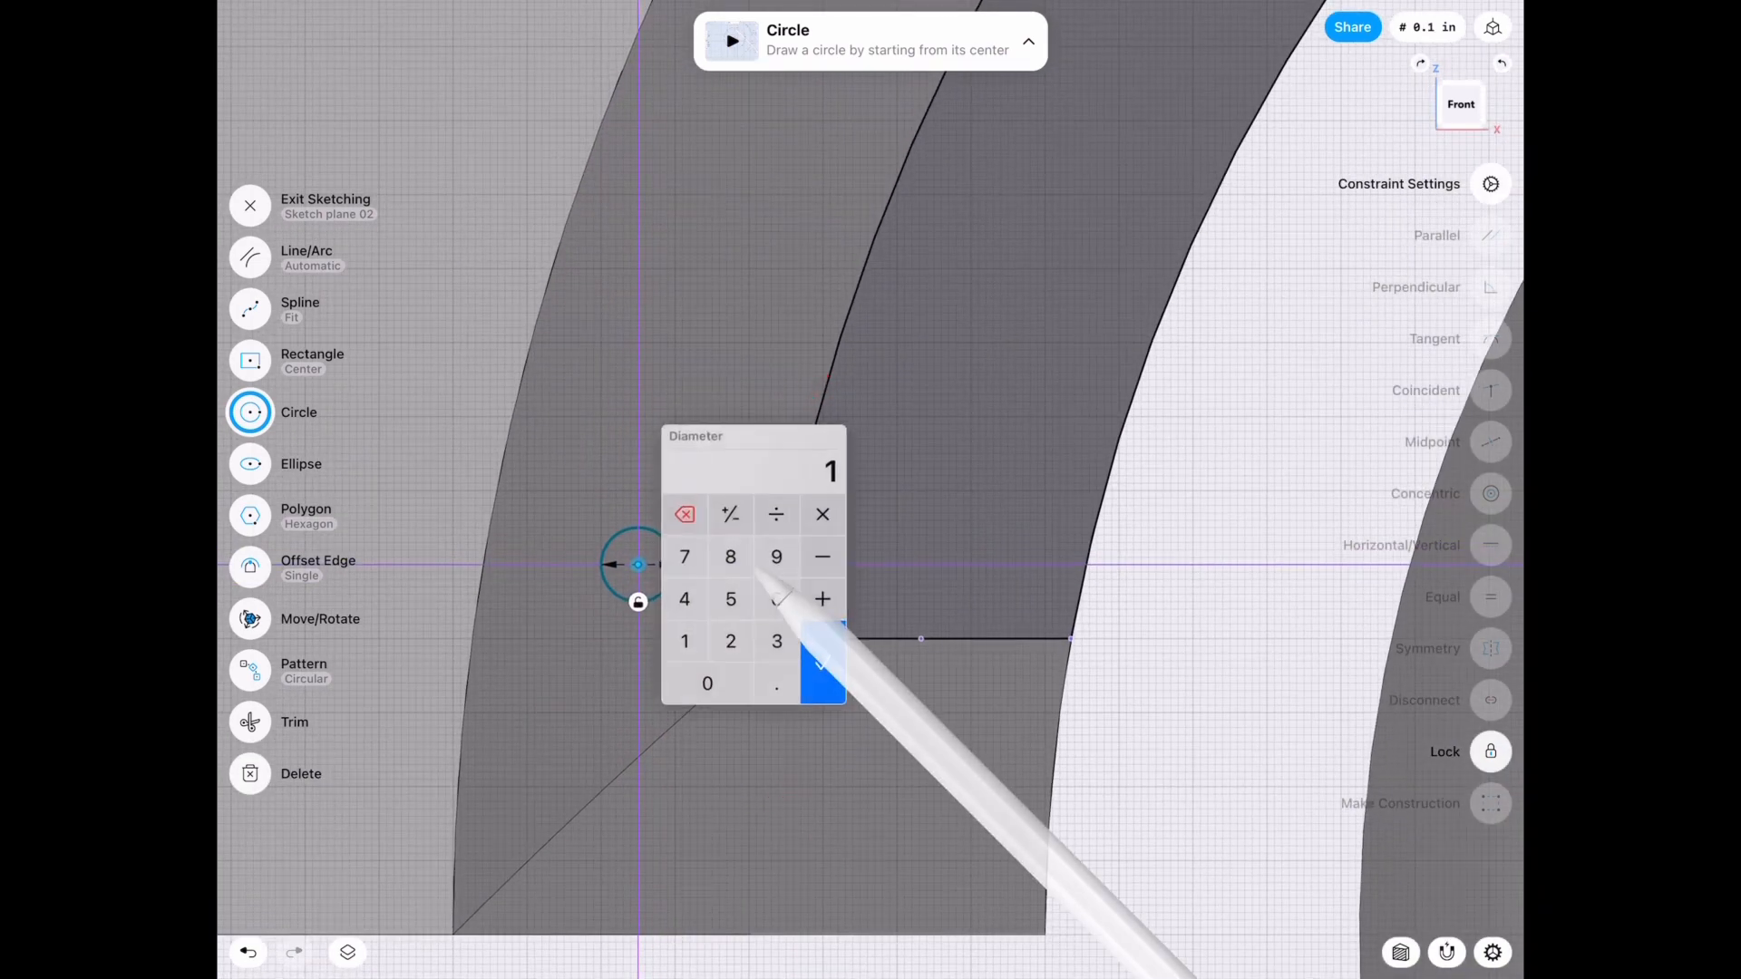
left_click(821, 665)
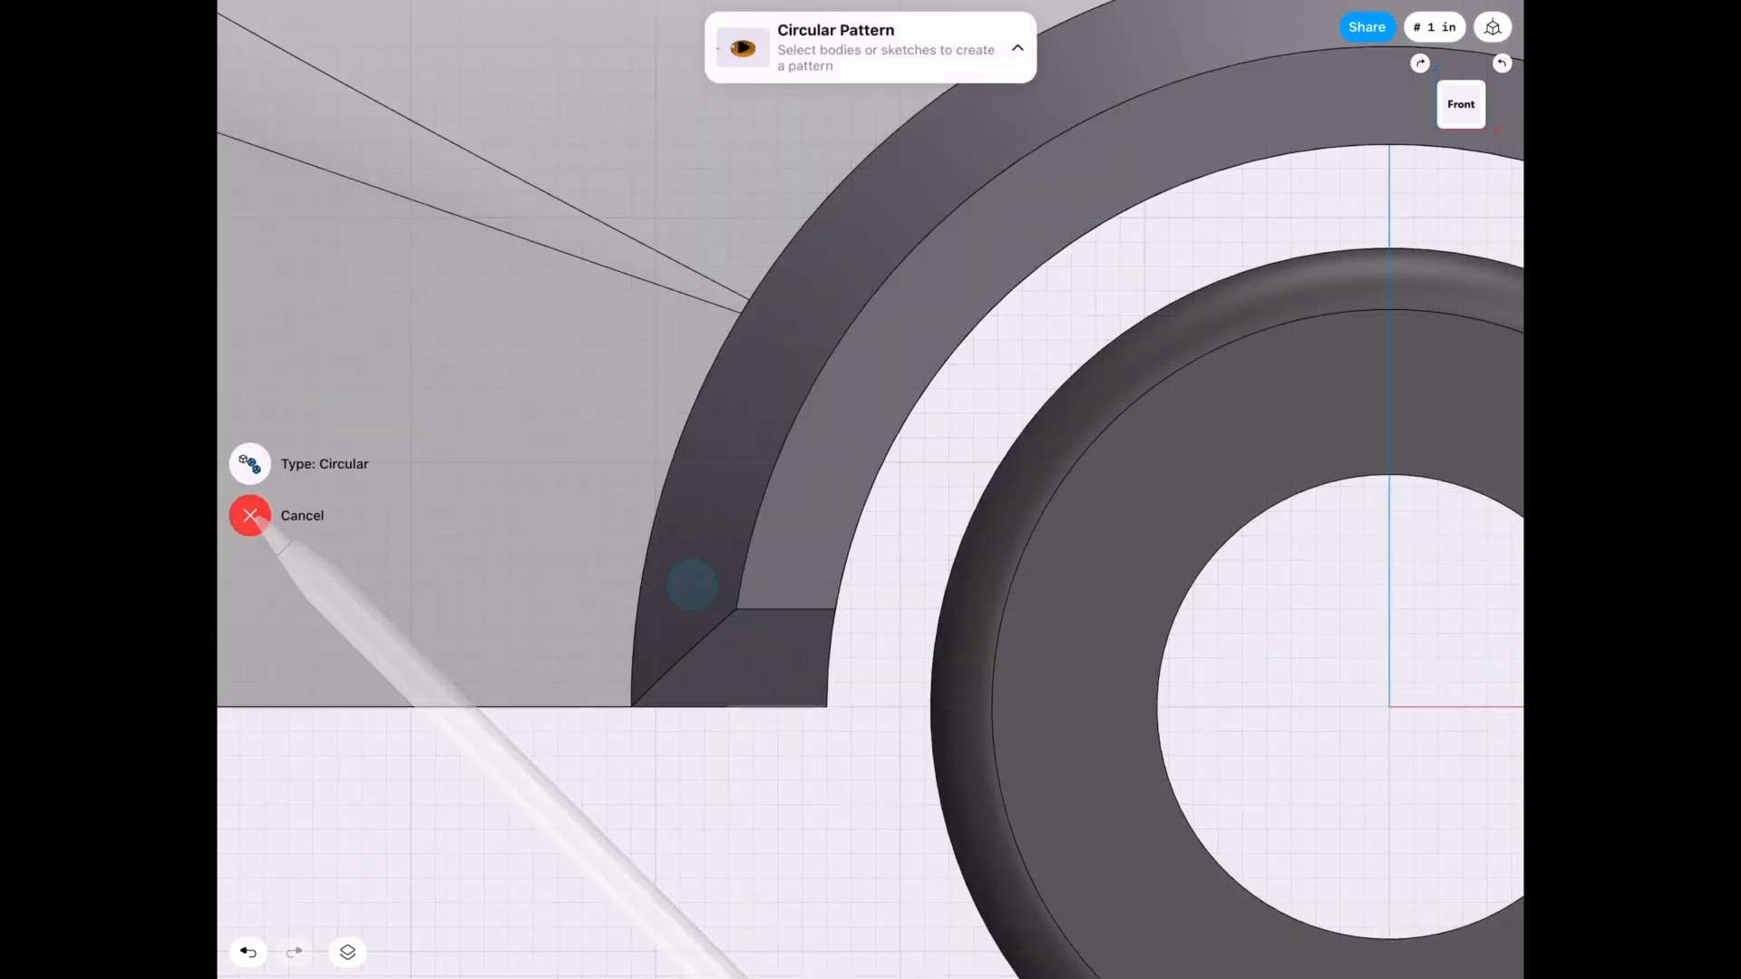
Pattern the circle circularly around the wheel centre: ten copies over -160°.
left_click(637, 587)
type("-1")
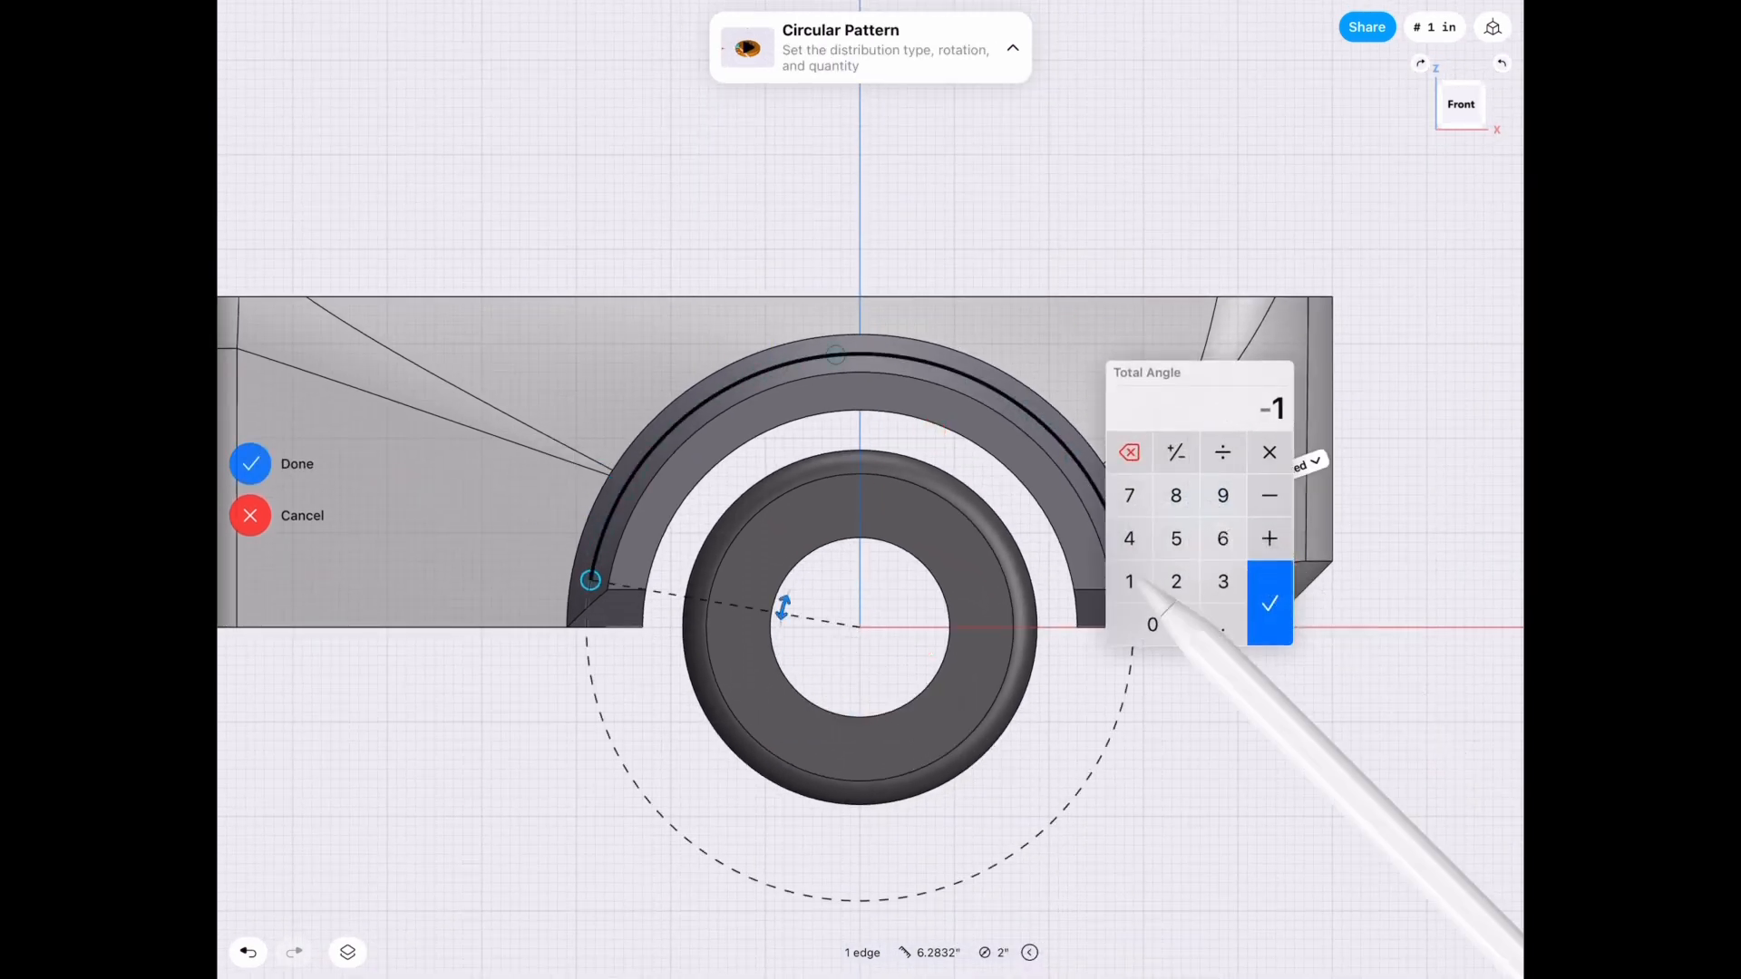
left_click(1270, 602)
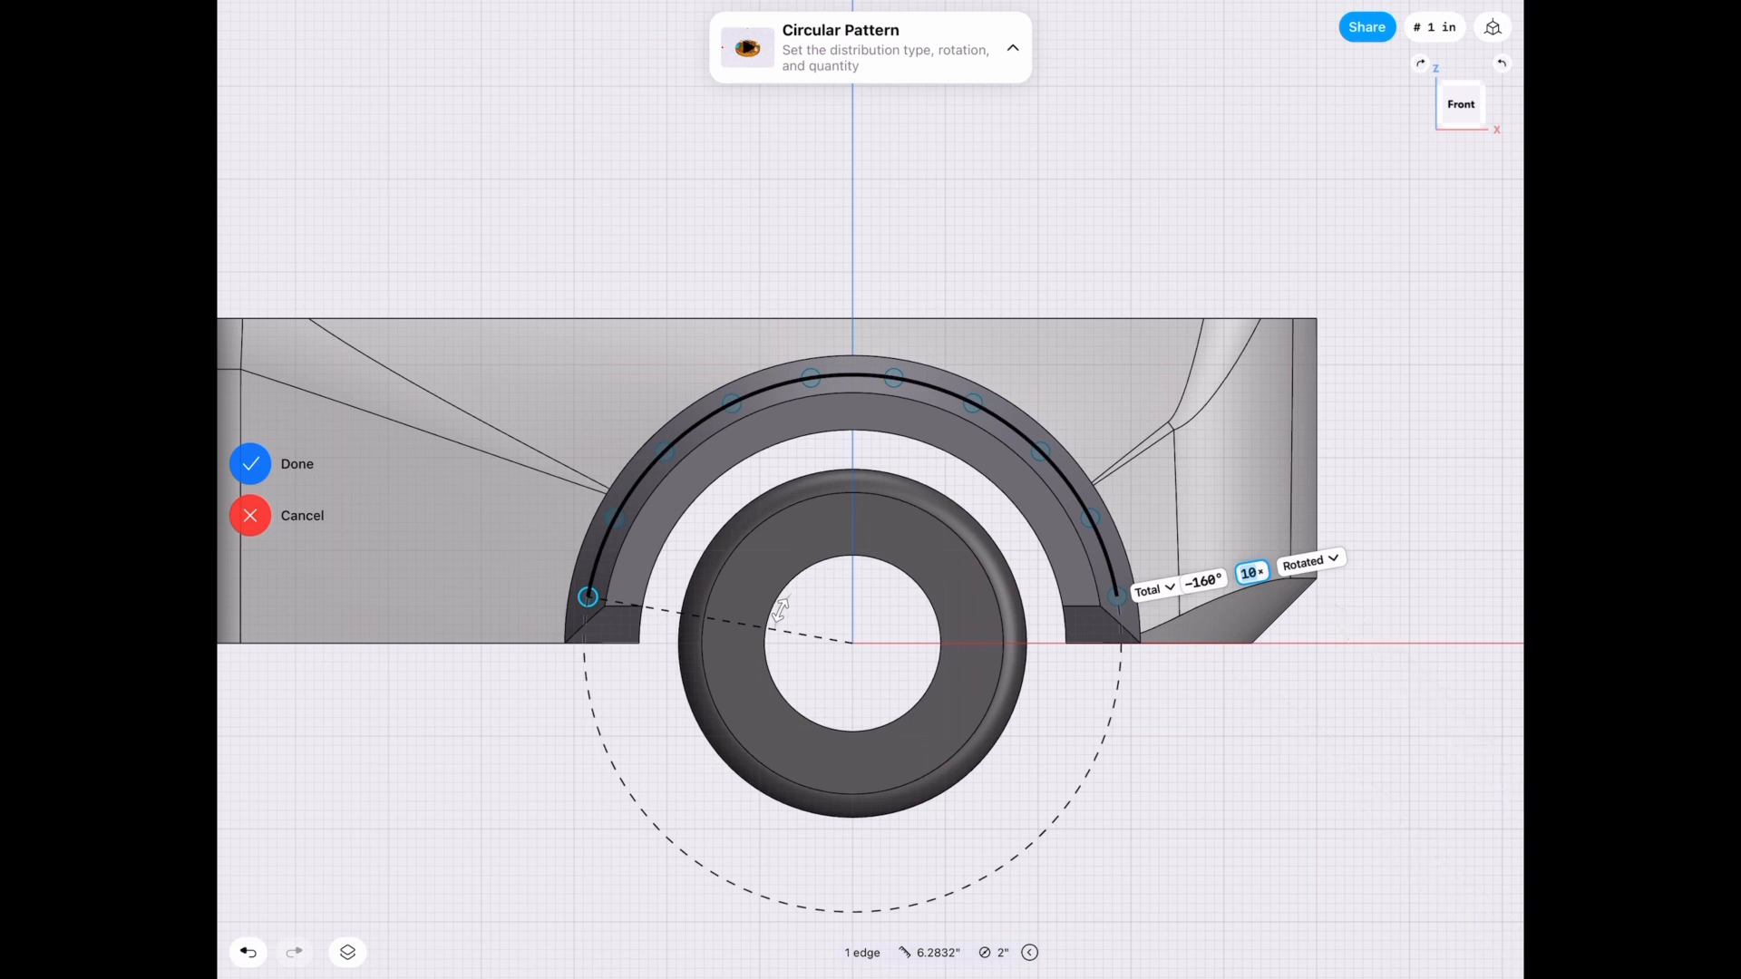
left_click(250, 463)
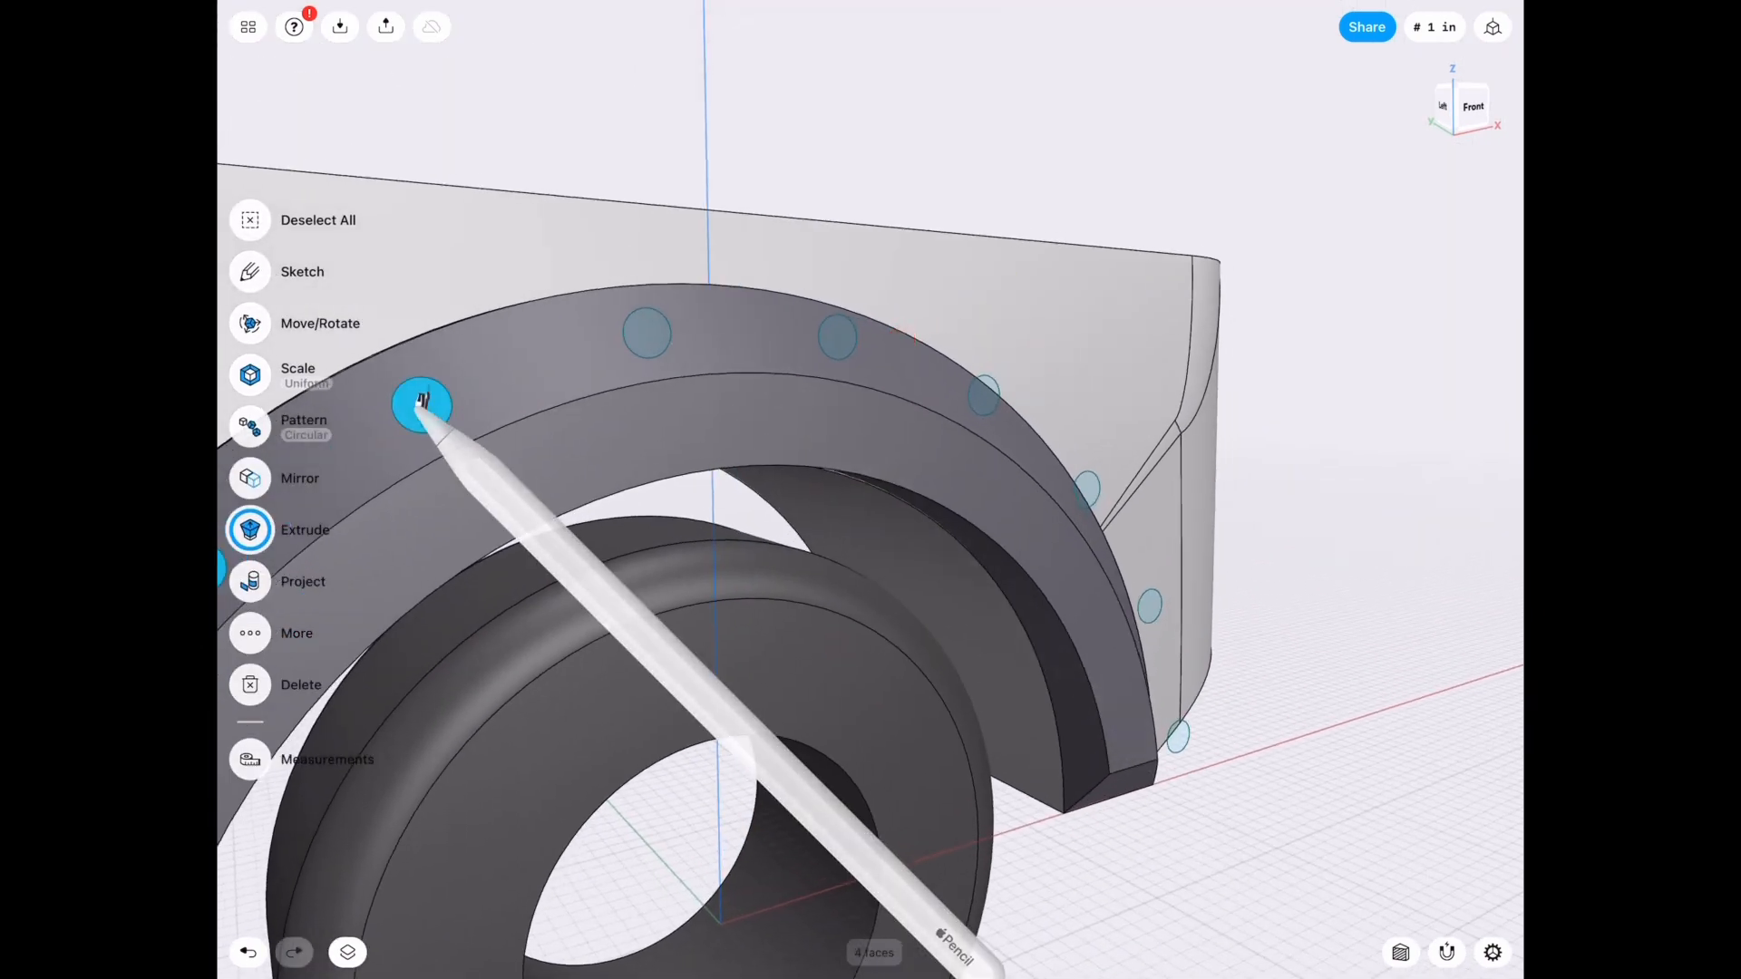
Extrude the ten circles into short pins and begin subtracting them from the flare.
left_click(251, 530)
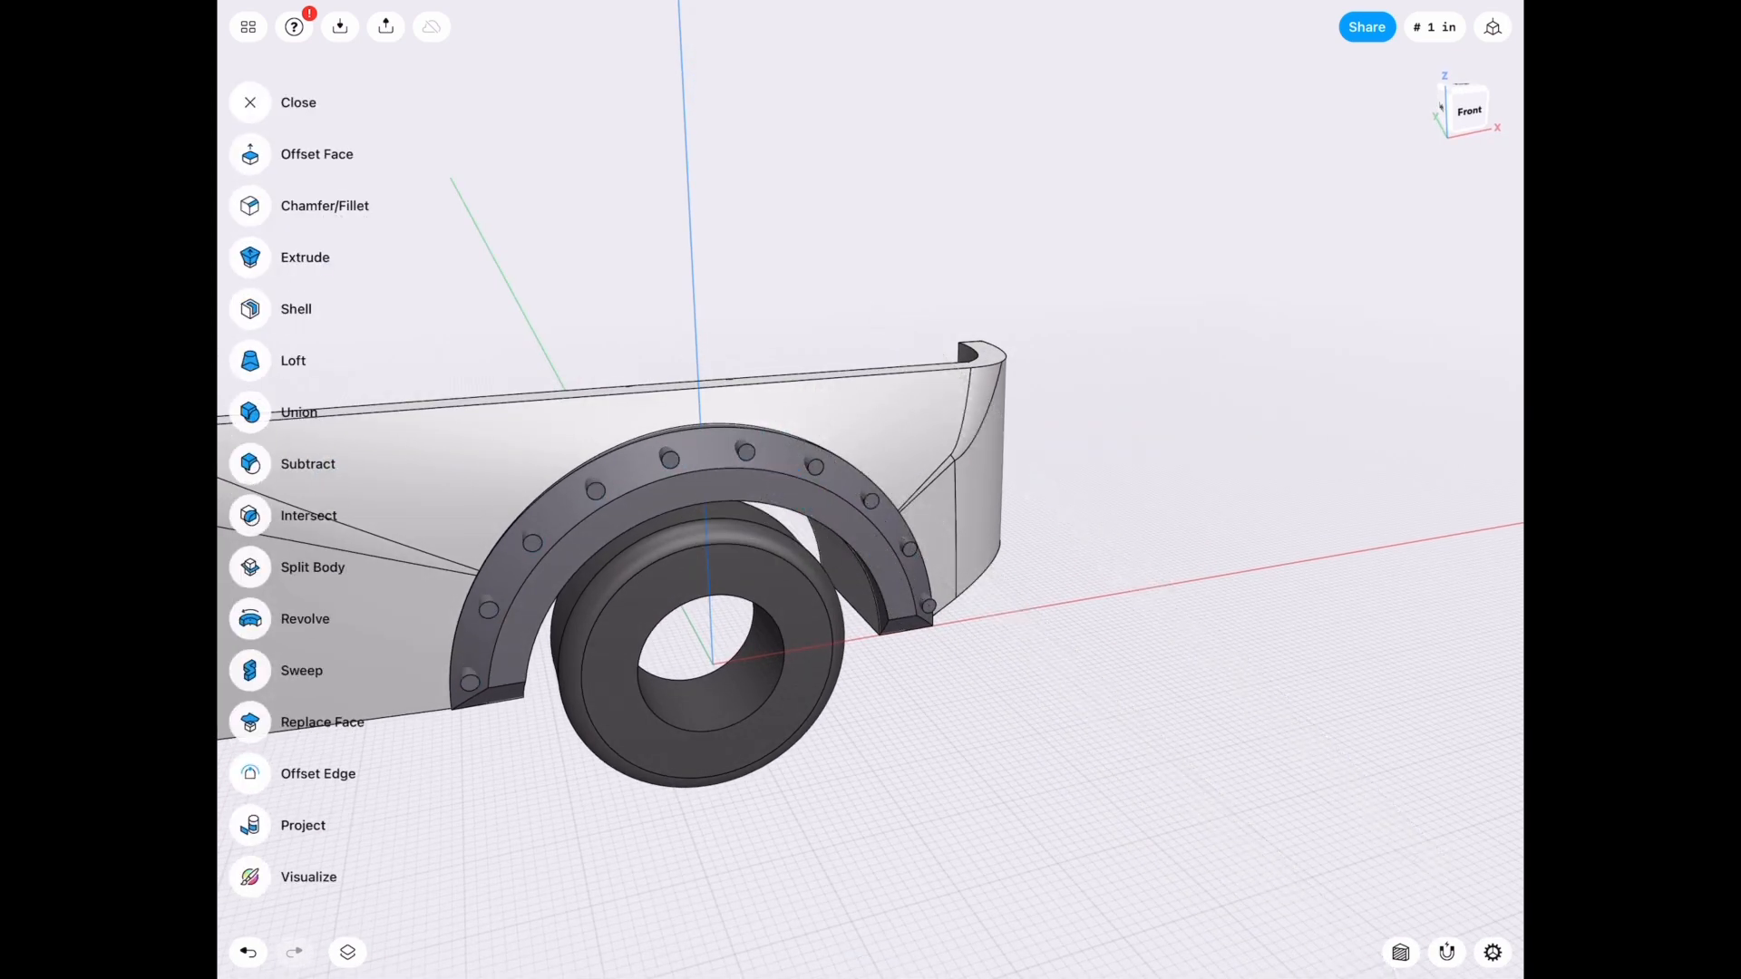
left_click(308, 463)
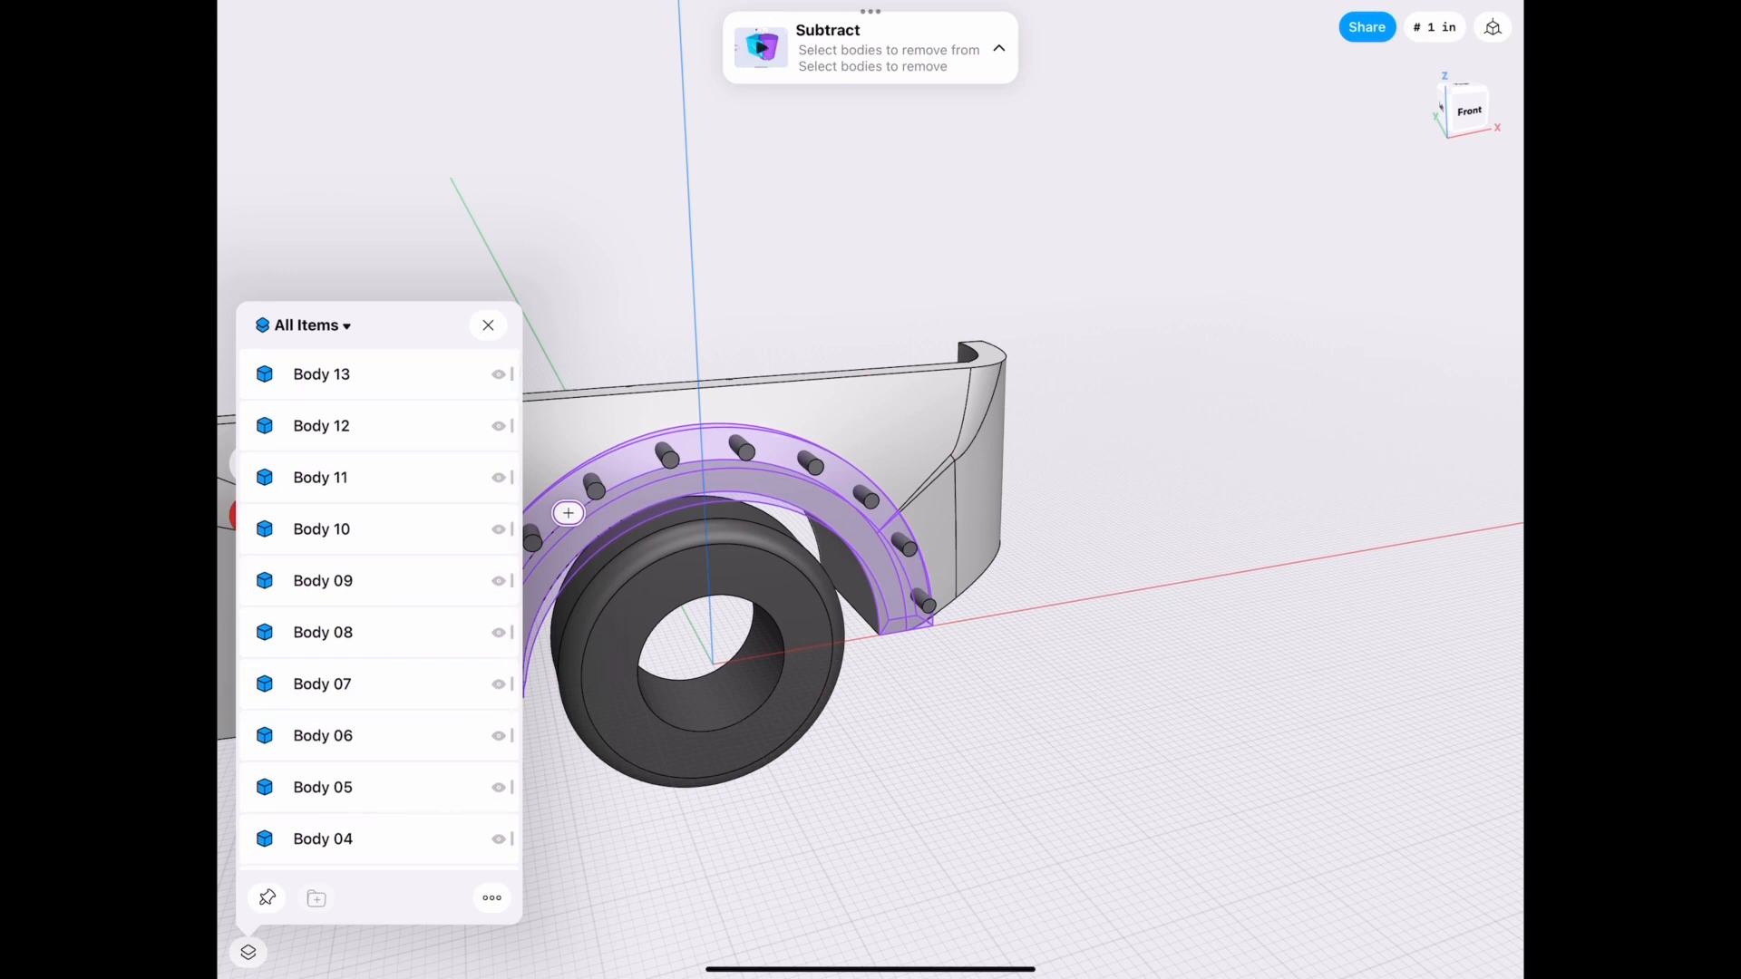
Undo the pins and redo them as a circular pattern of a single pin.
left_click(488, 325)
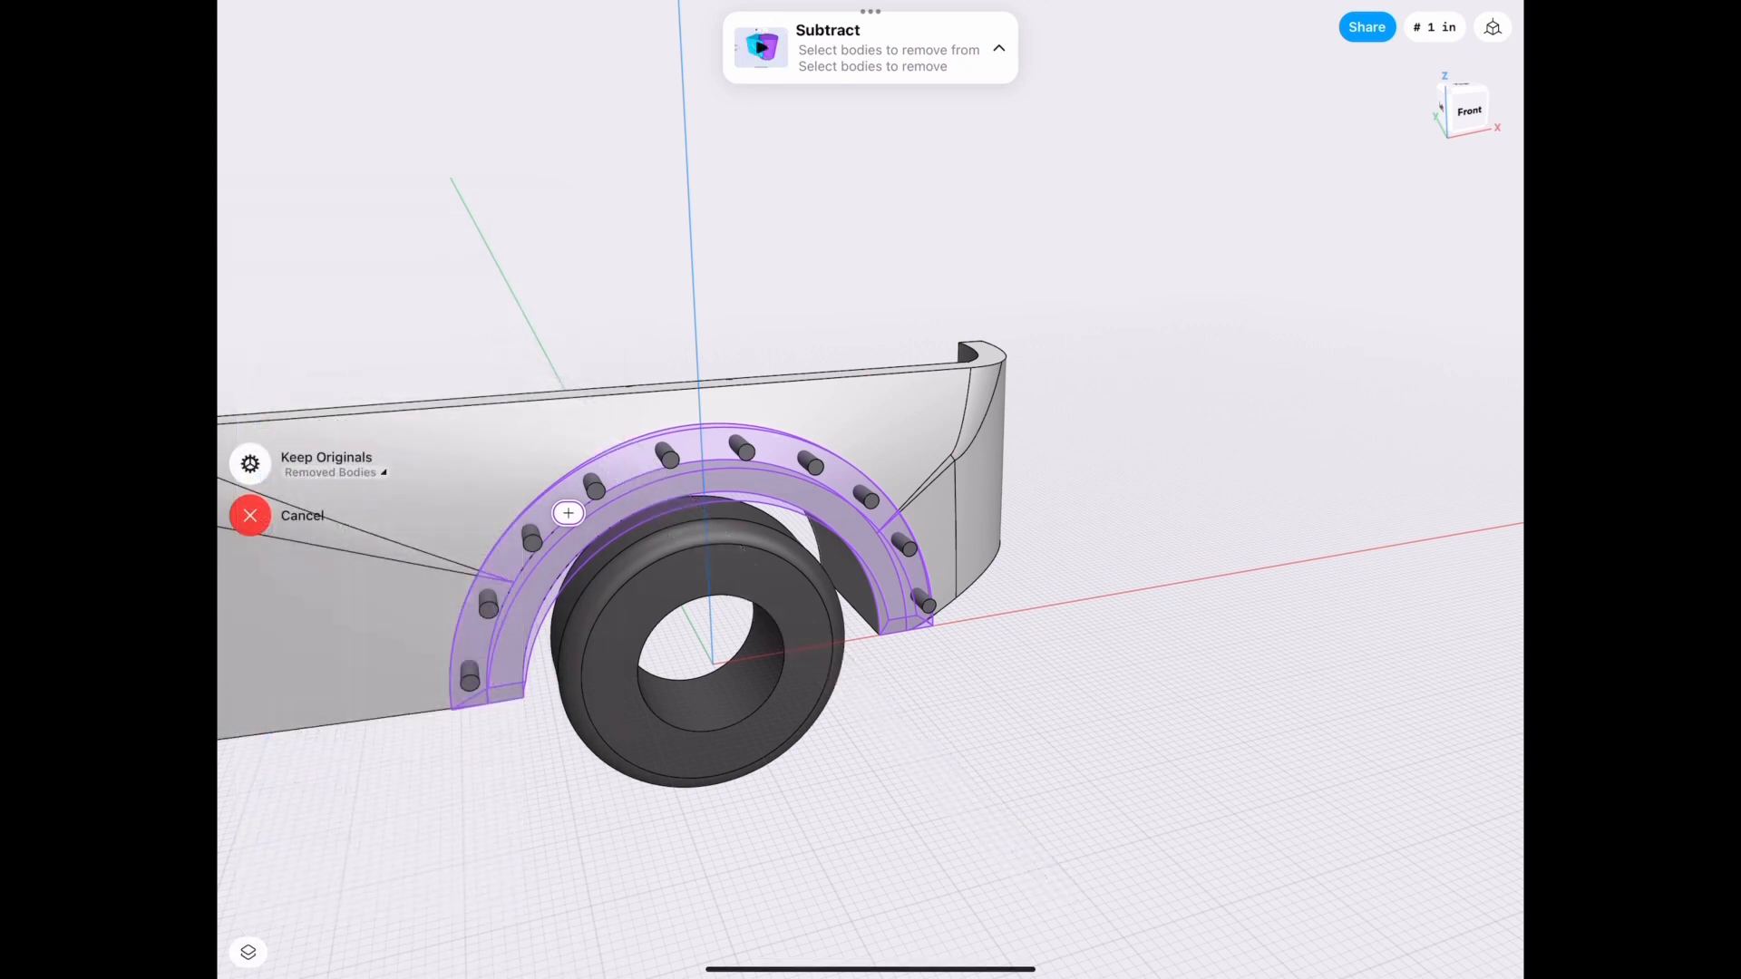
left_click(250, 515)
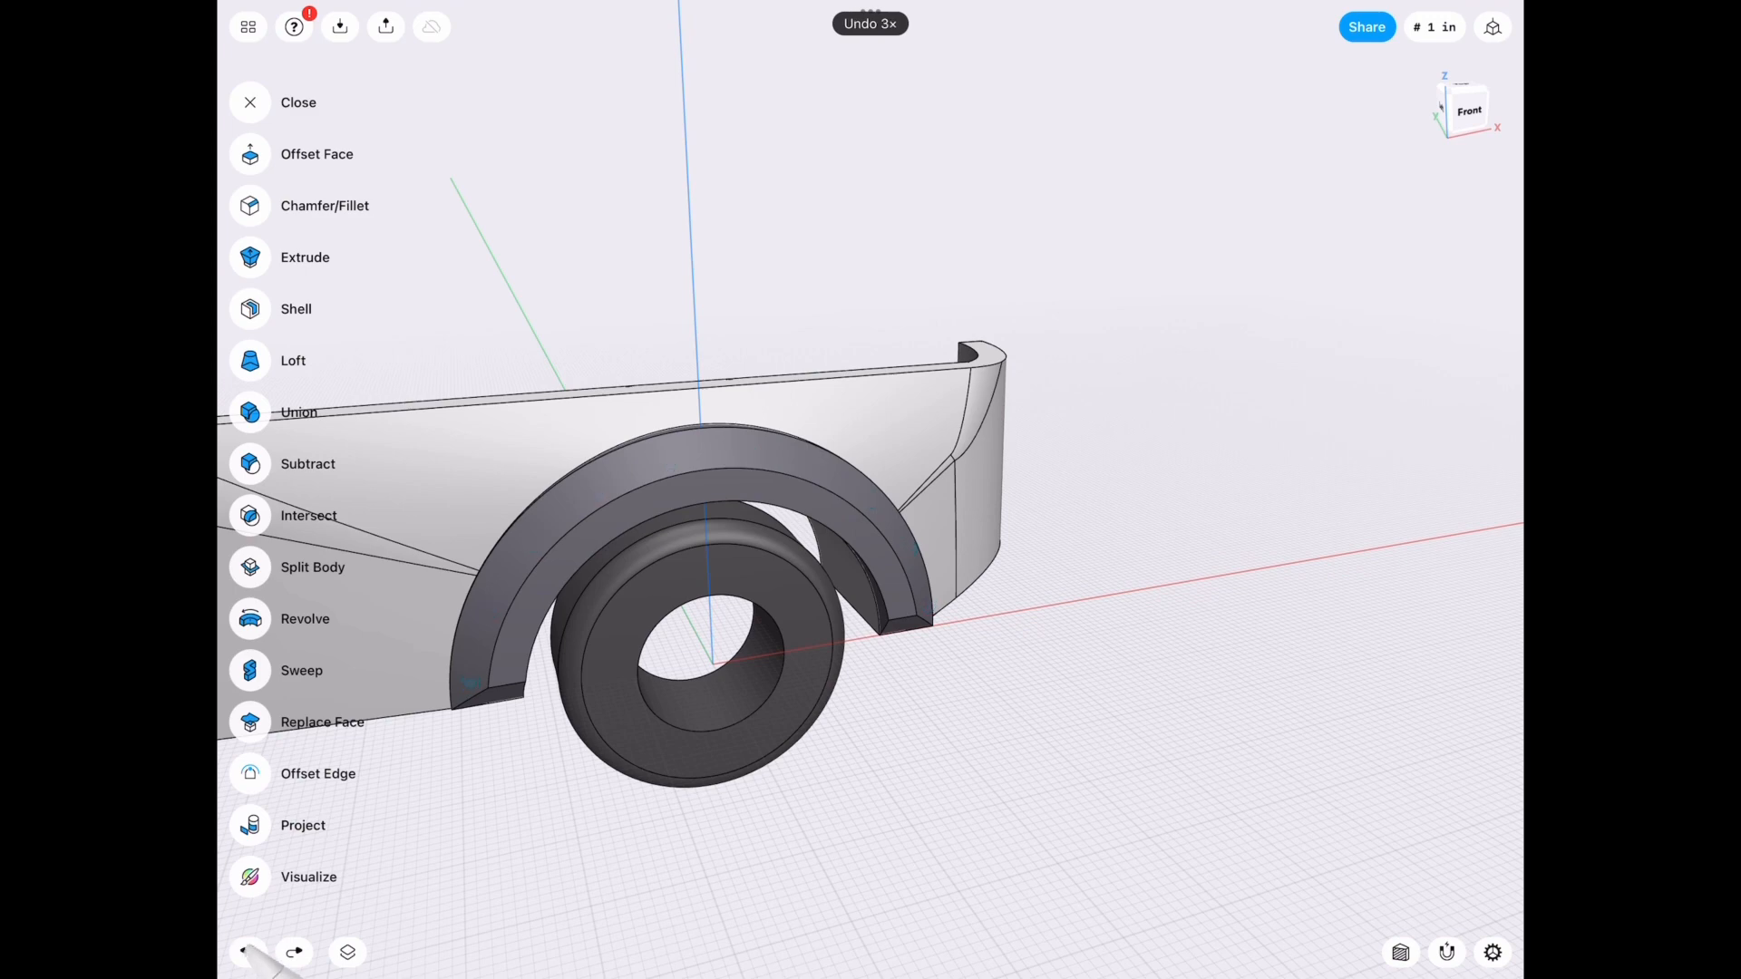
left_click(246, 952)
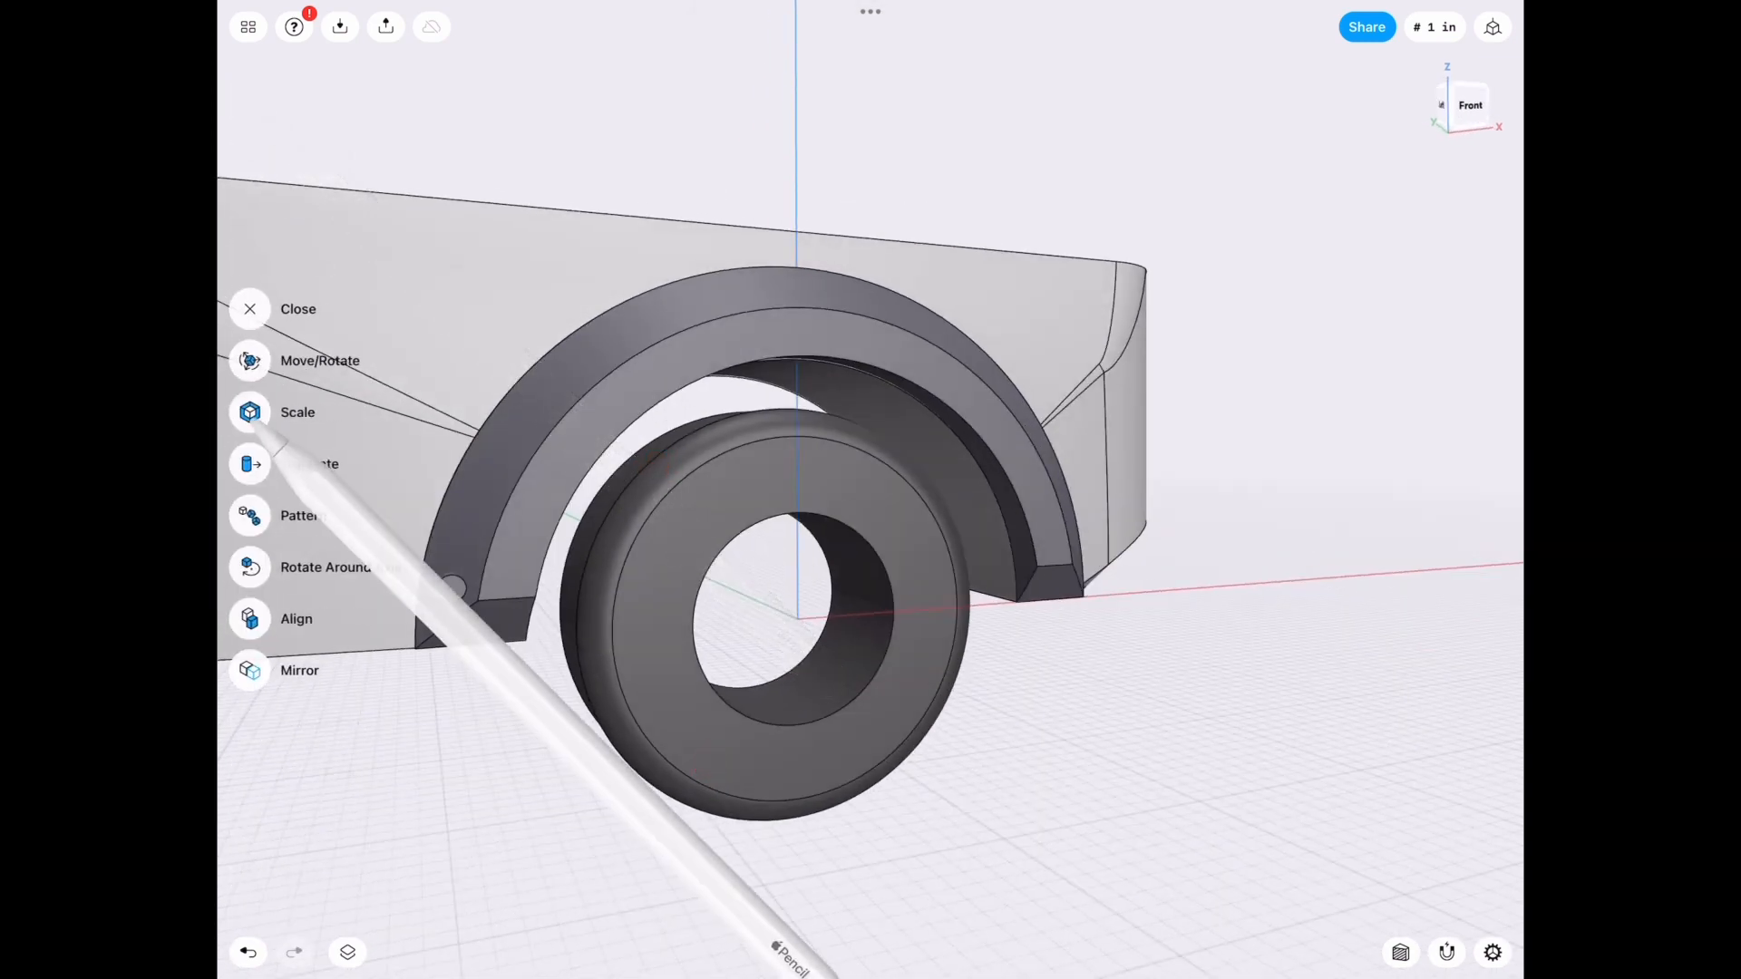
left_click(297, 515)
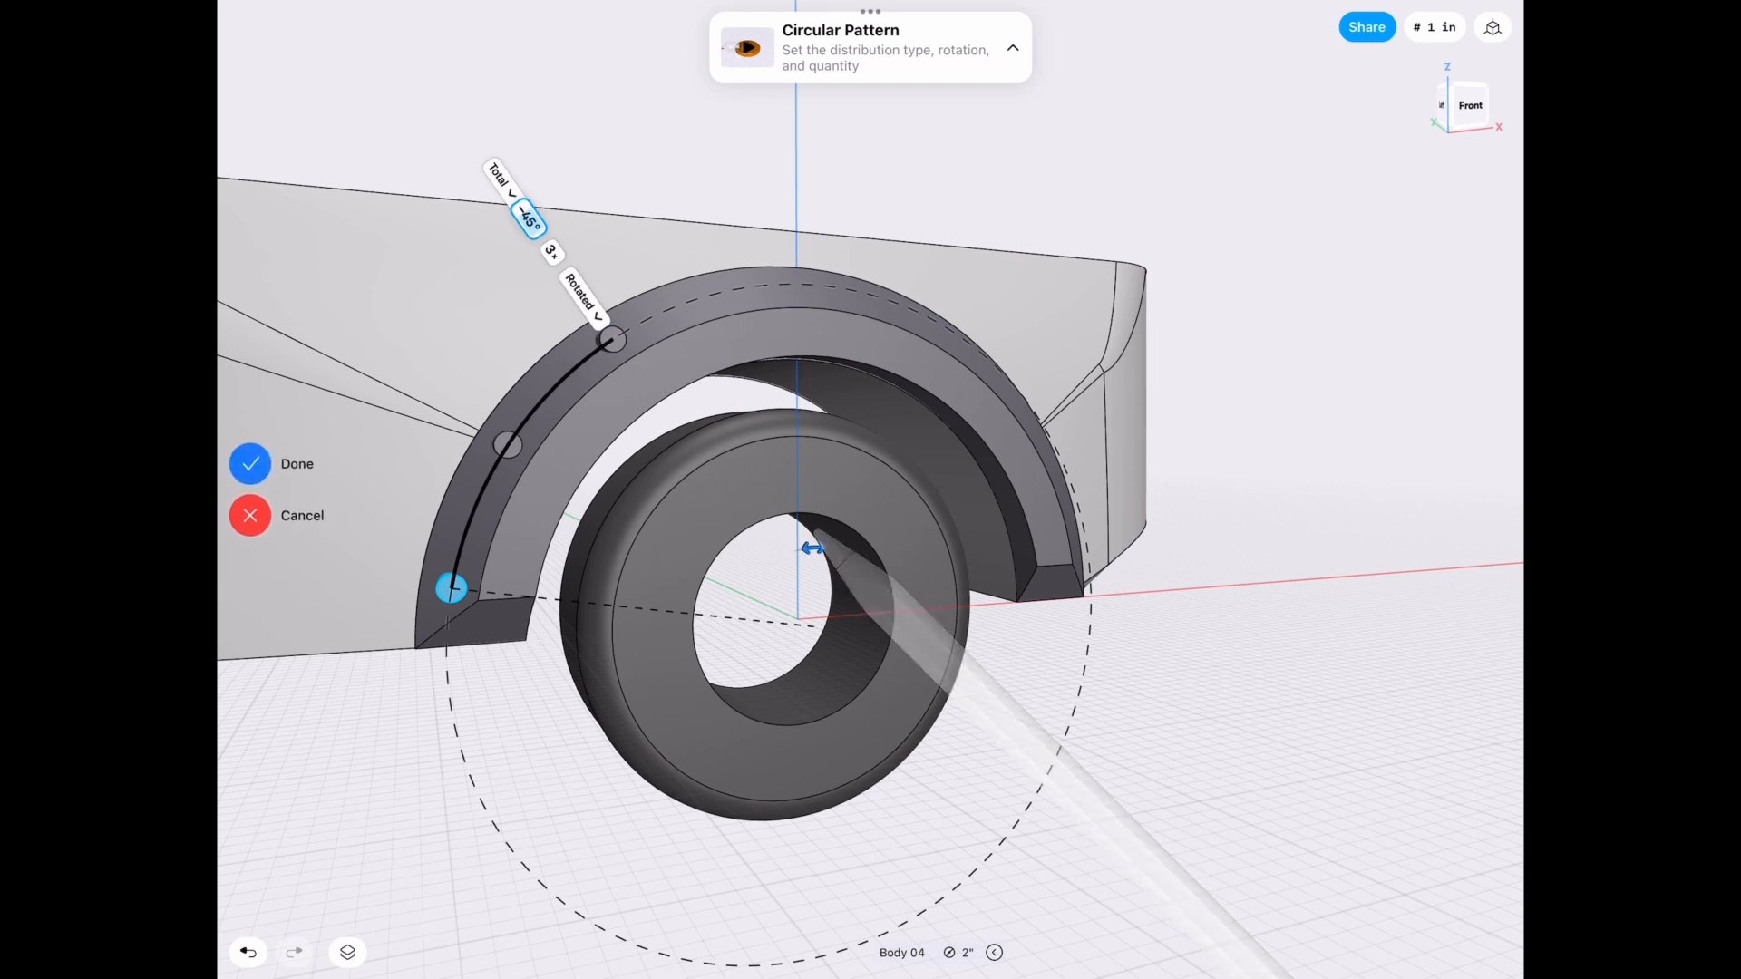
left_click(531, 216)
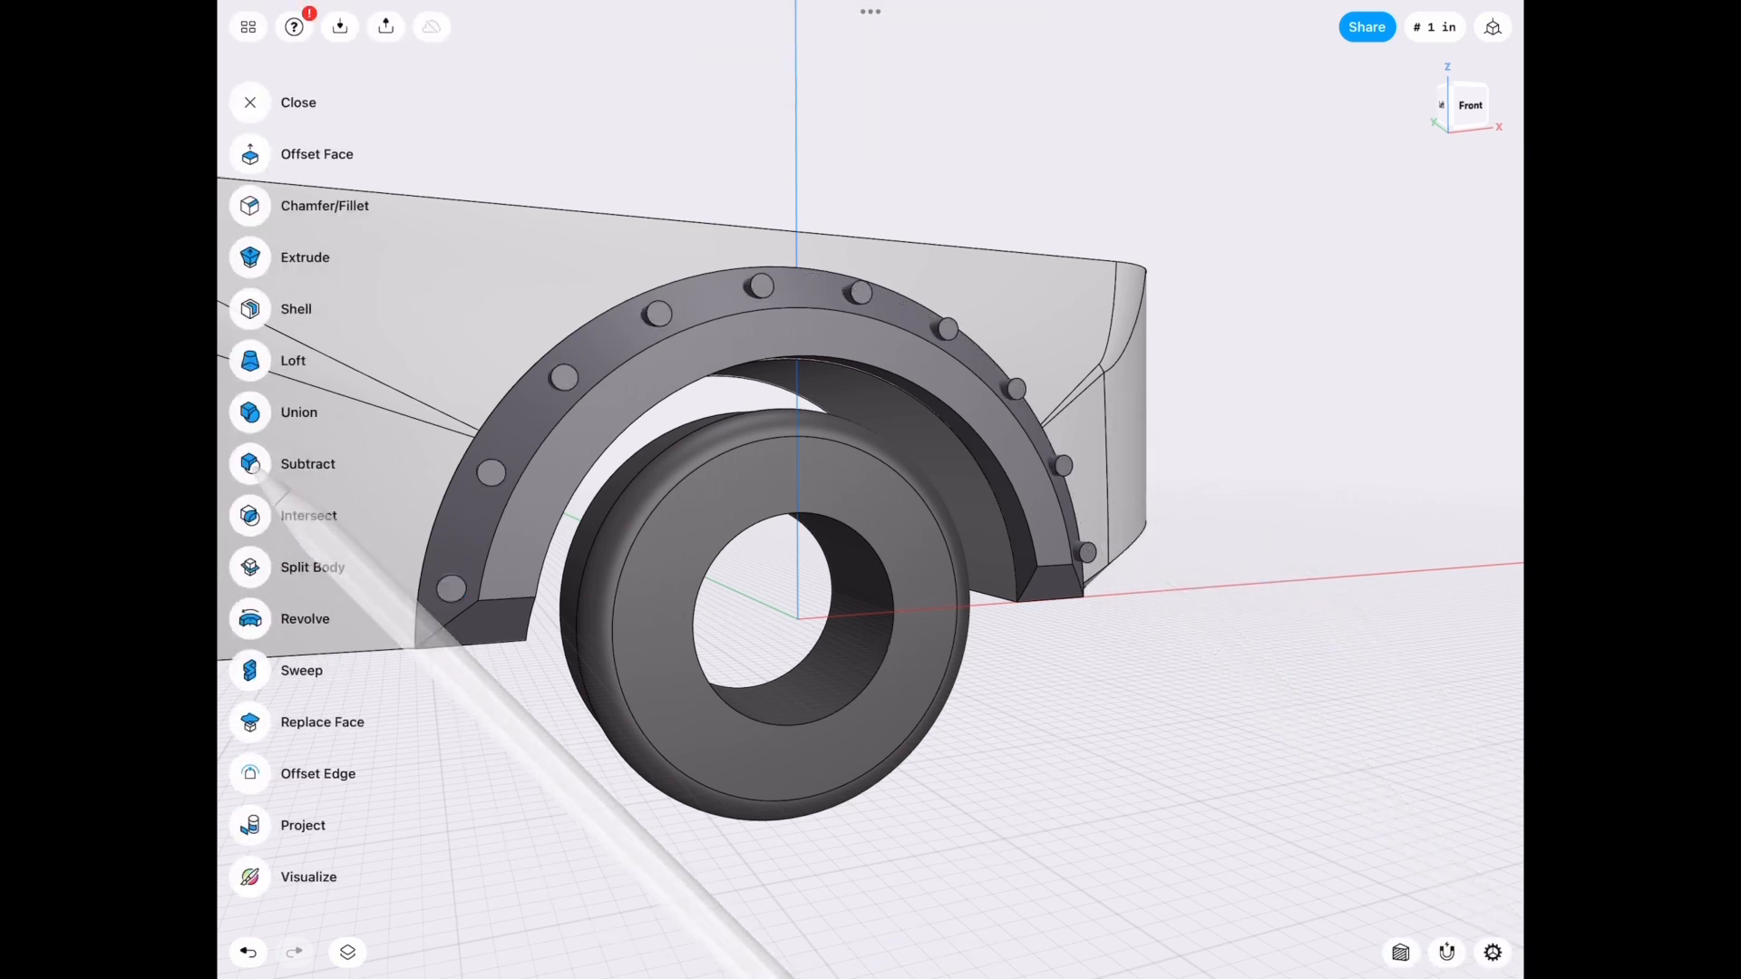
Subtract the pins from the flare to cut ten bolt holes through its arch.
left_click(308, 463)
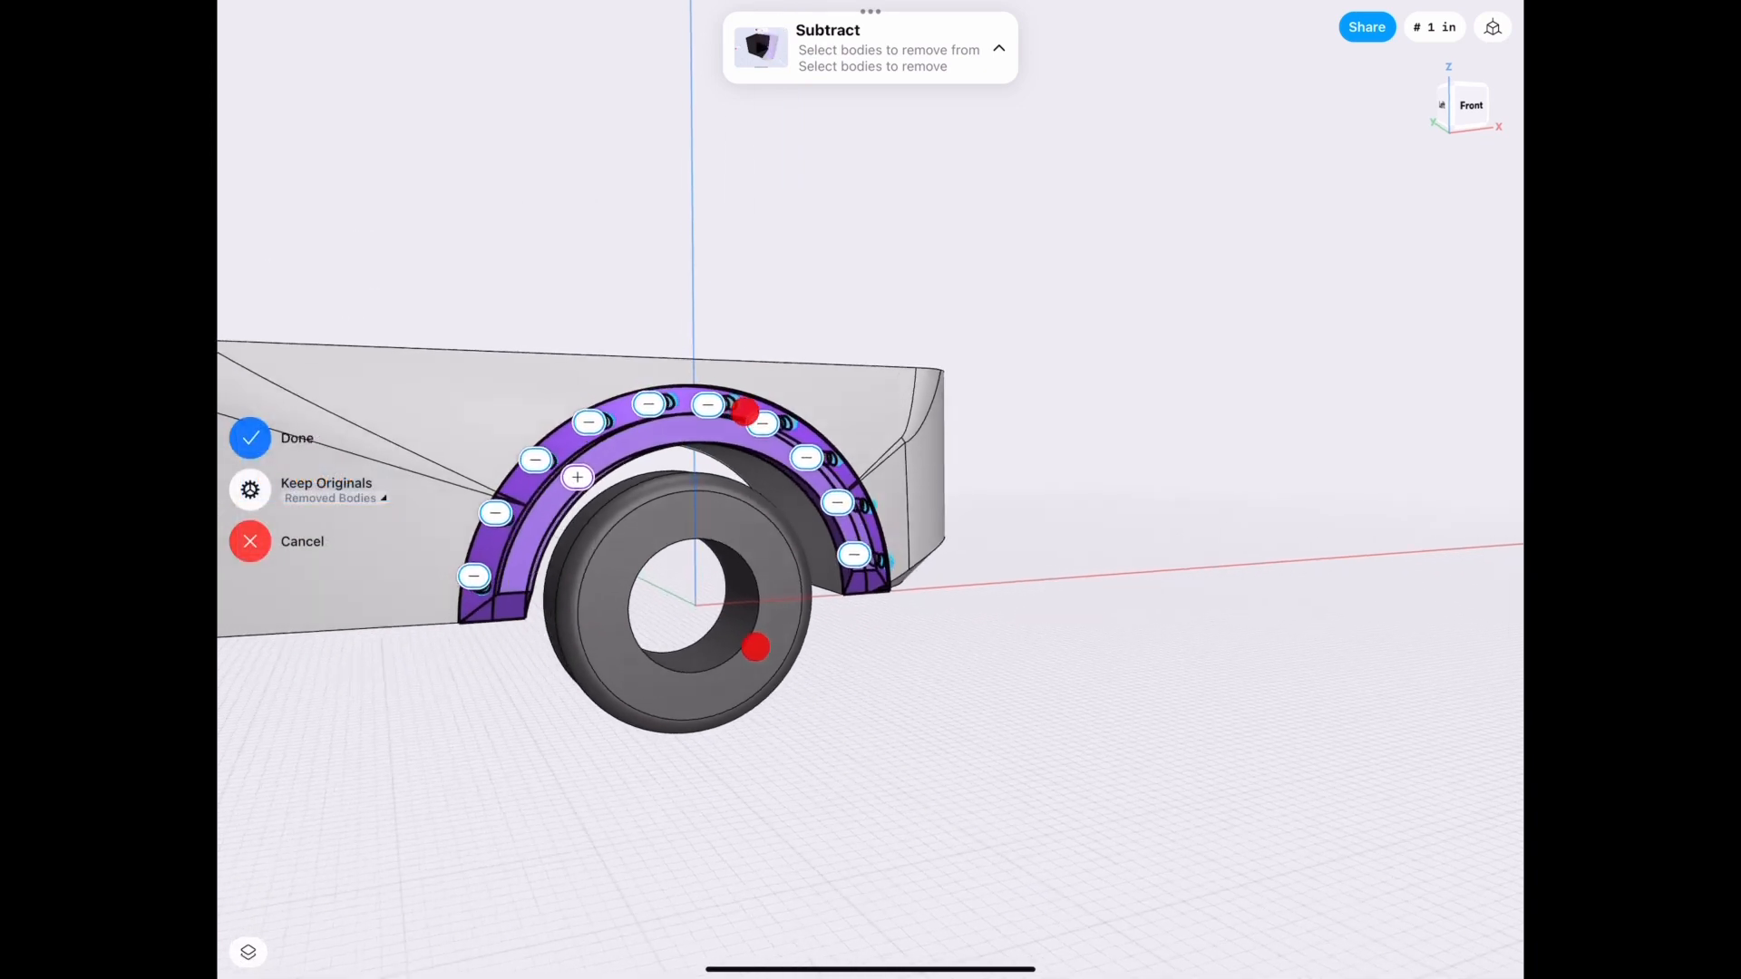
left_click(250, 437)
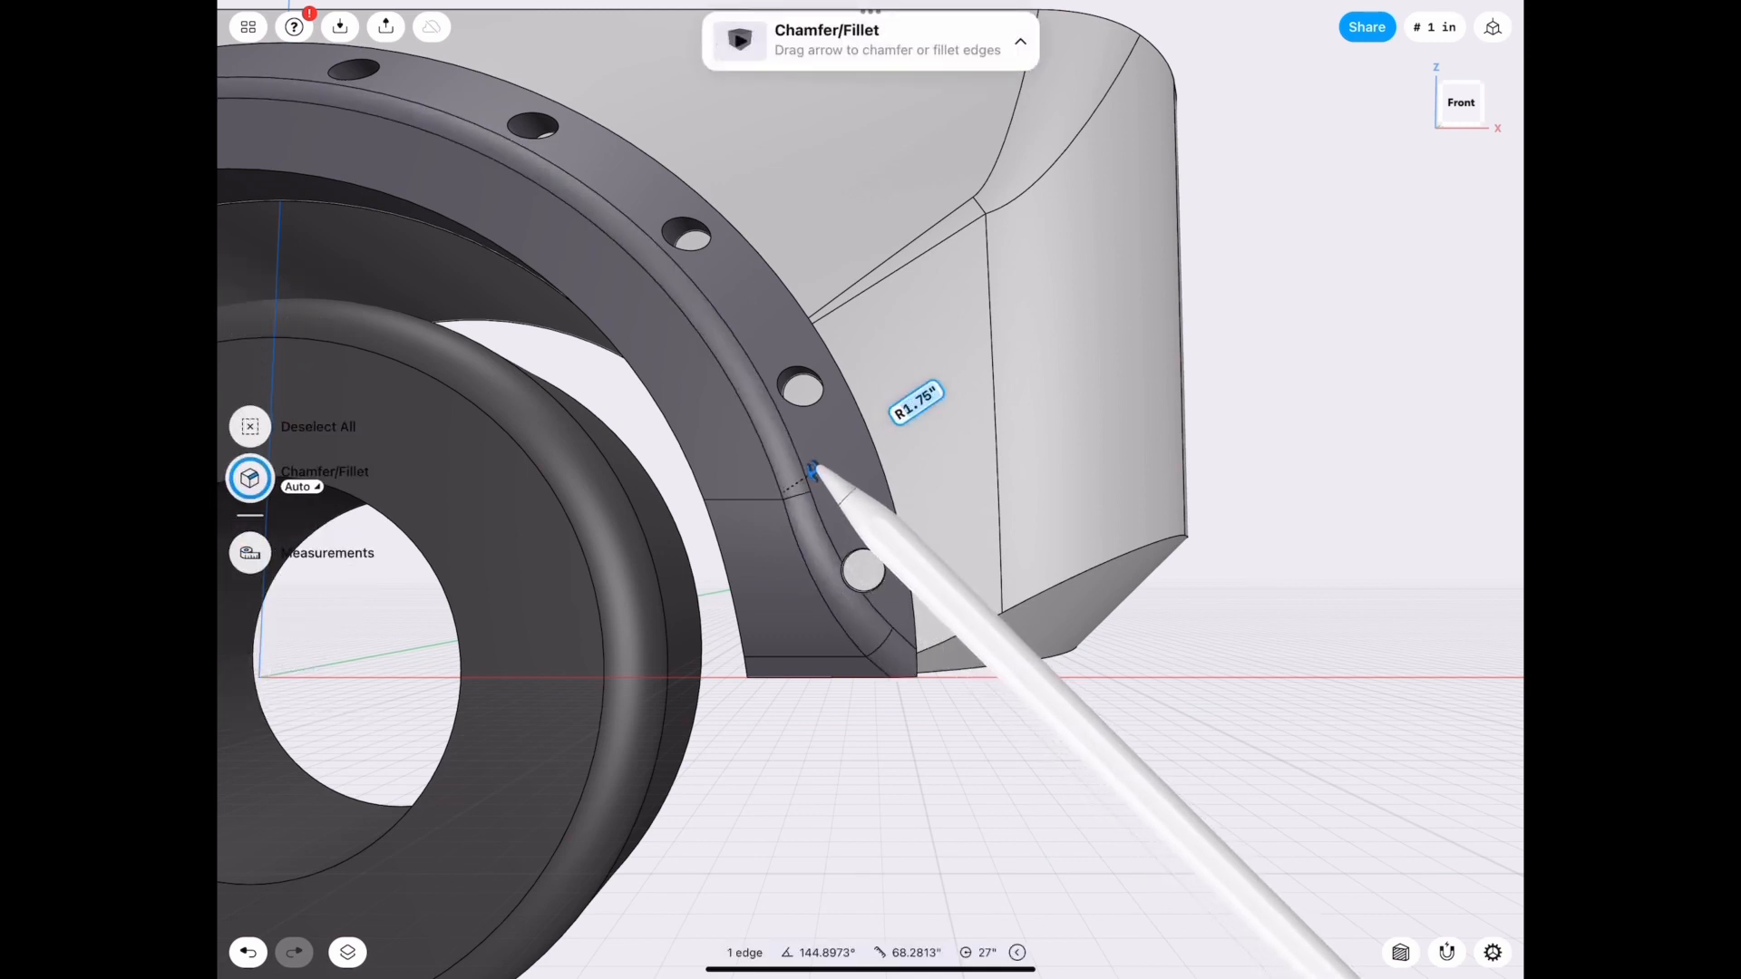
Fillet a flare edge with a radius of about 1.75 inches.
left_click(914, 399)
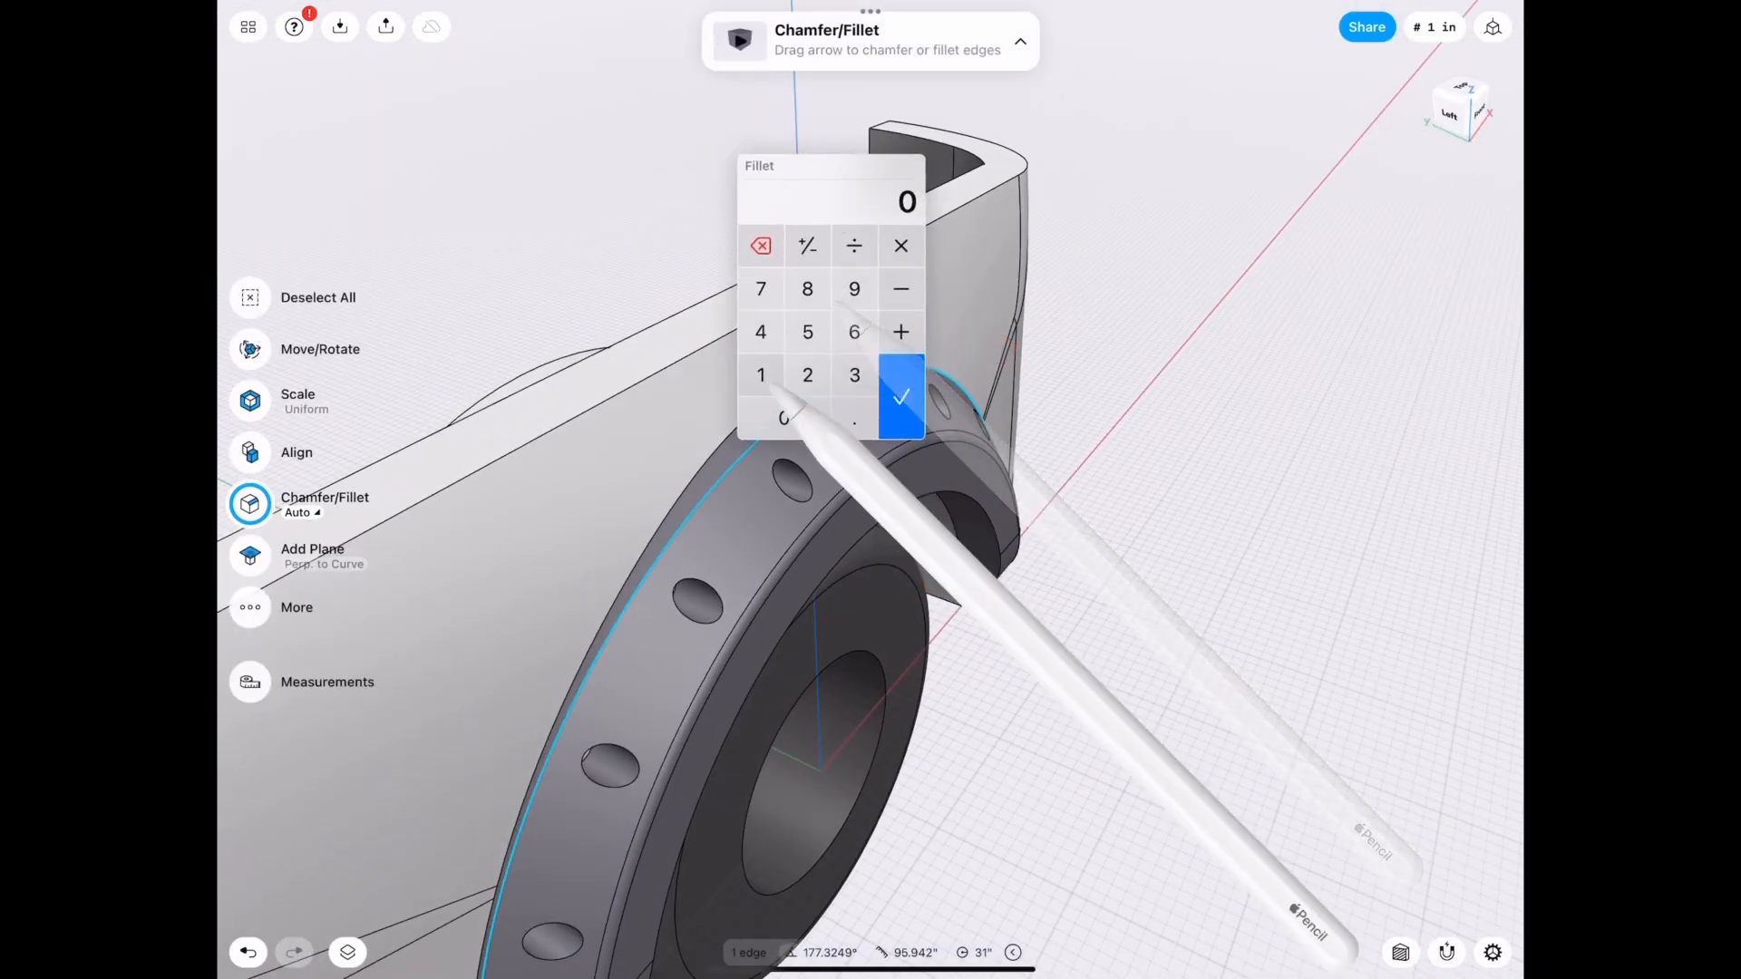
left_click(901, 397)
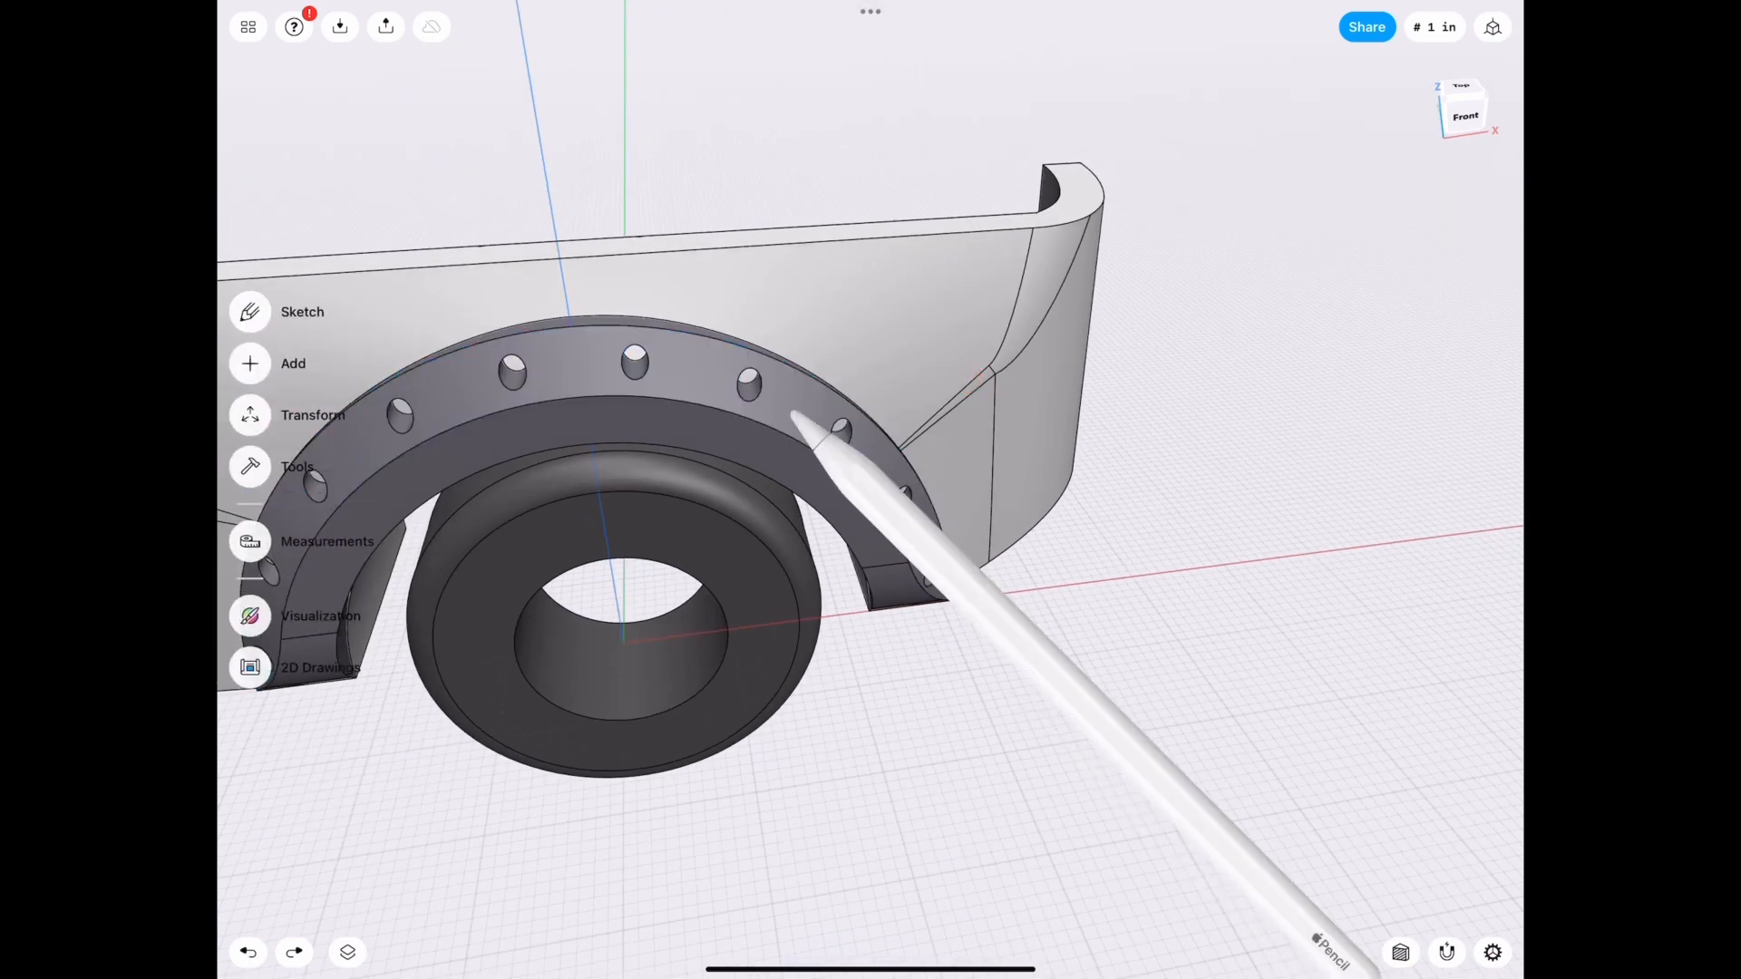
Fillet the flare's outer arch edges with an exact keypad-entered radius.
left_click(555, 423)
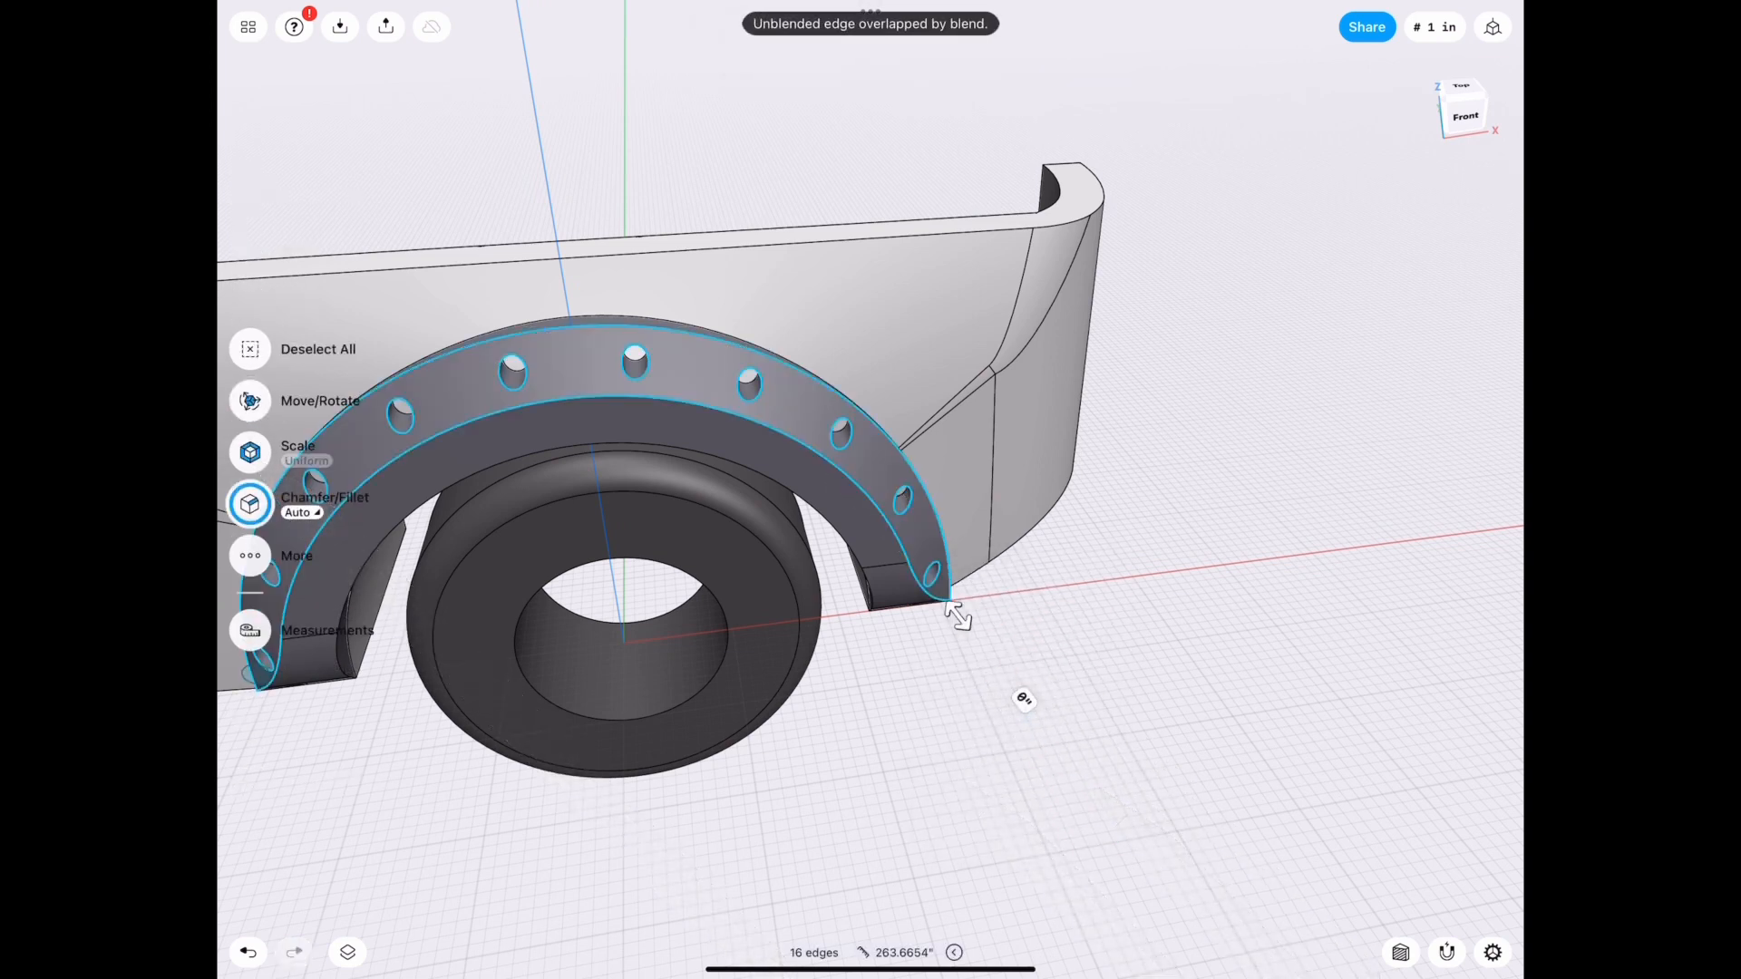
left_click(248, 502)
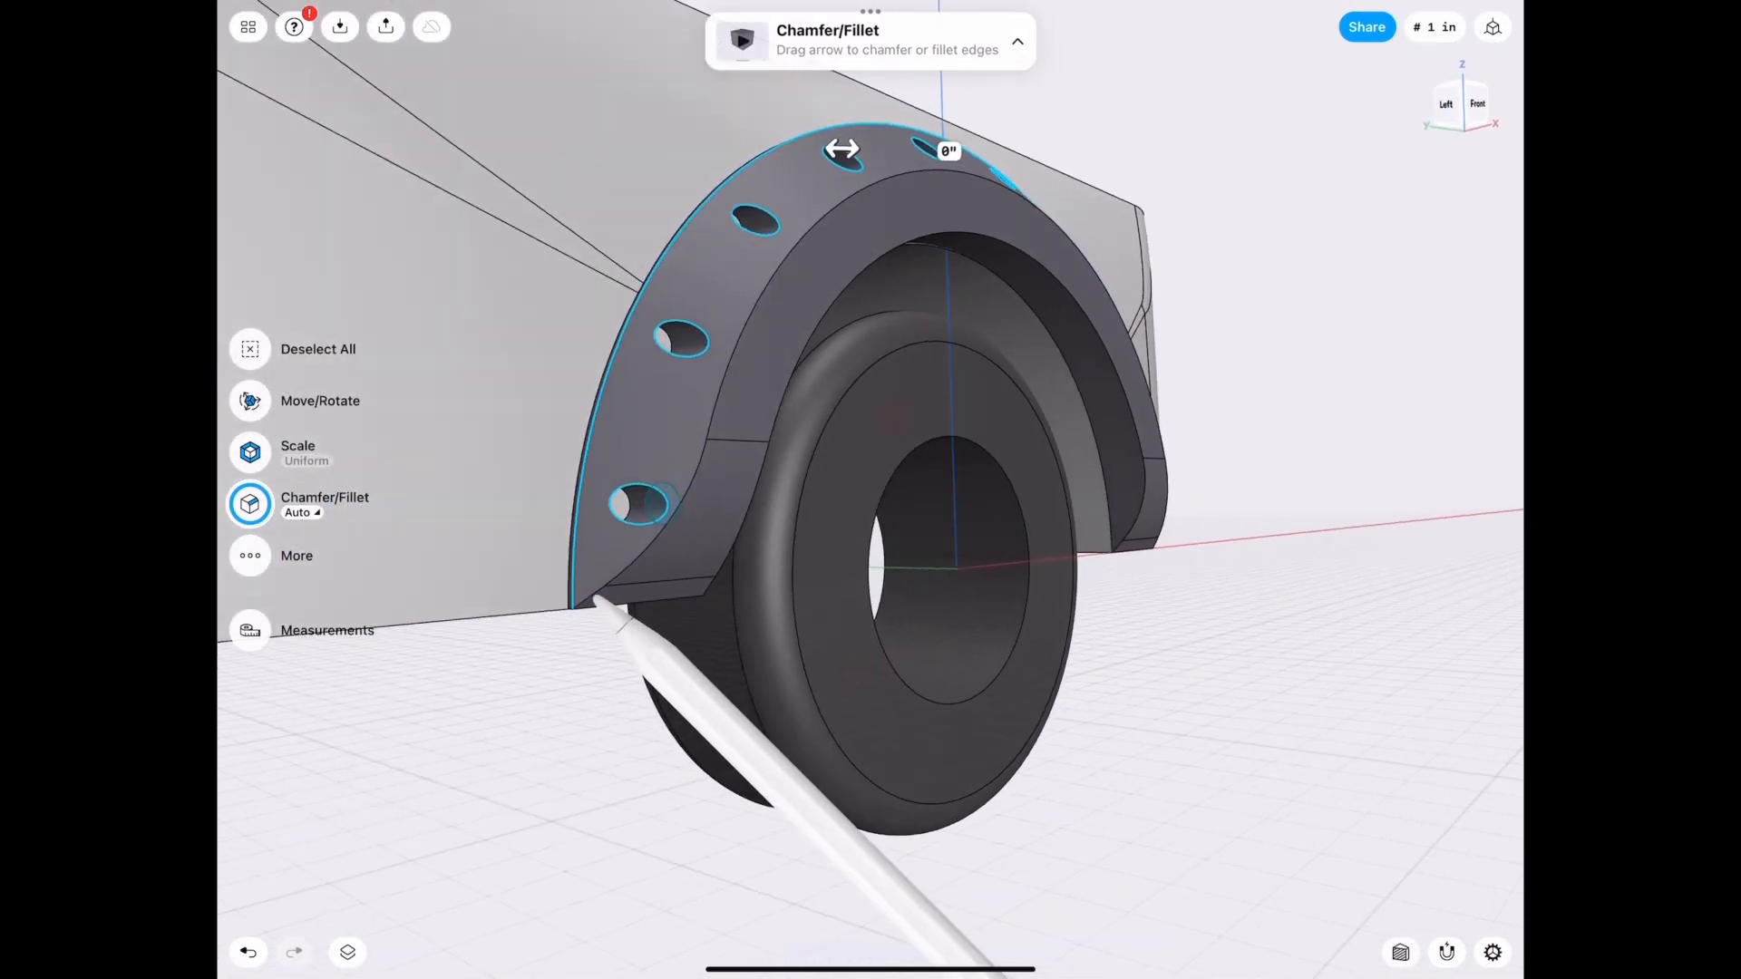
left_click(945, 150)
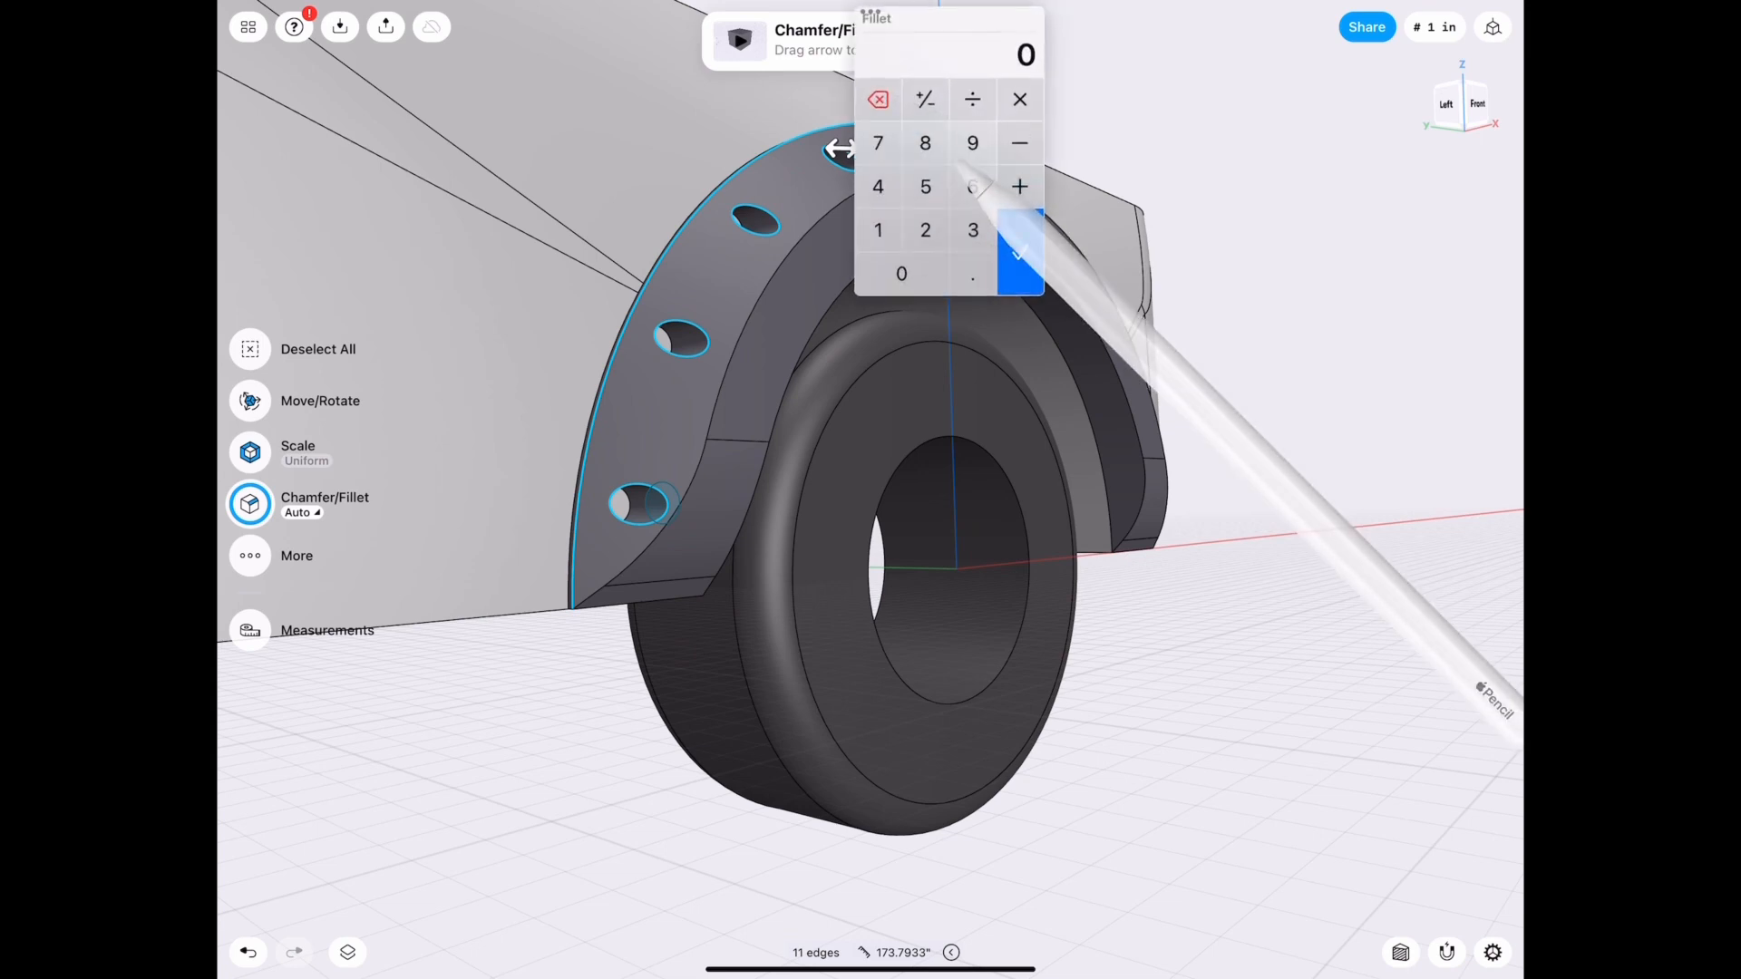
left_click(1017, 250)
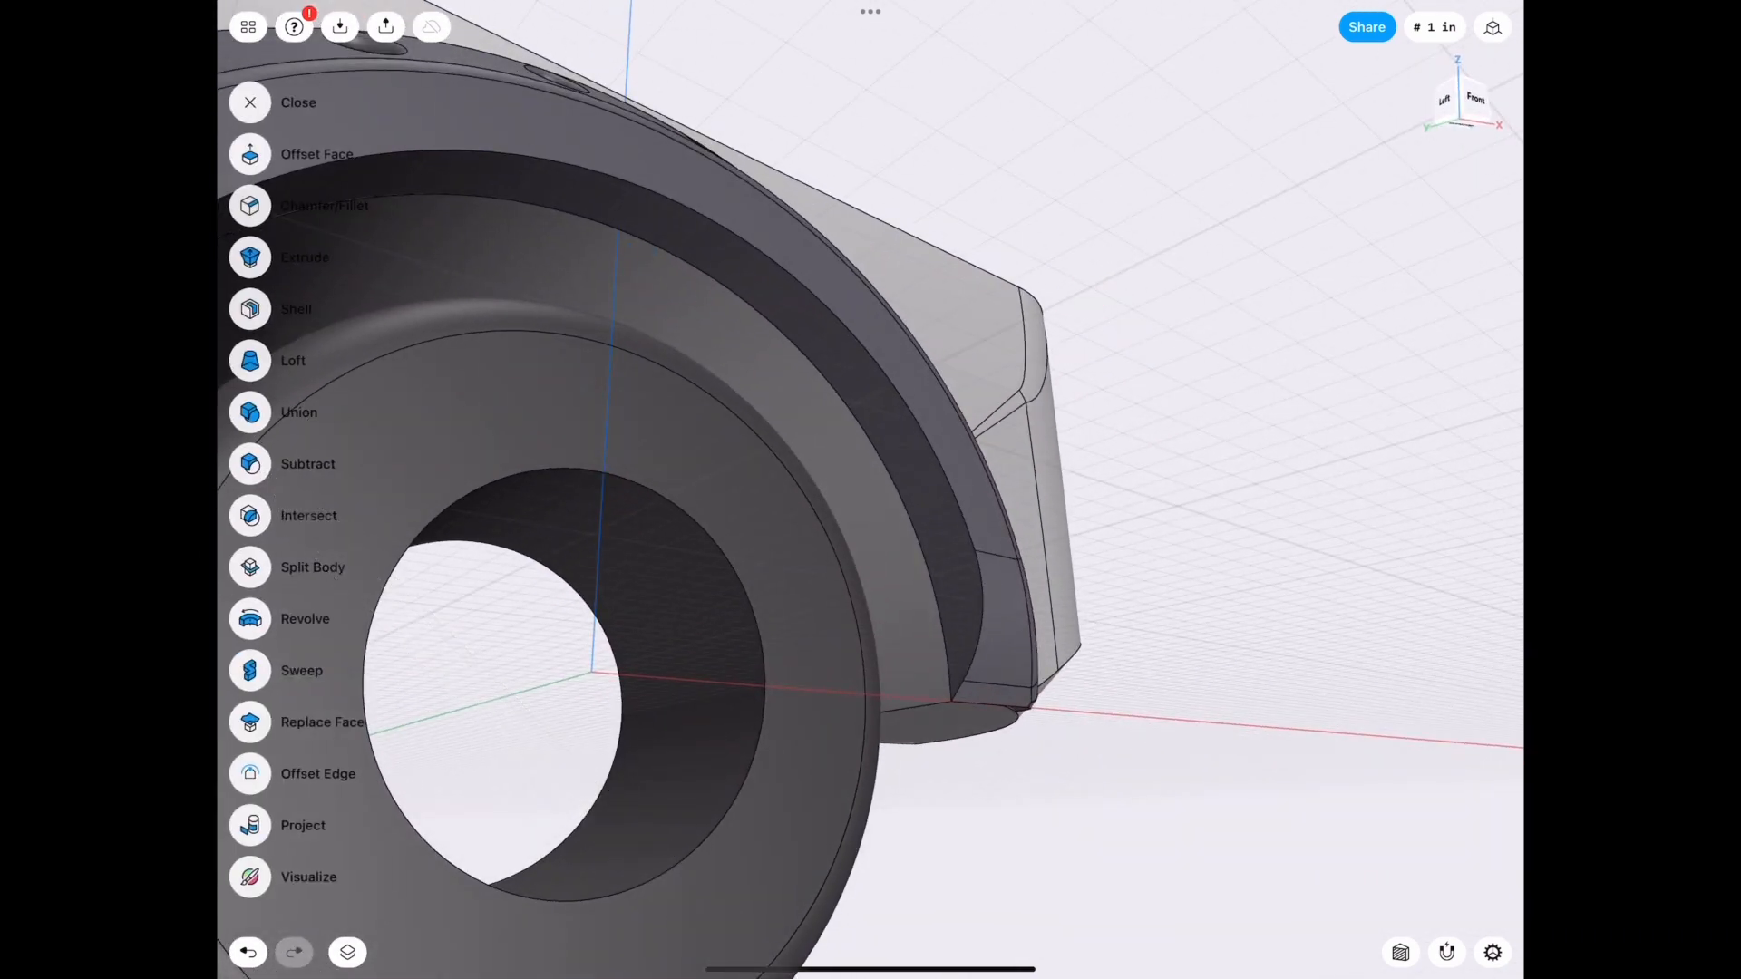
Cancel a started Shell, then isolate the flare with car body and wheel hidden.
left_click(296, 308)
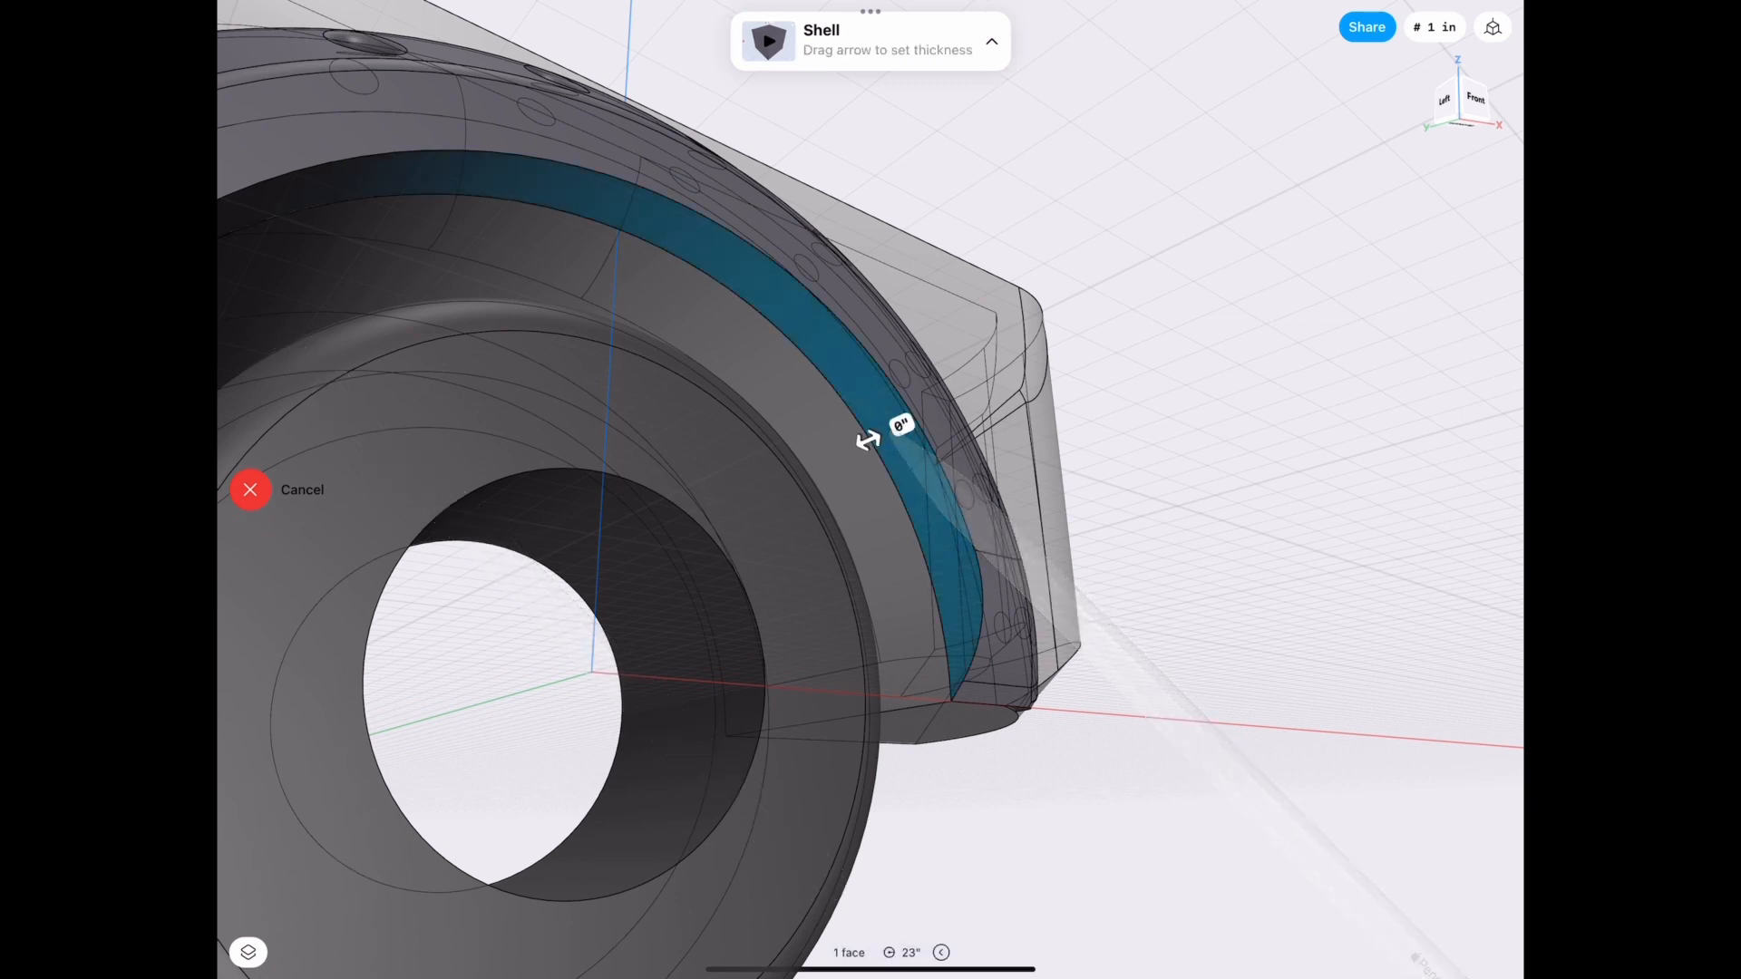
left_click(900, 428)
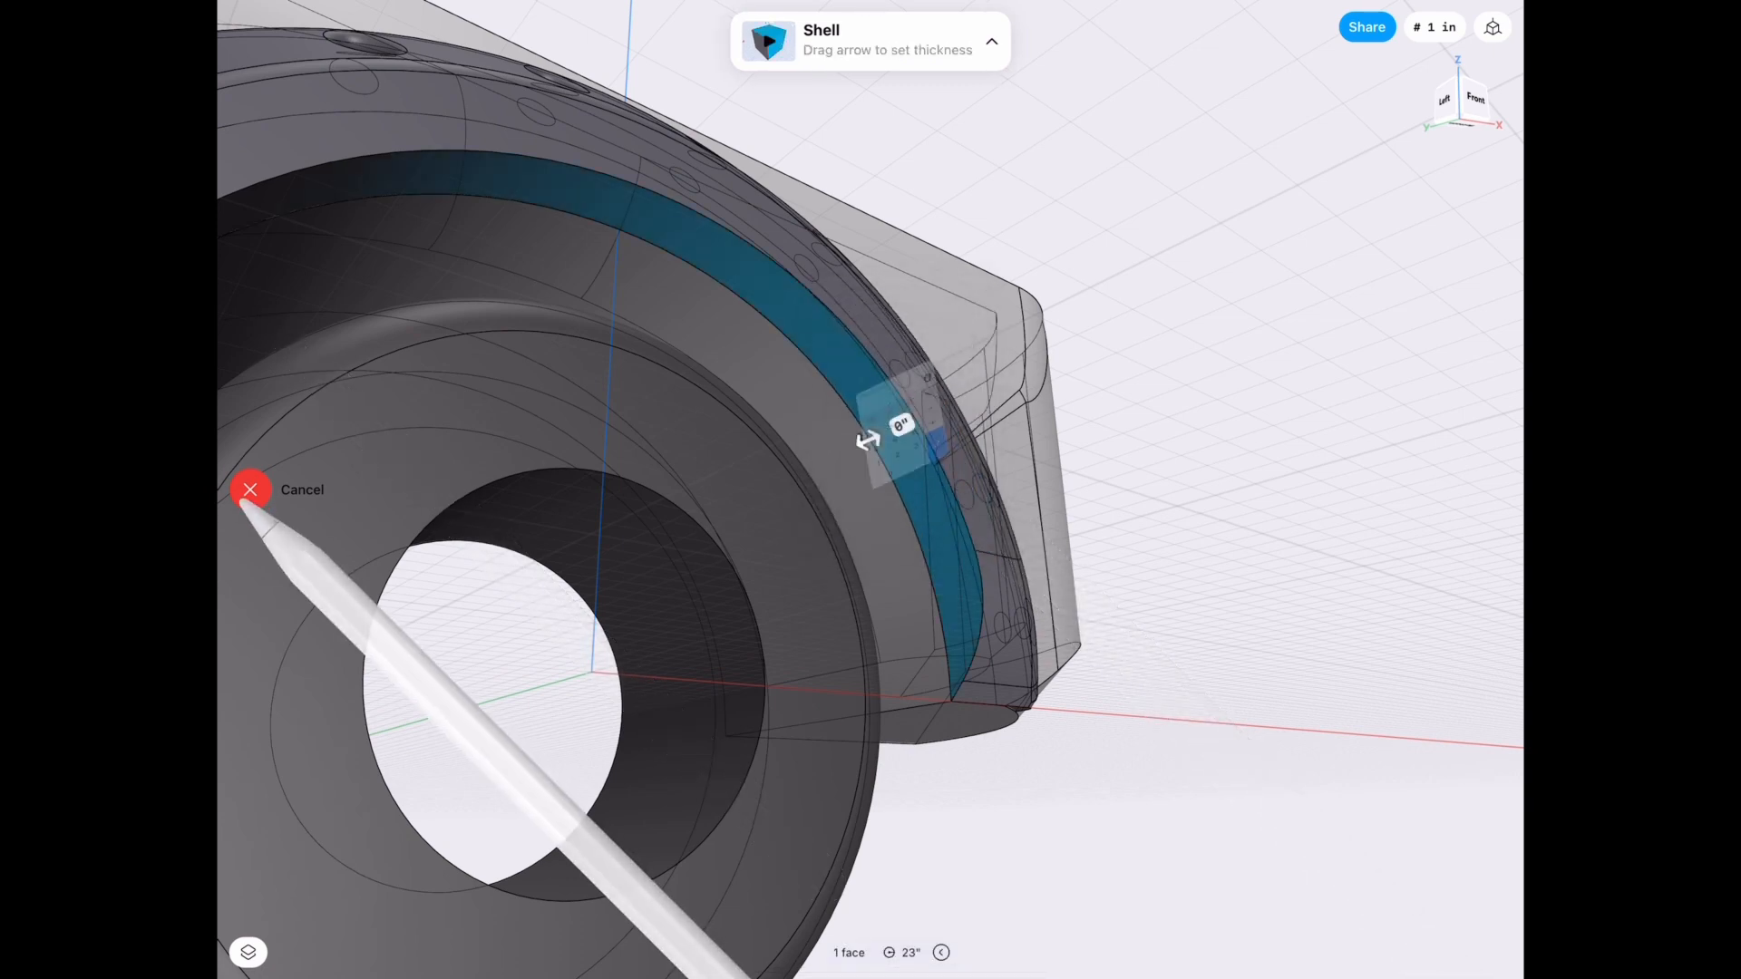
left_click(250, 489)
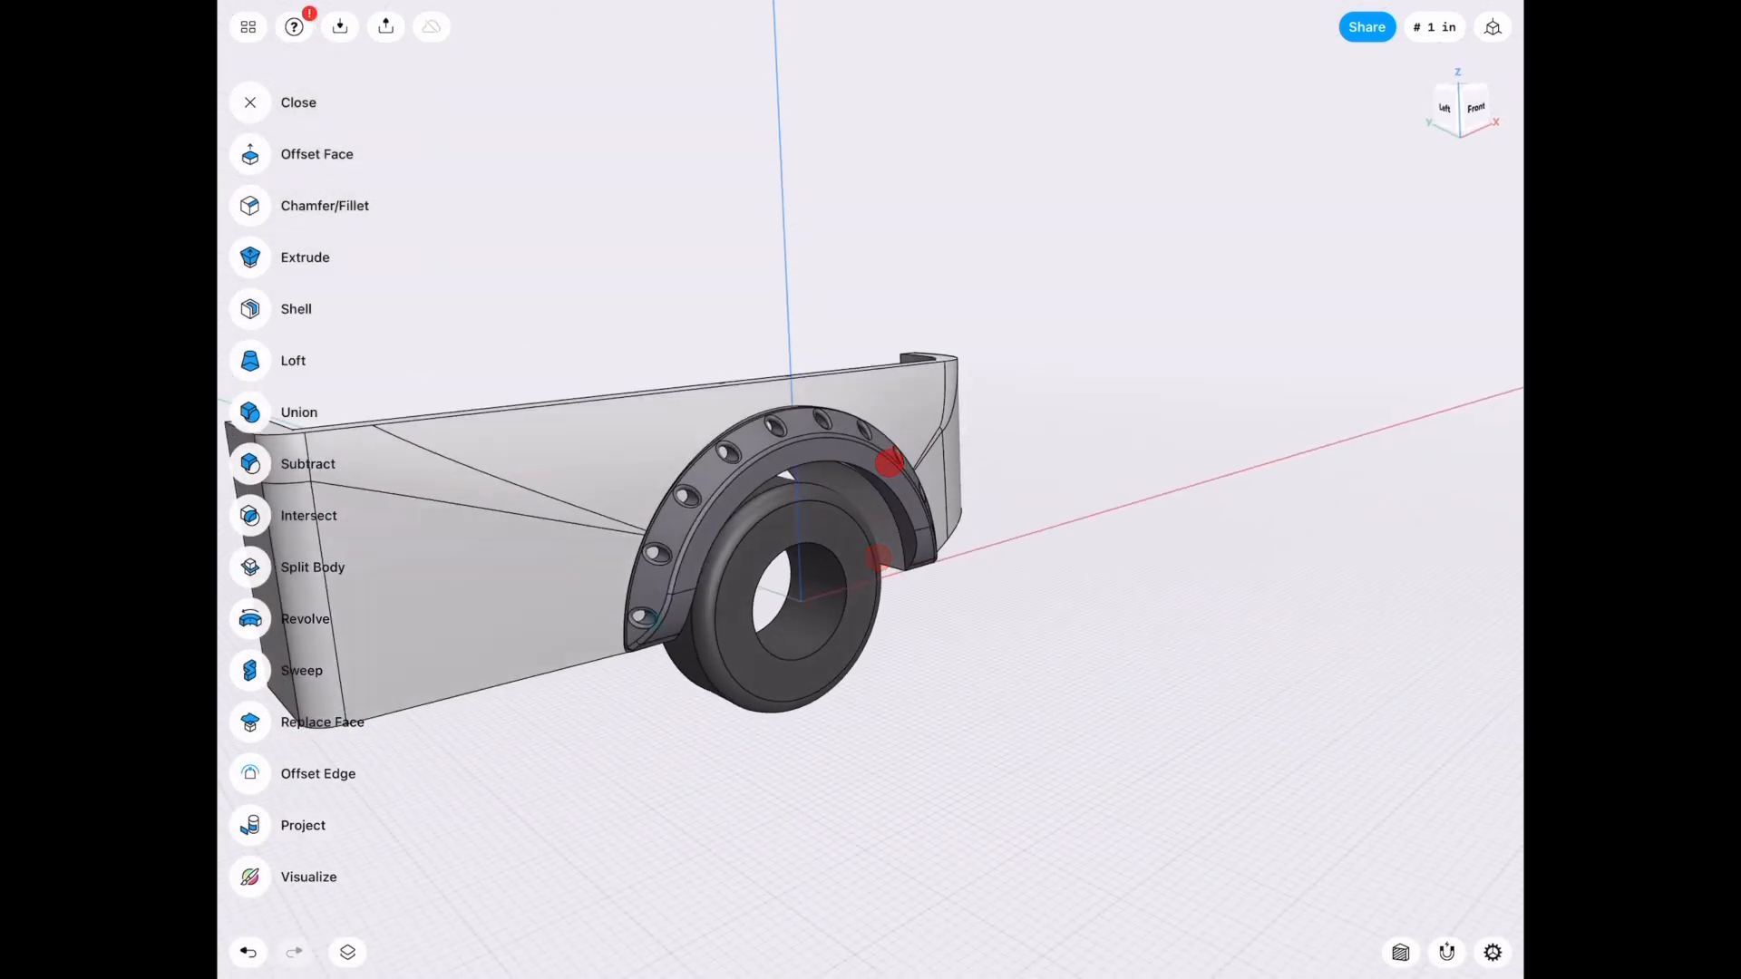
left_click(315, 152)
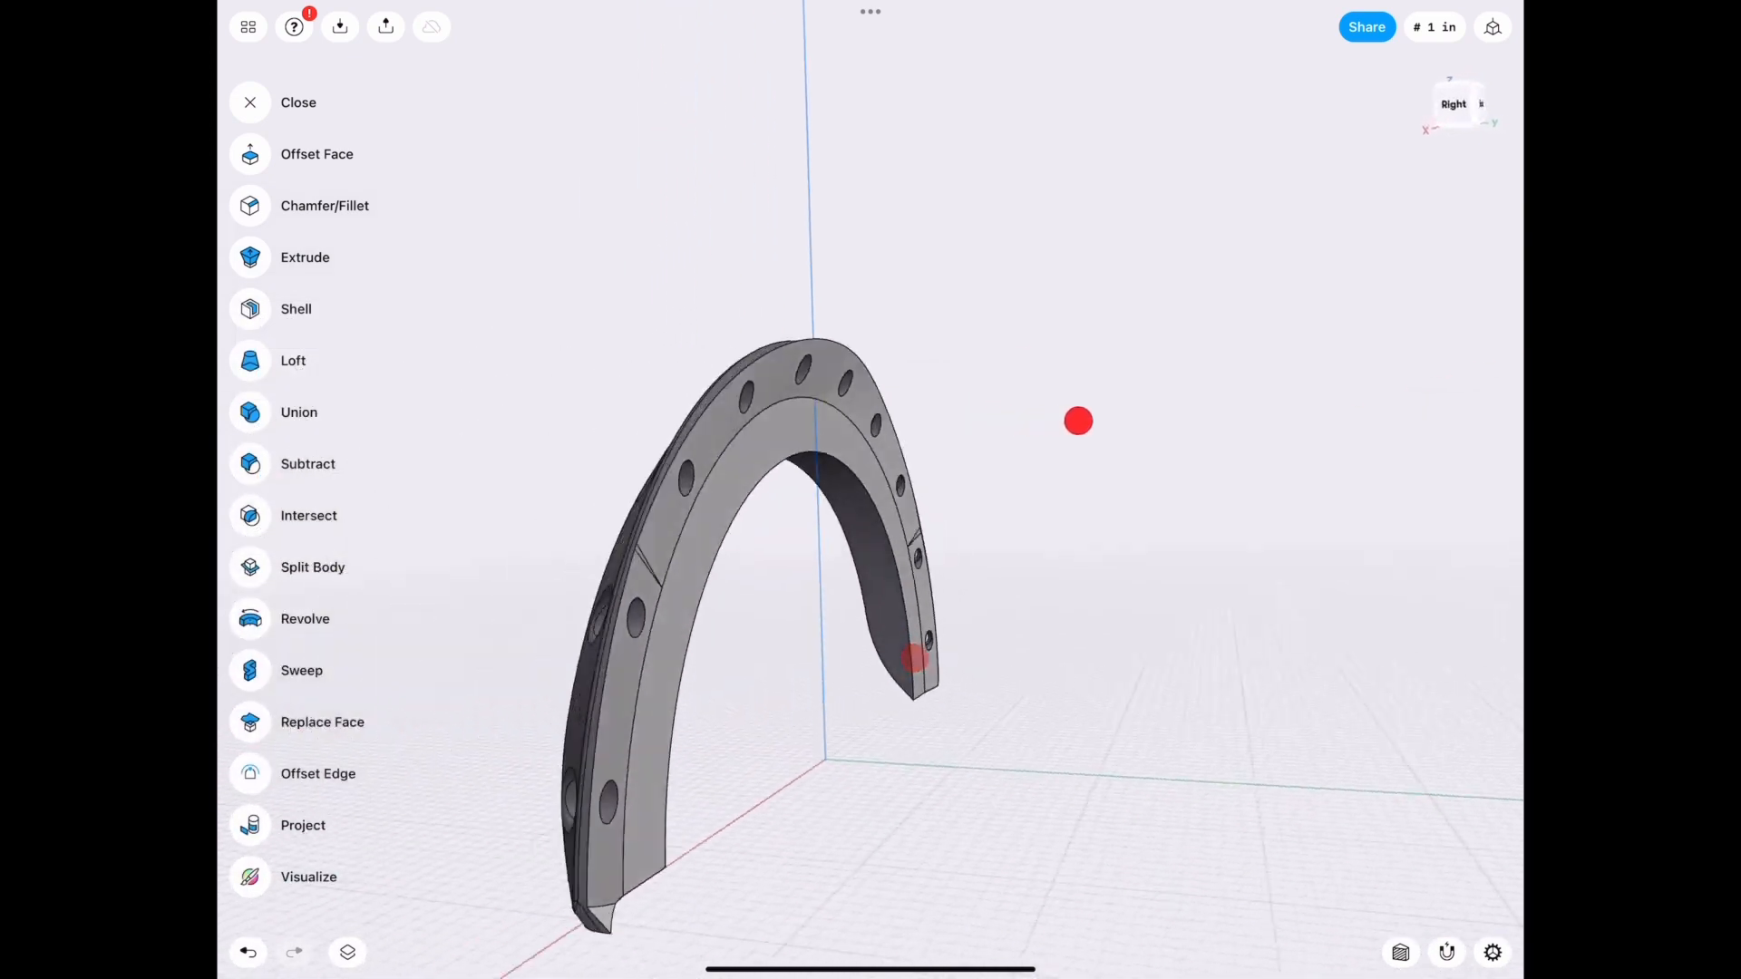
Shell the fender flare to a 0.25-inch wall thickness.
left_click(295, 309)
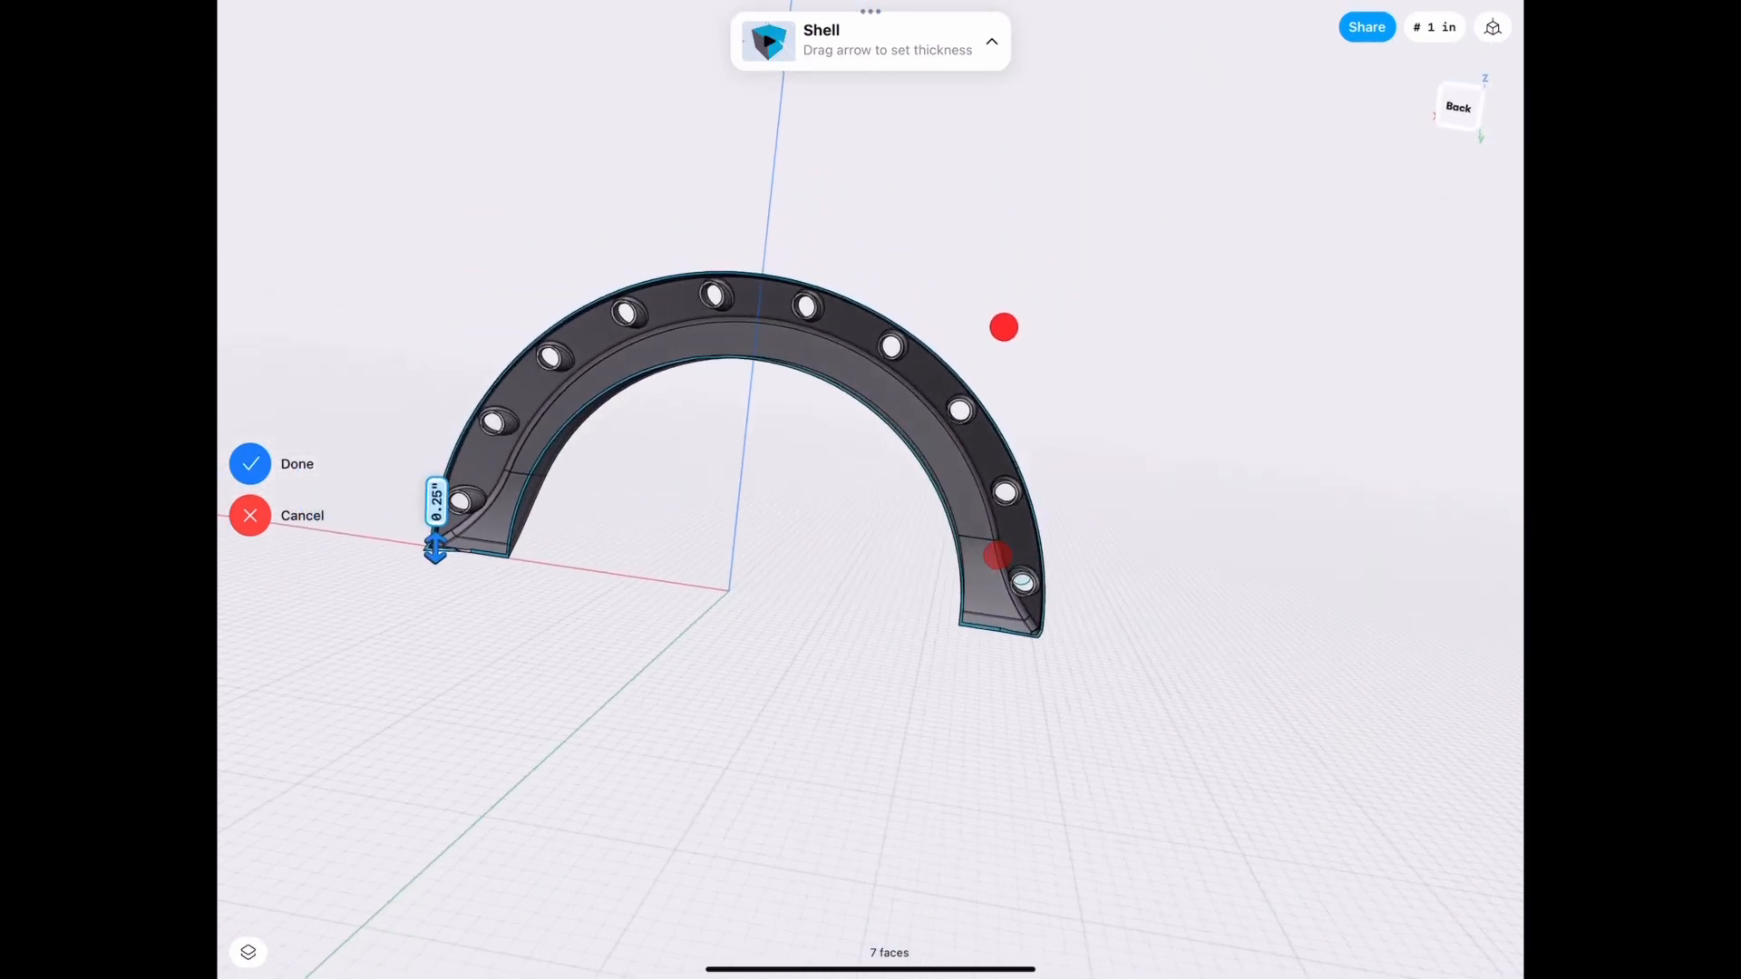
left_click(250, 463)
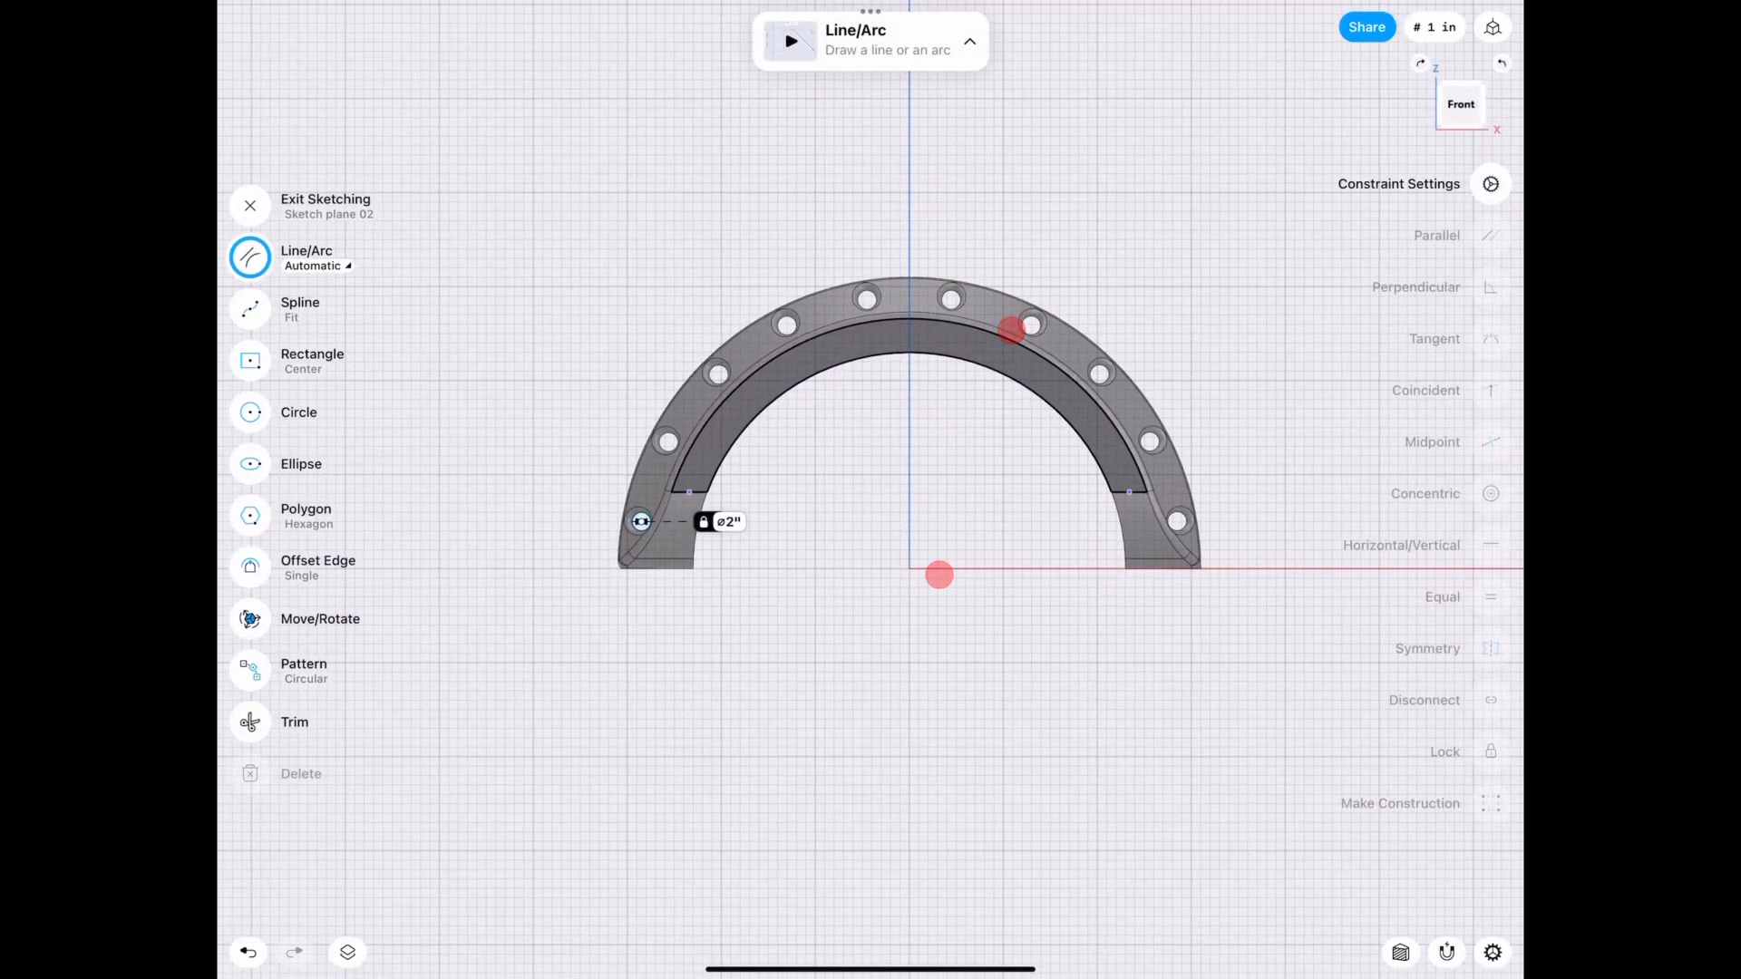
Sketch concentric circles around the flare's arch and a small rectangle profile at its lower end.
left_click(348, 952)
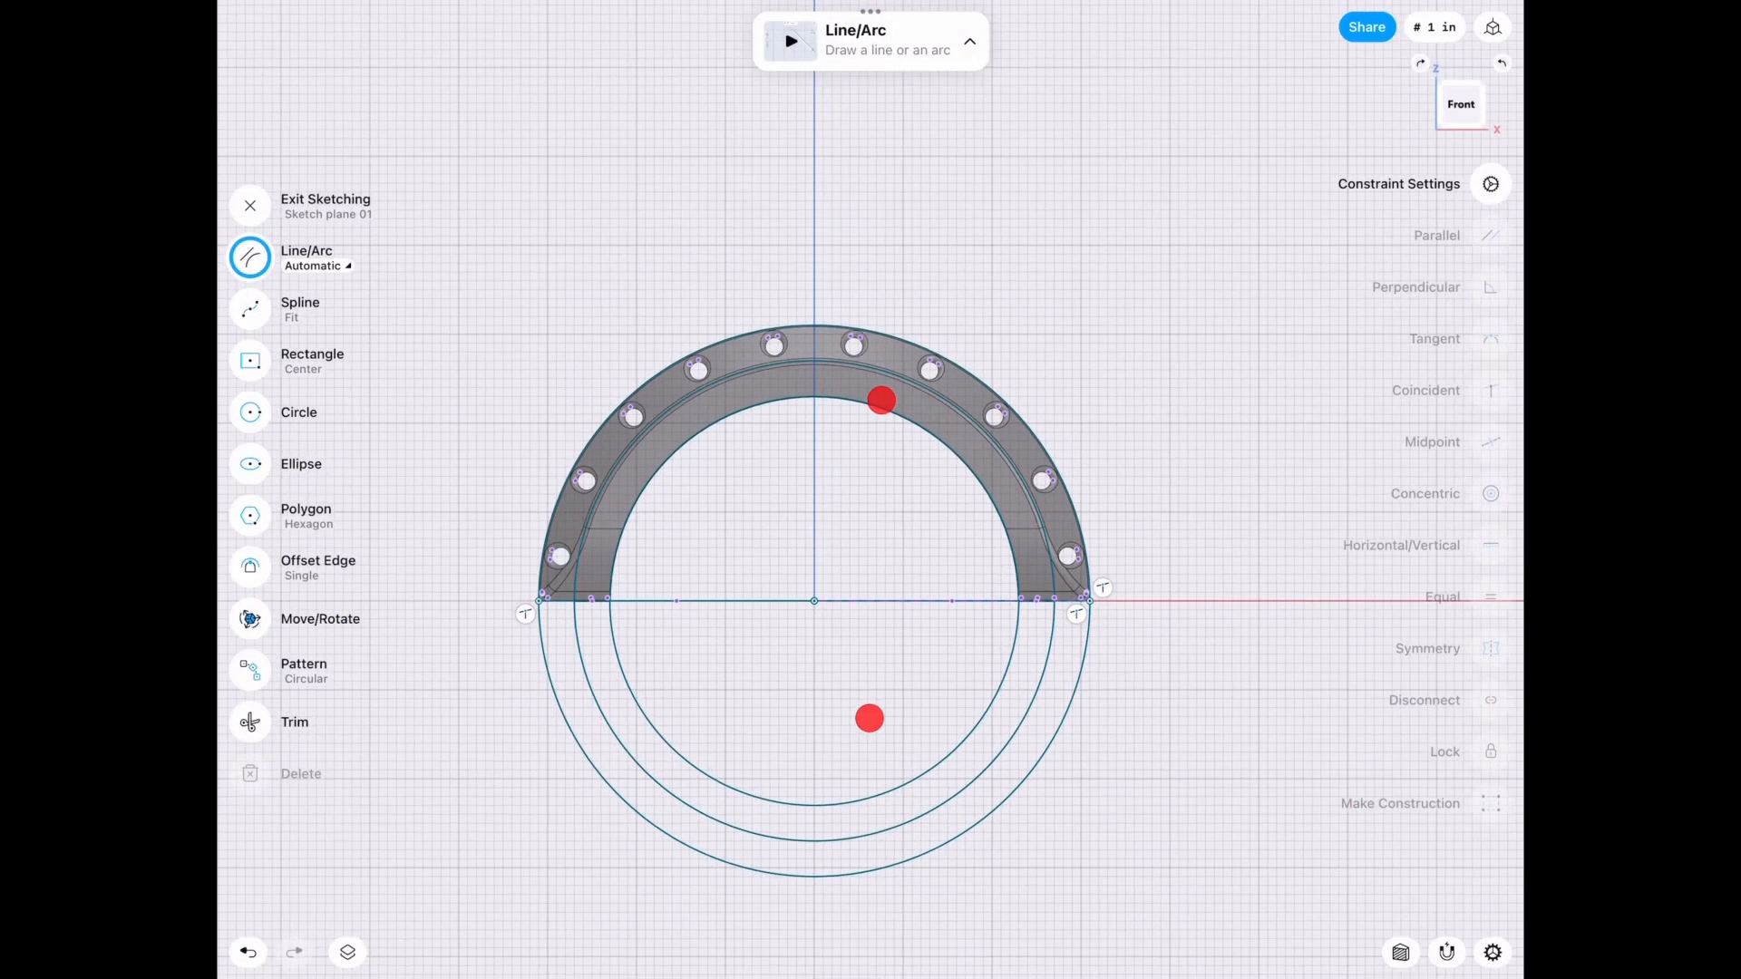
left_click(298, 411)
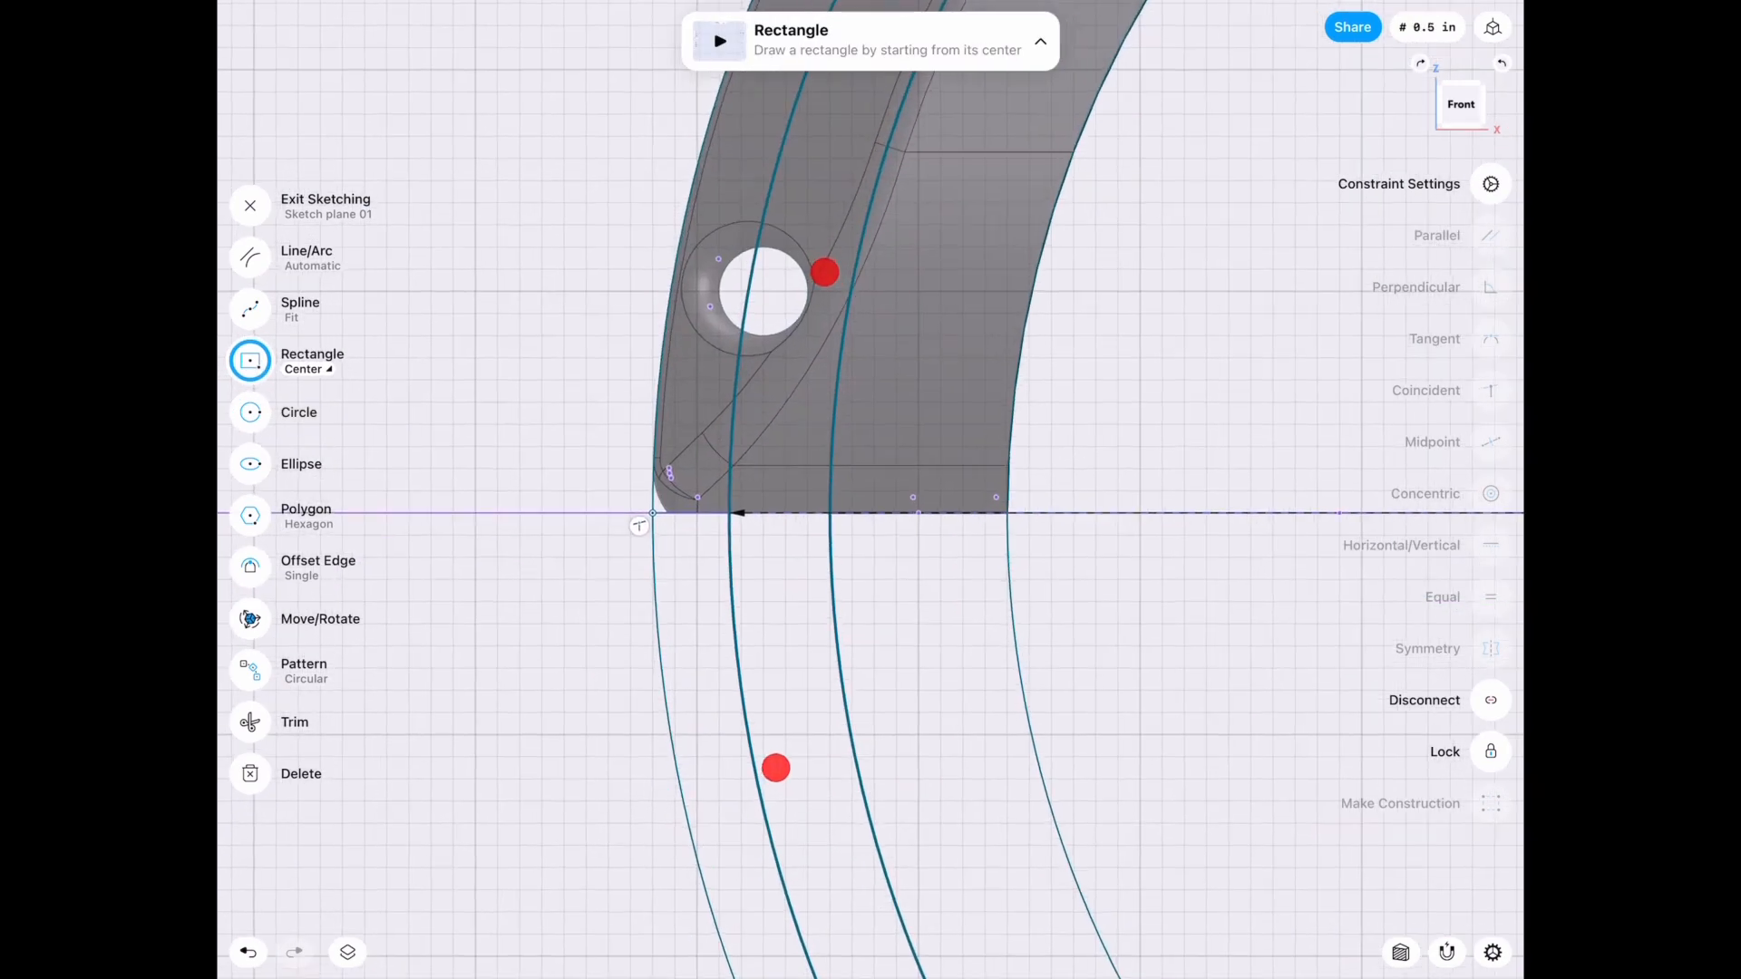
left_click(312, 360)
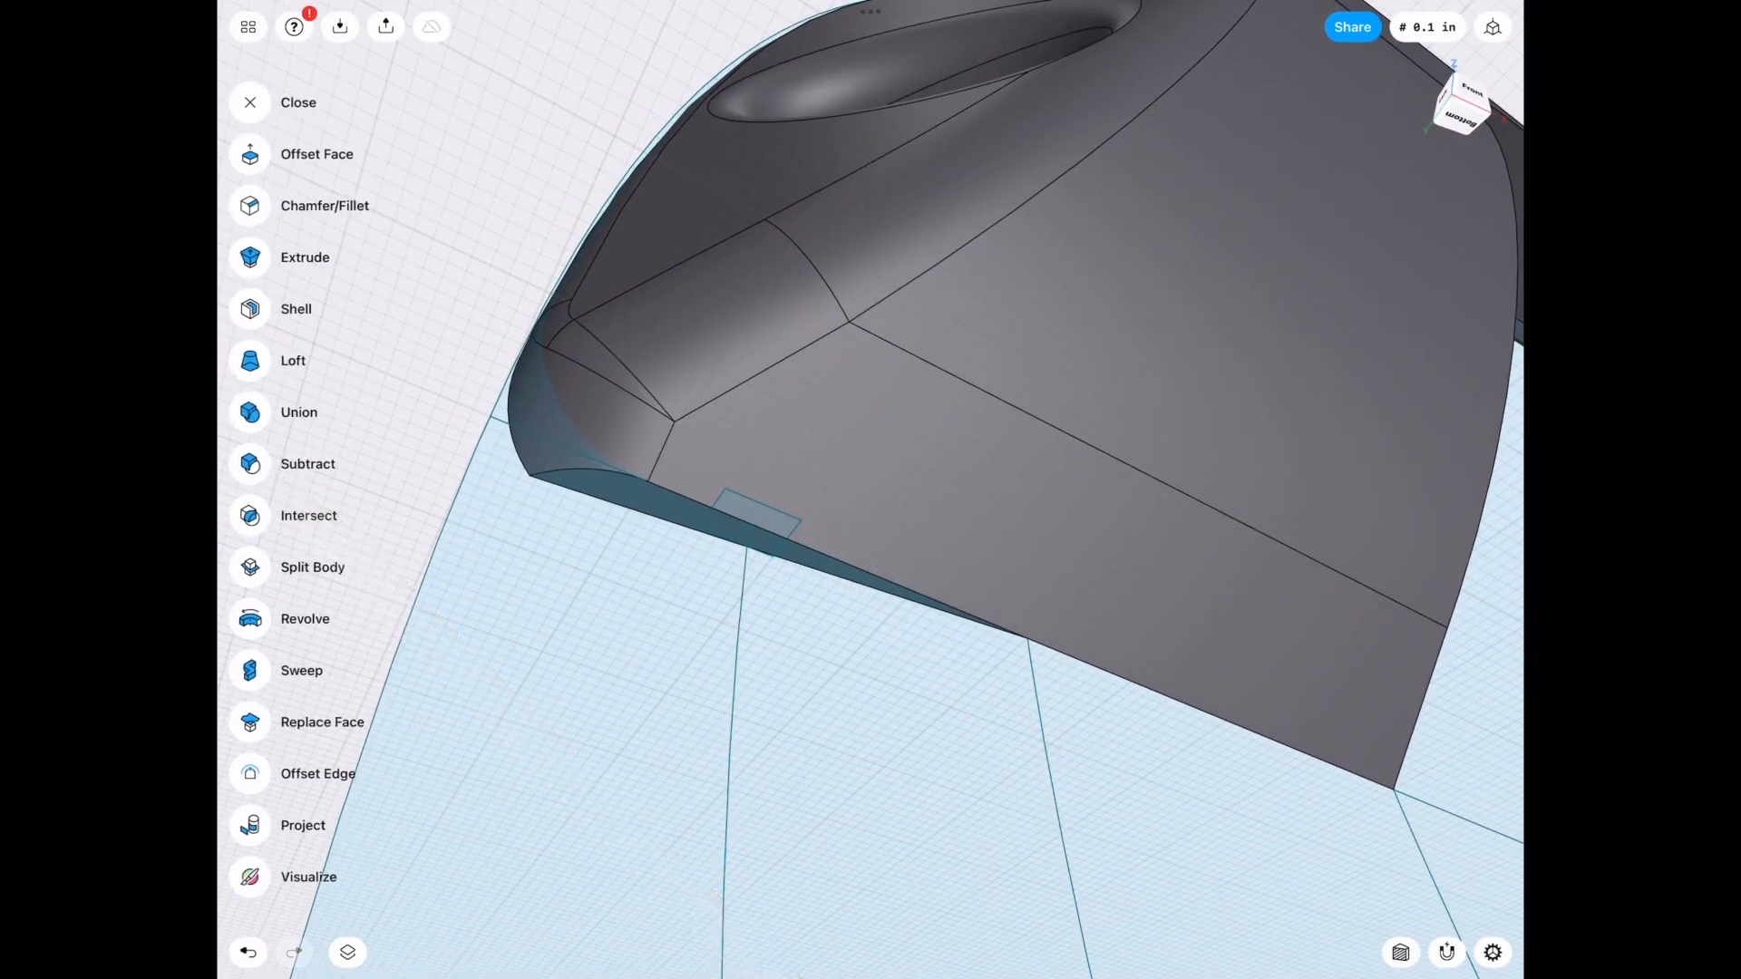
Sweep the small rectangle profile along the circular path into a thin ring.
left_click(301, 669)
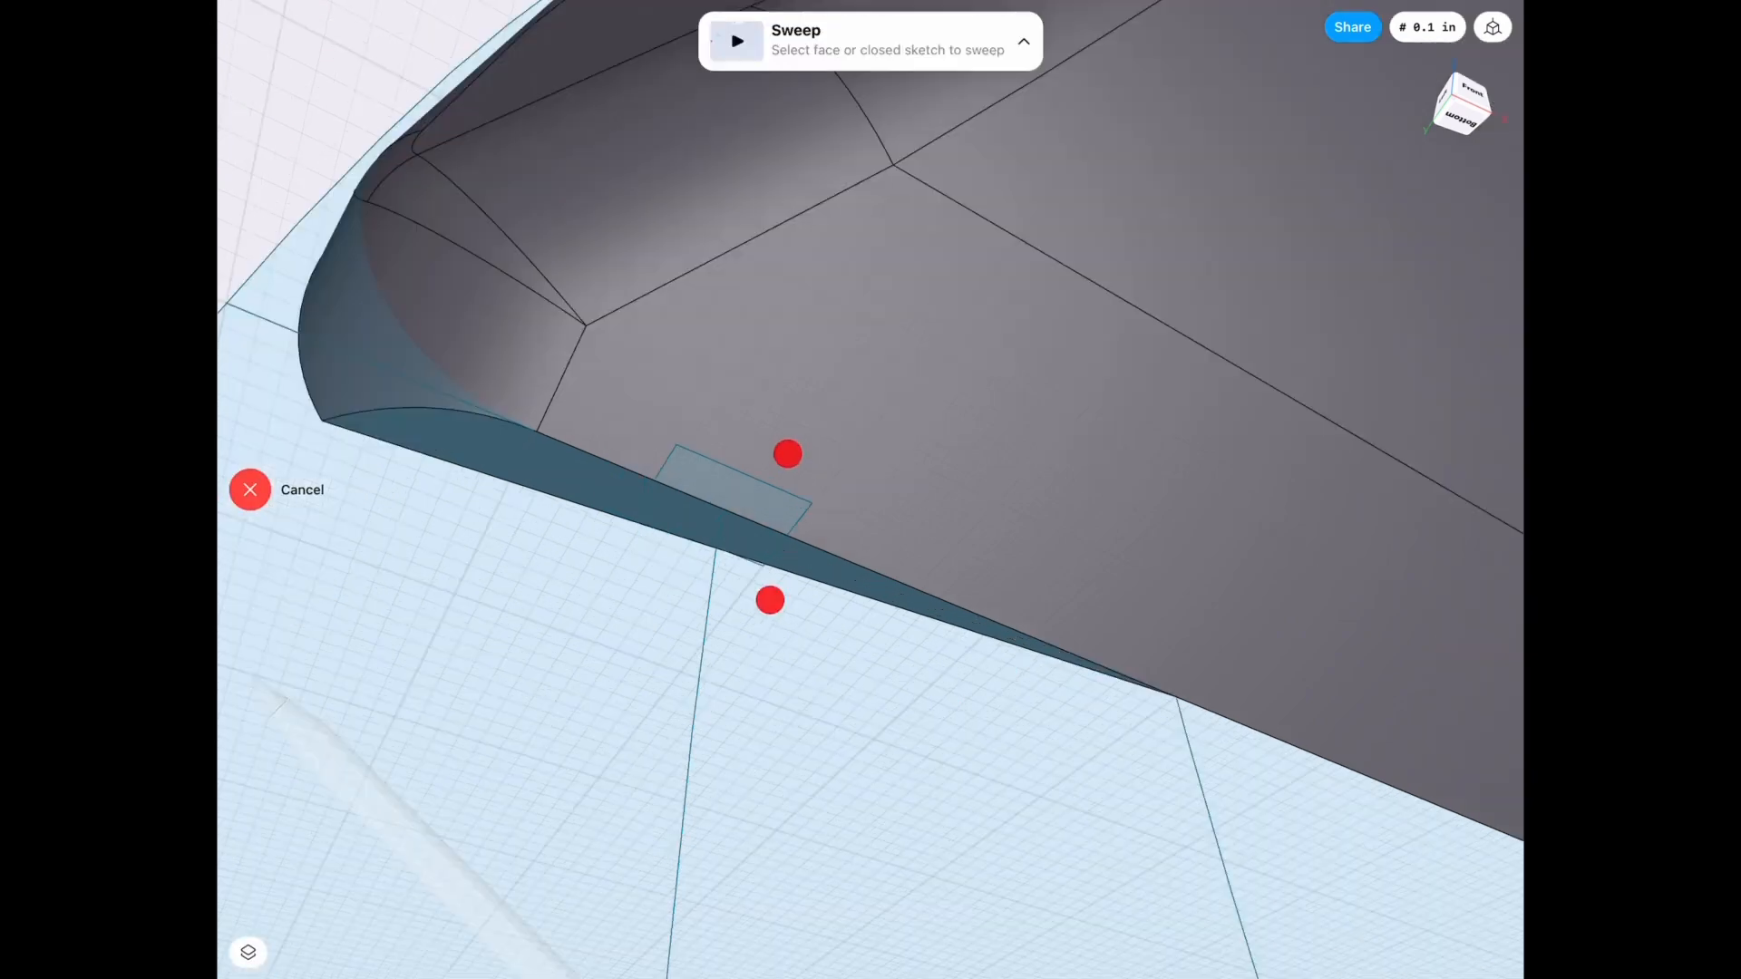
left_click(722, 500)
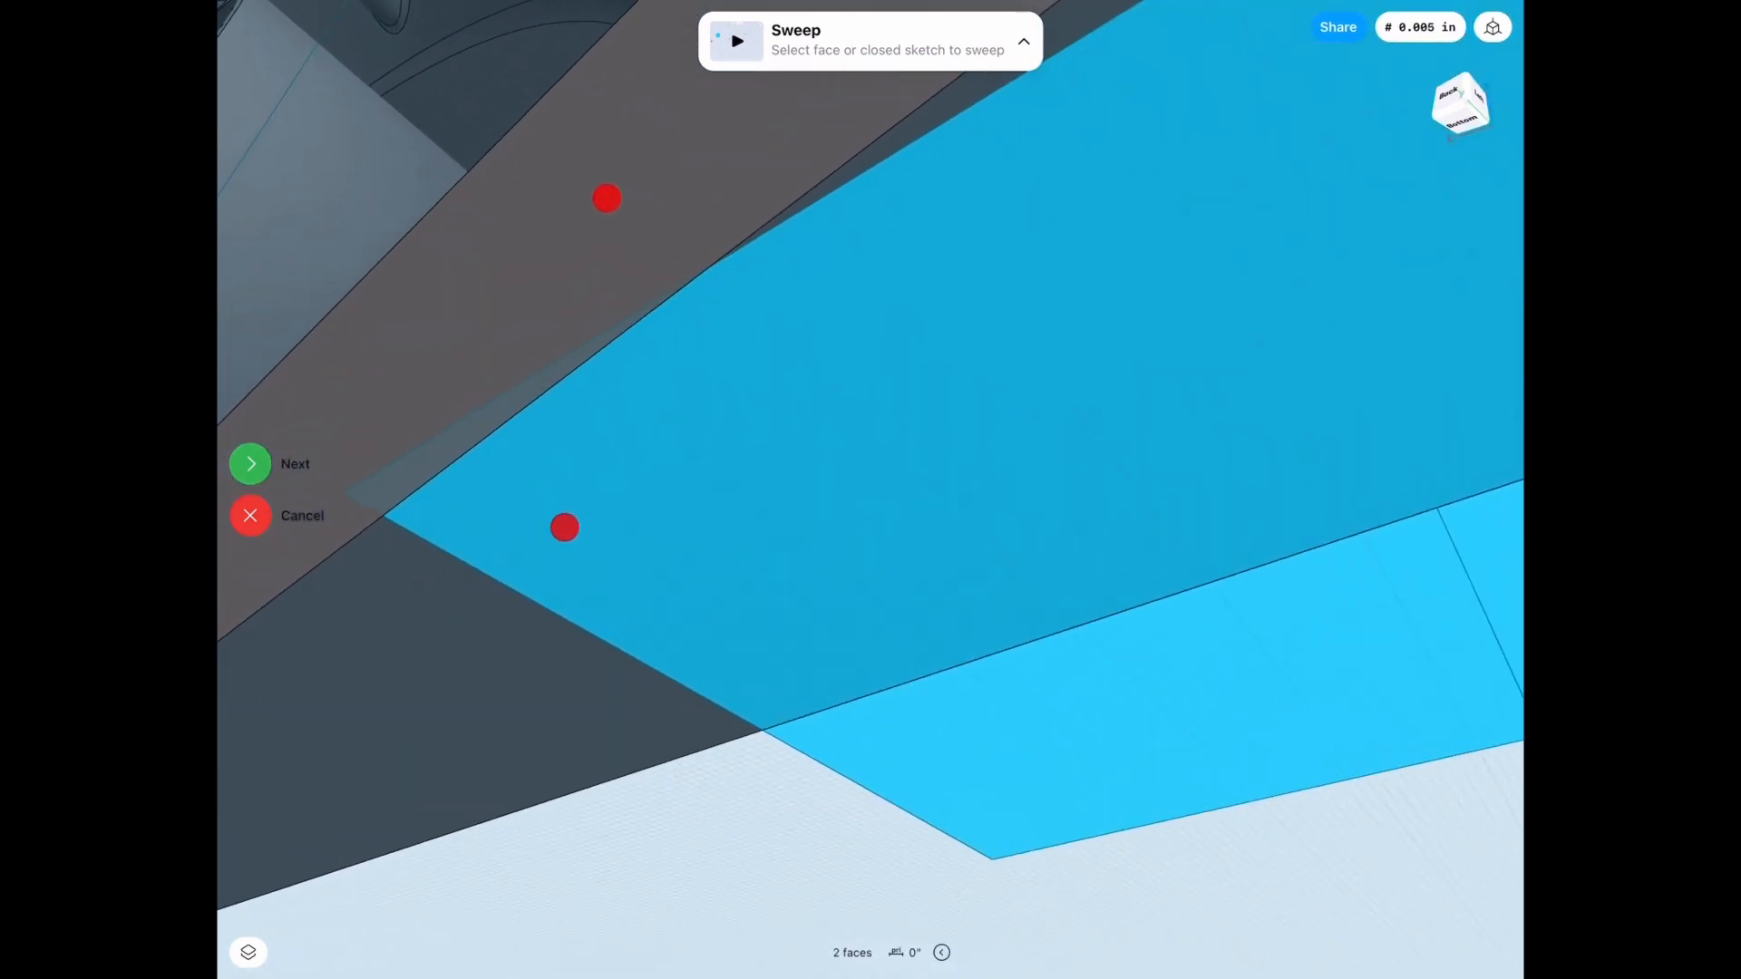
left_click(250, 462)
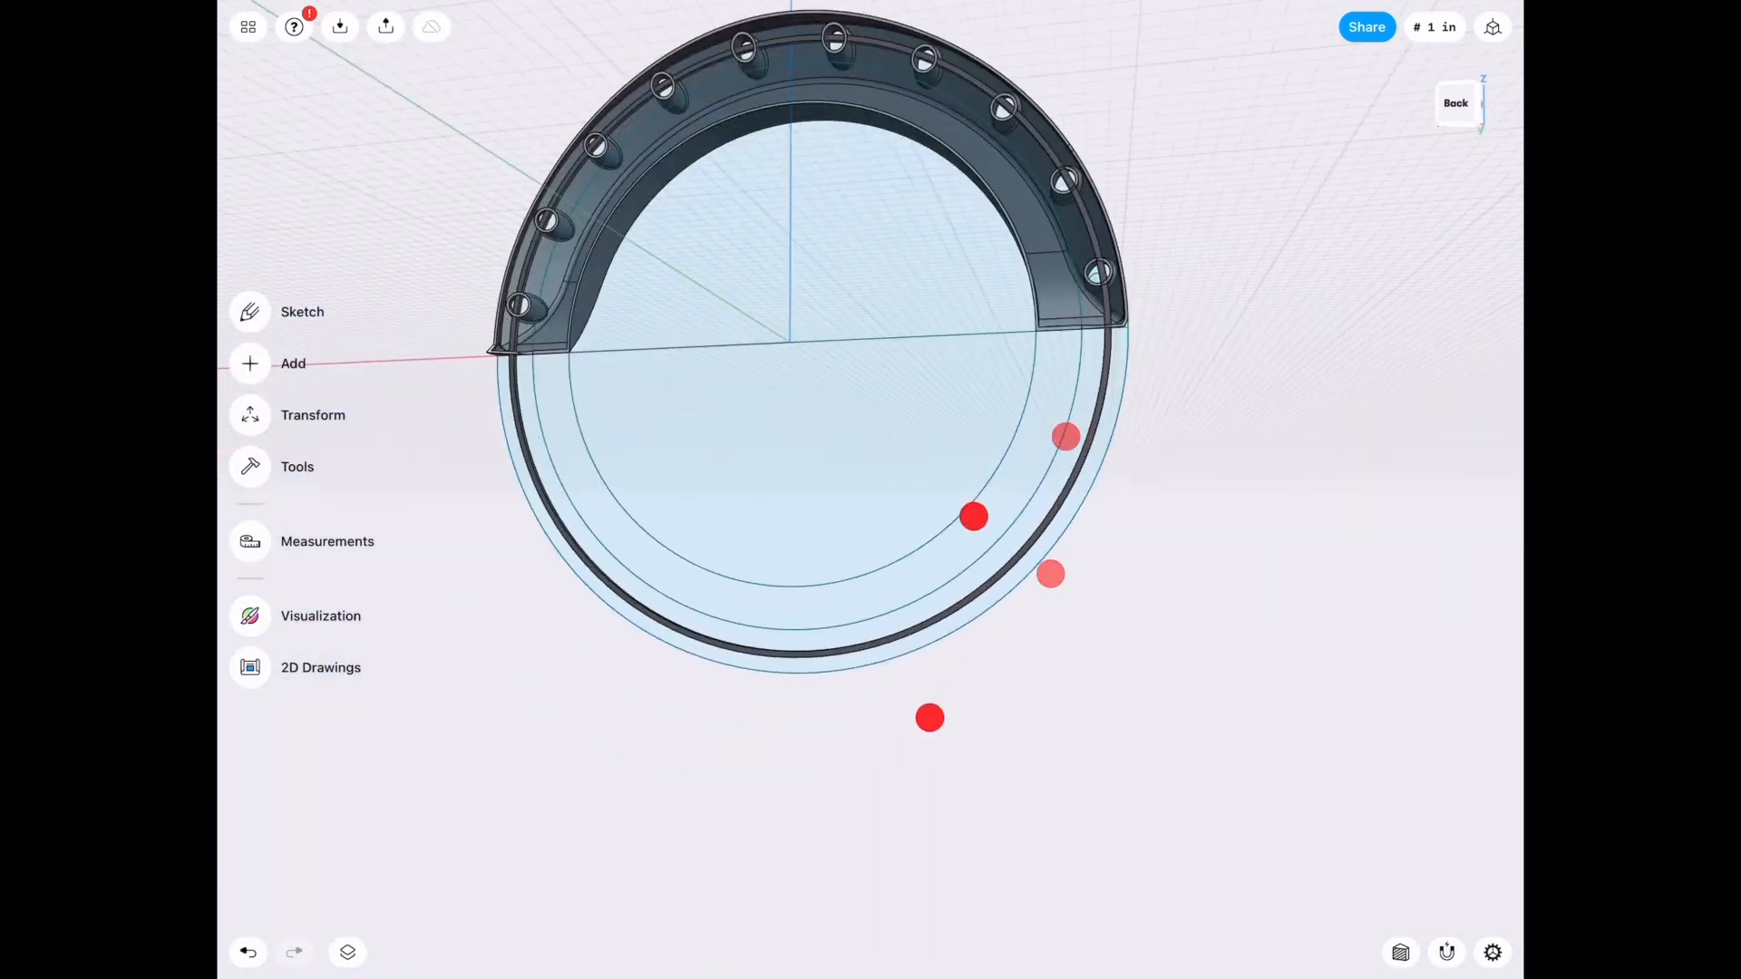
Extrude the small circle sketch below the ring into a solid by dragging its length.
left_click(303, 310)
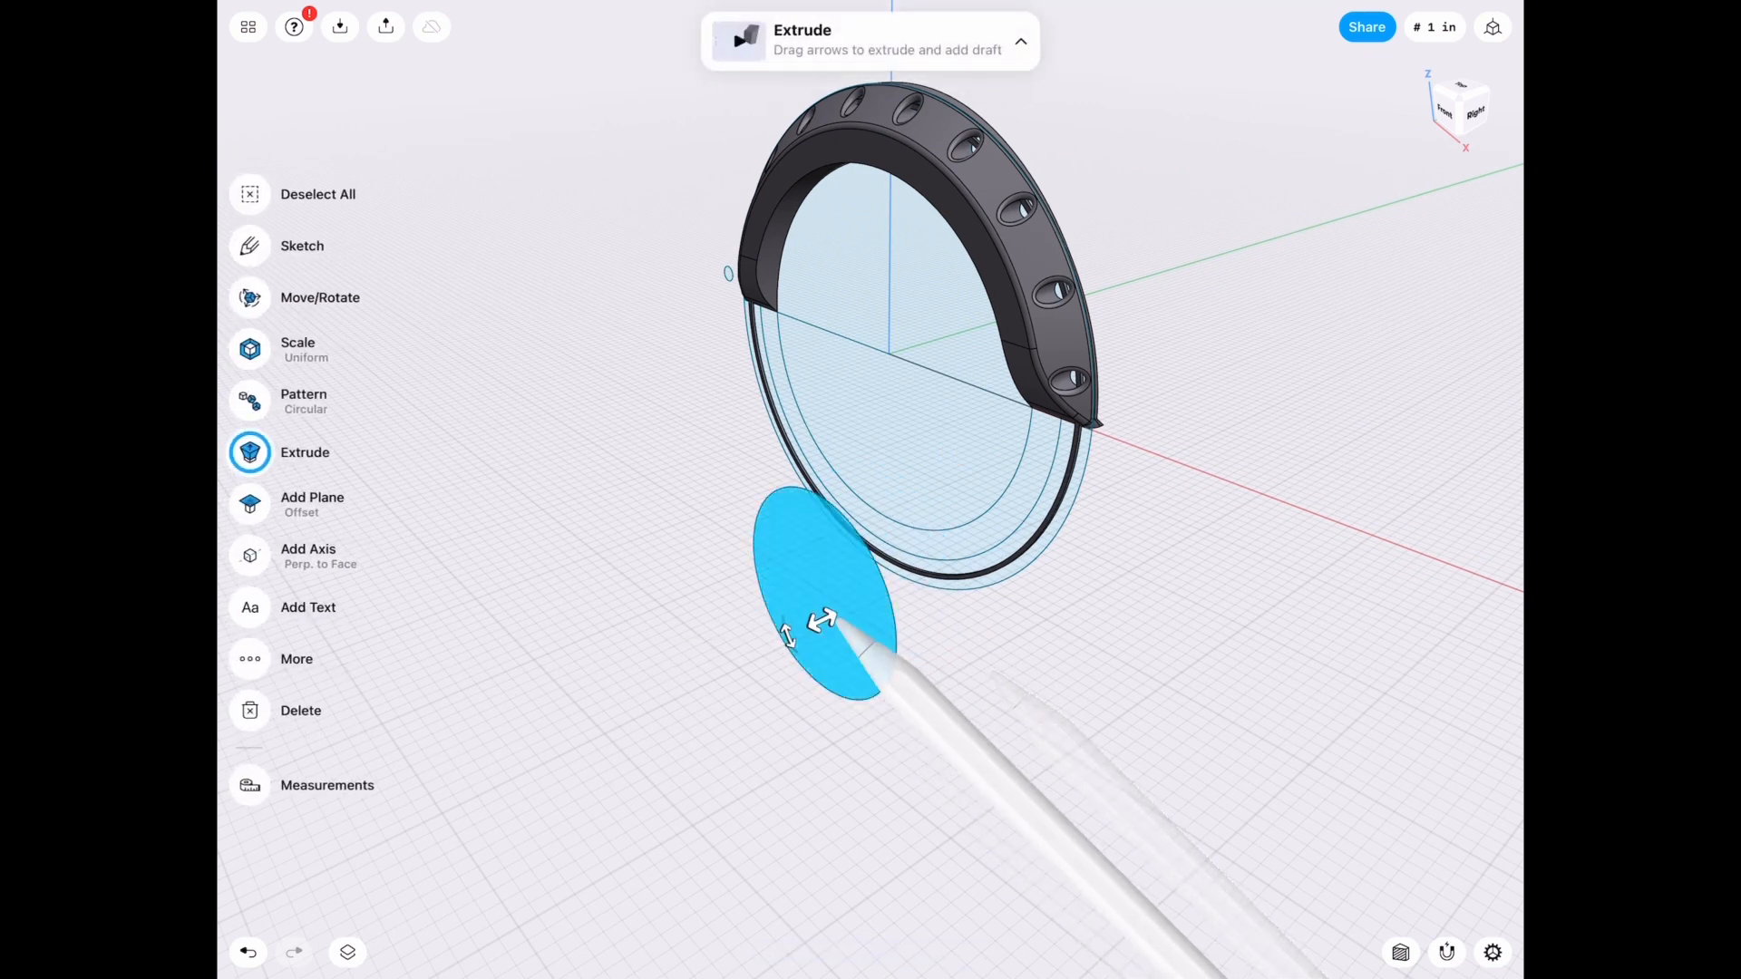
left_click(827, 606)
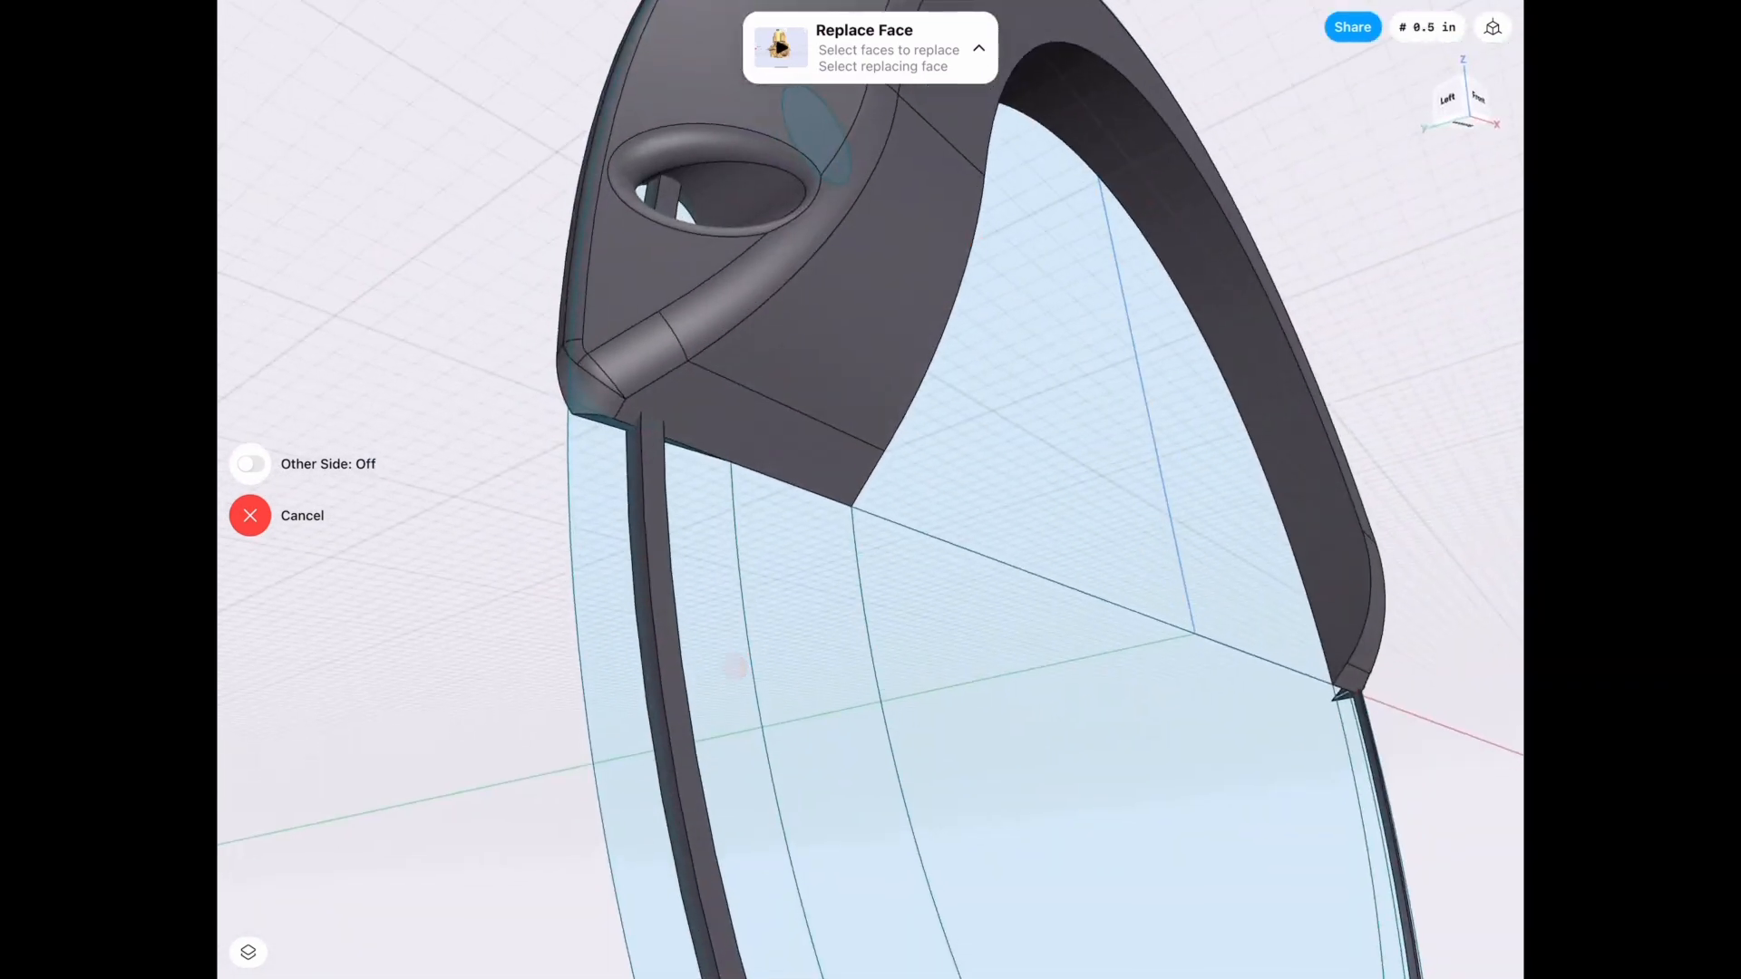
Replace a flare face with the neighbouring surface using Replace Face.
left_click(248, 515)
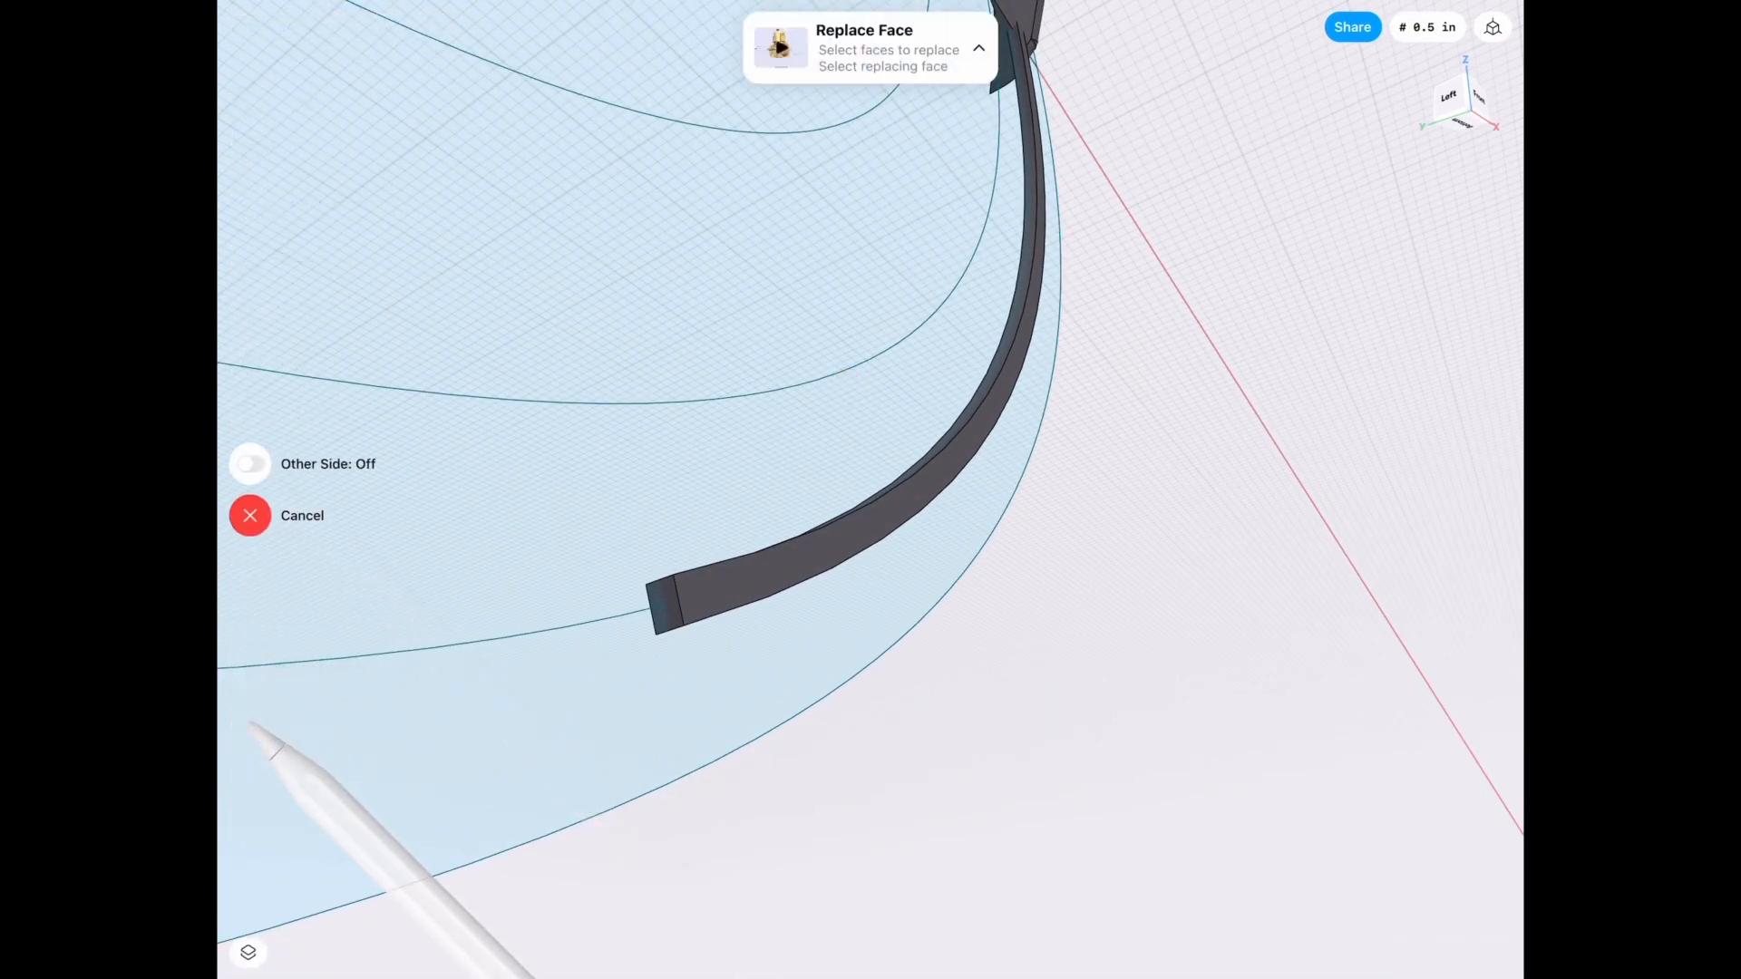
left_click(661, 595)
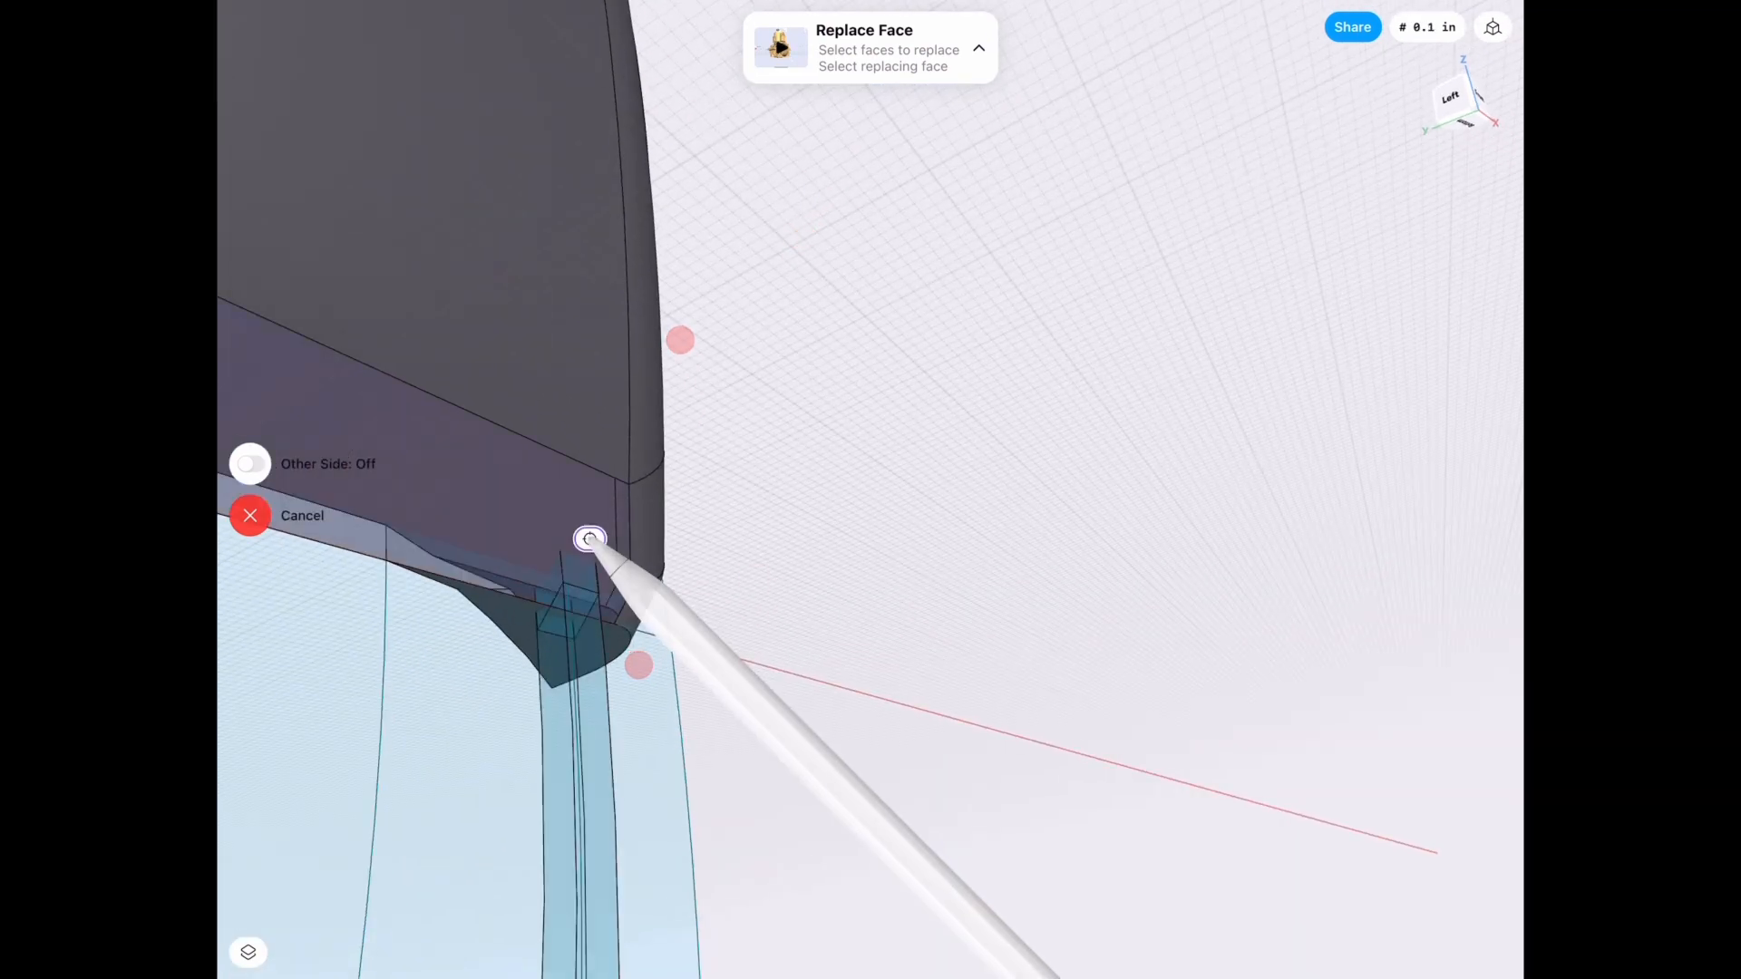
left_click(251, 515)
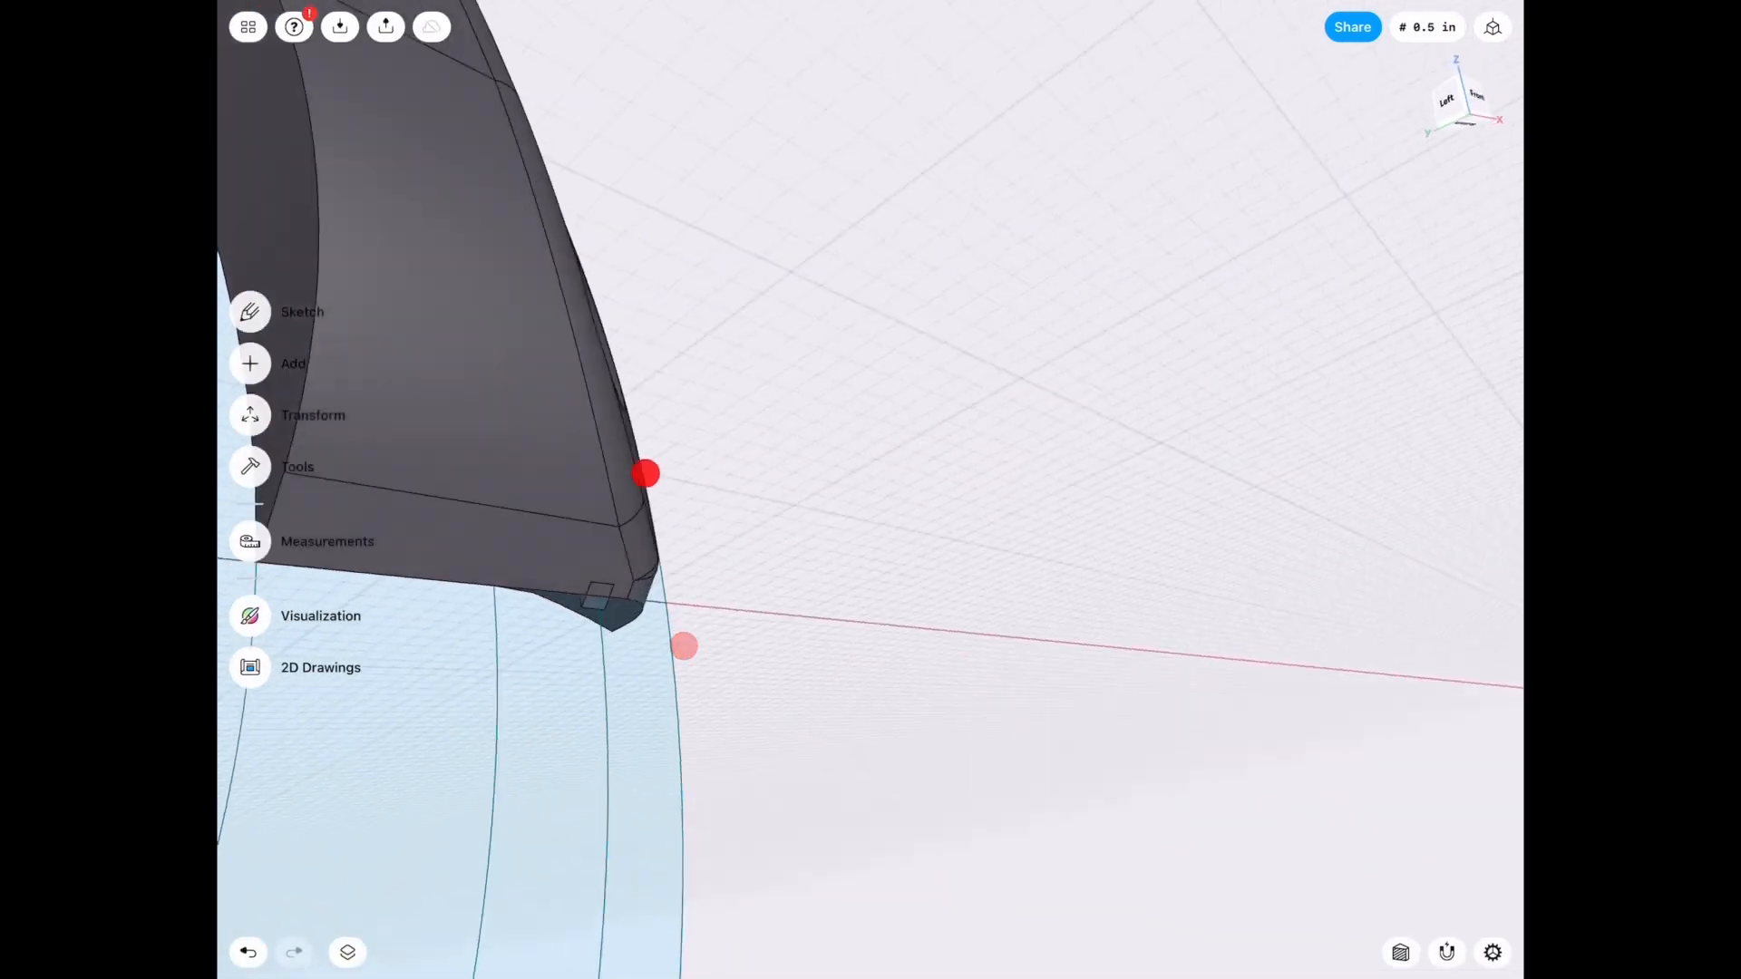
left_click(346, 952)
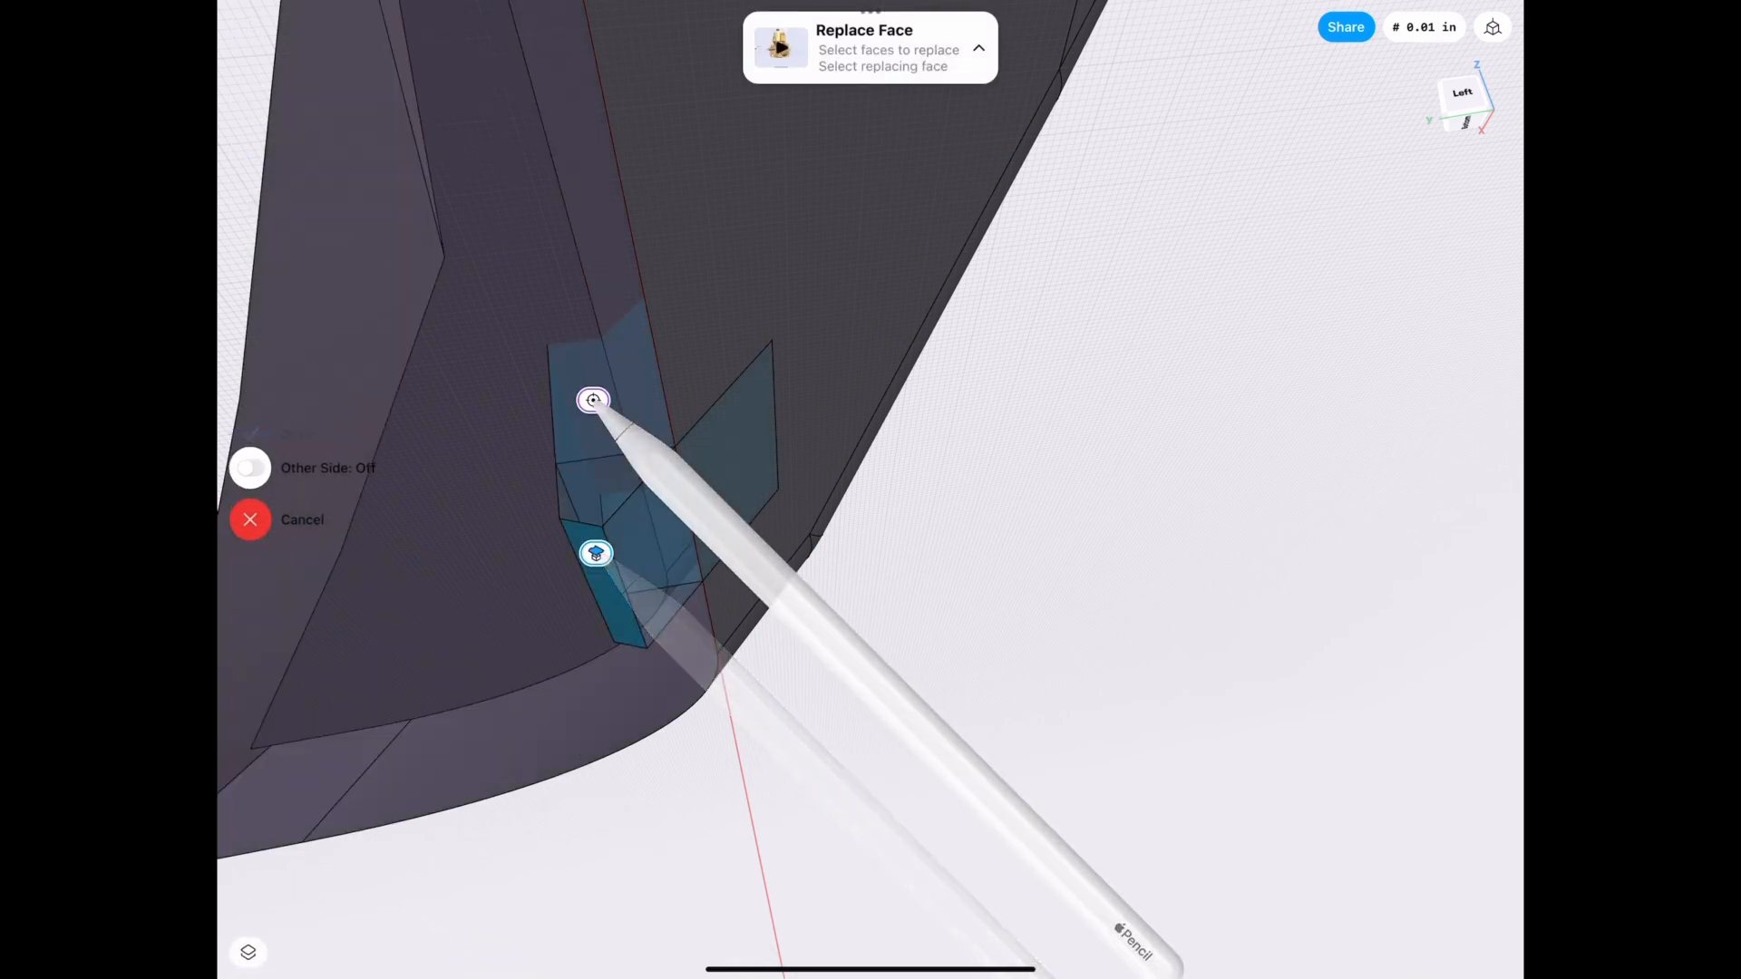
Replace the flare's end face and a spacer face so they match adjoining surfaces.
left_click(250, 520)
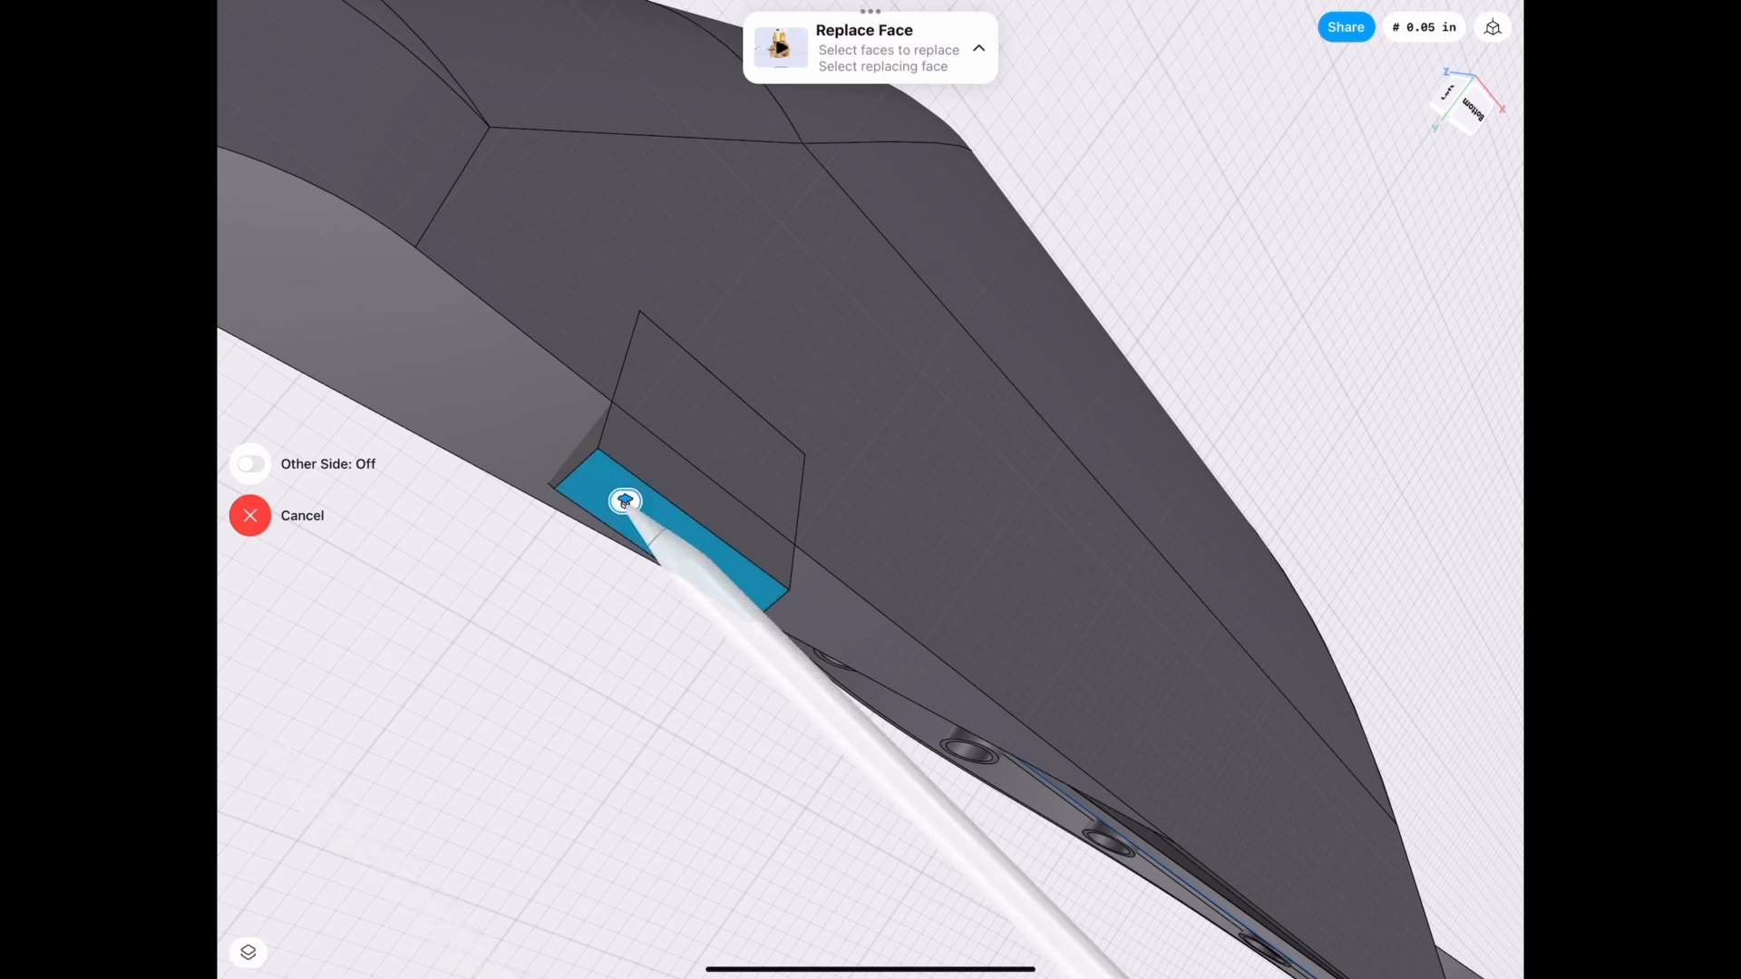
left_click(250, 515)
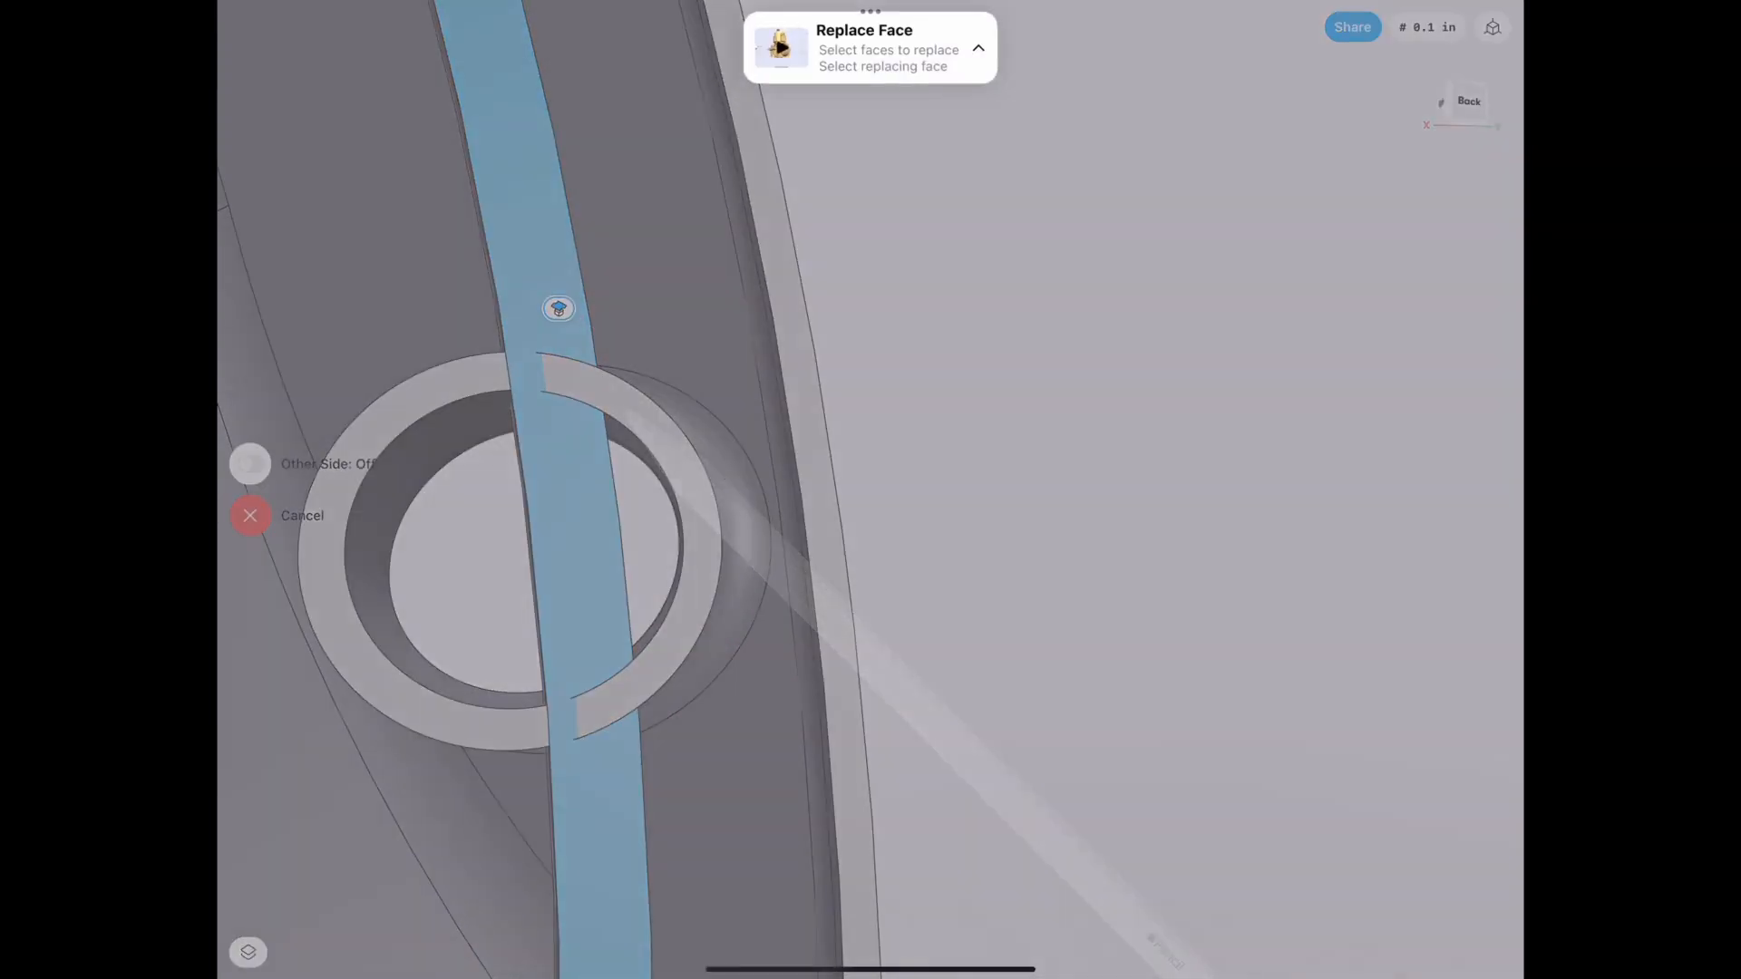
left_click(977, 47)
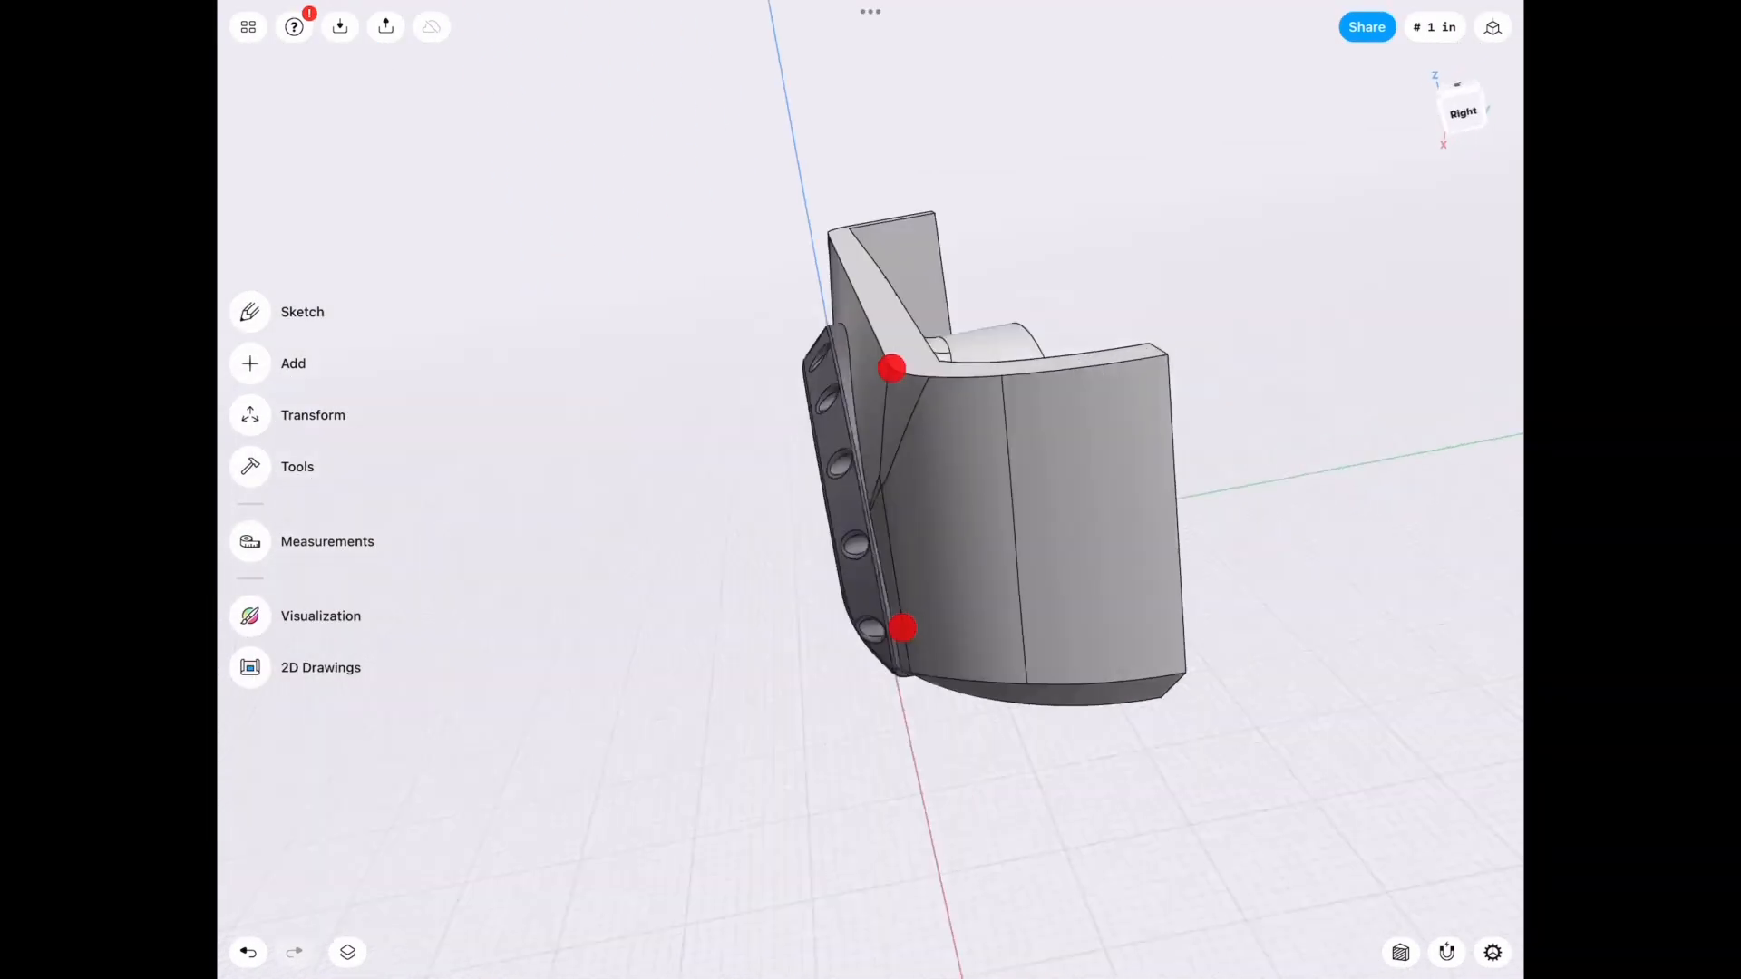
Hide Body 01 and subtract the ring bodies from the flare.
left_click(346, 952)
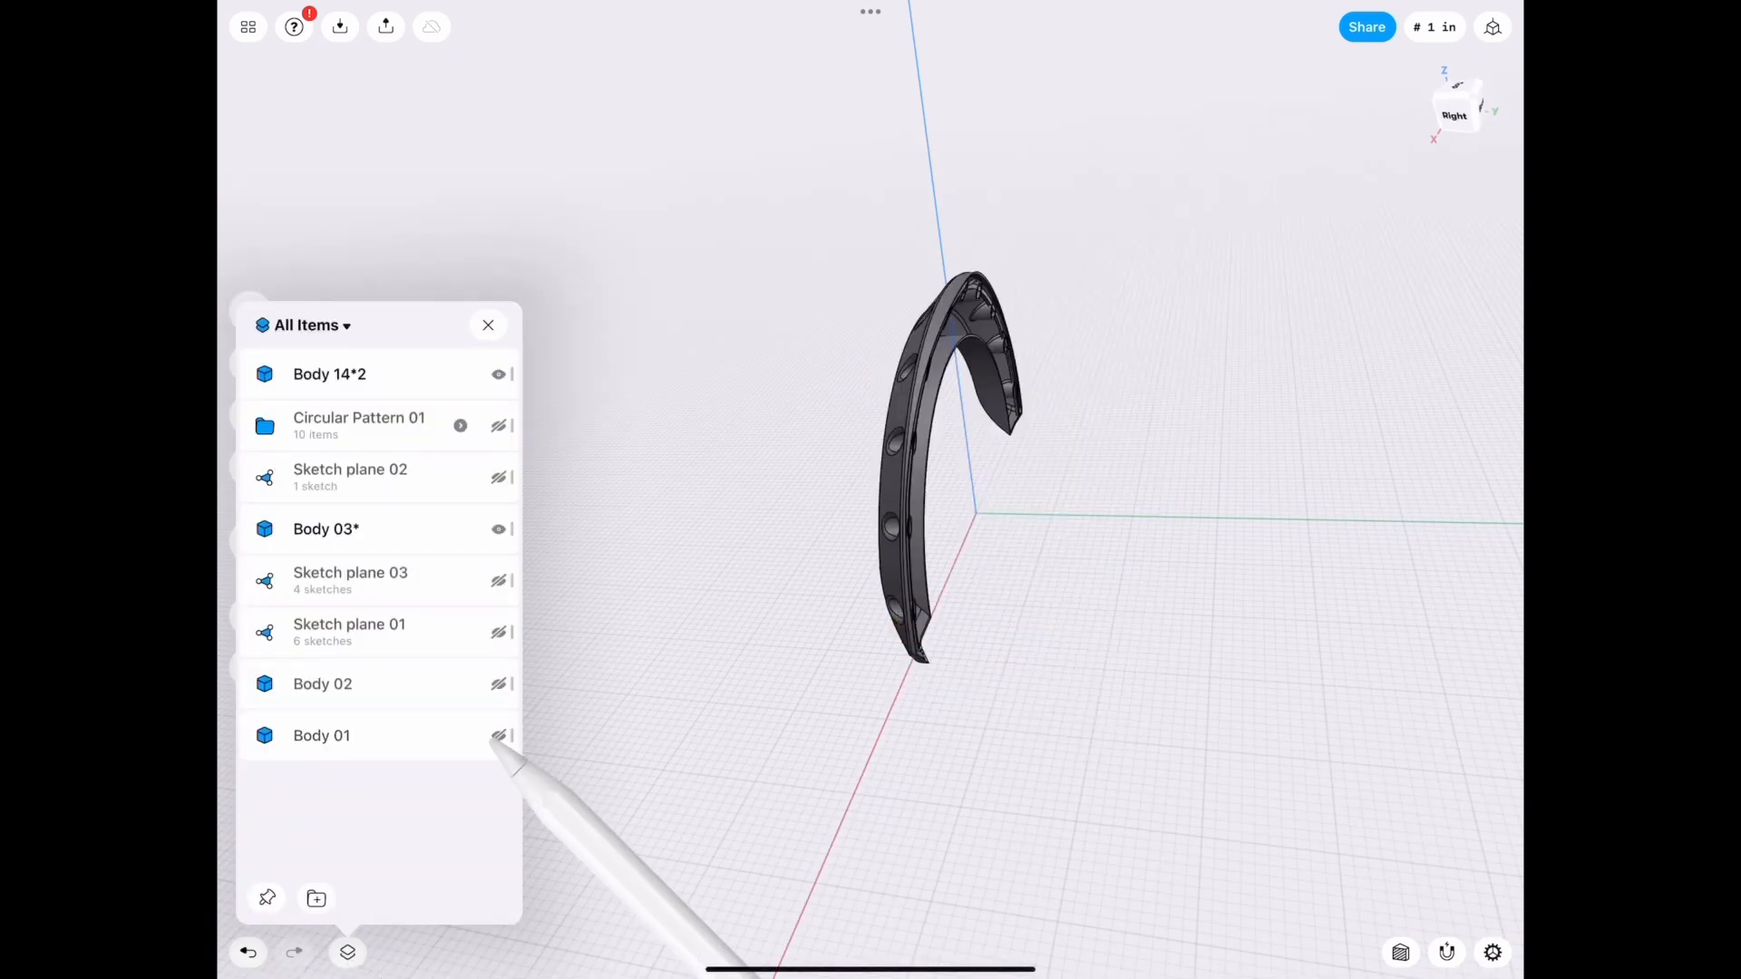
left_click(488, 324)
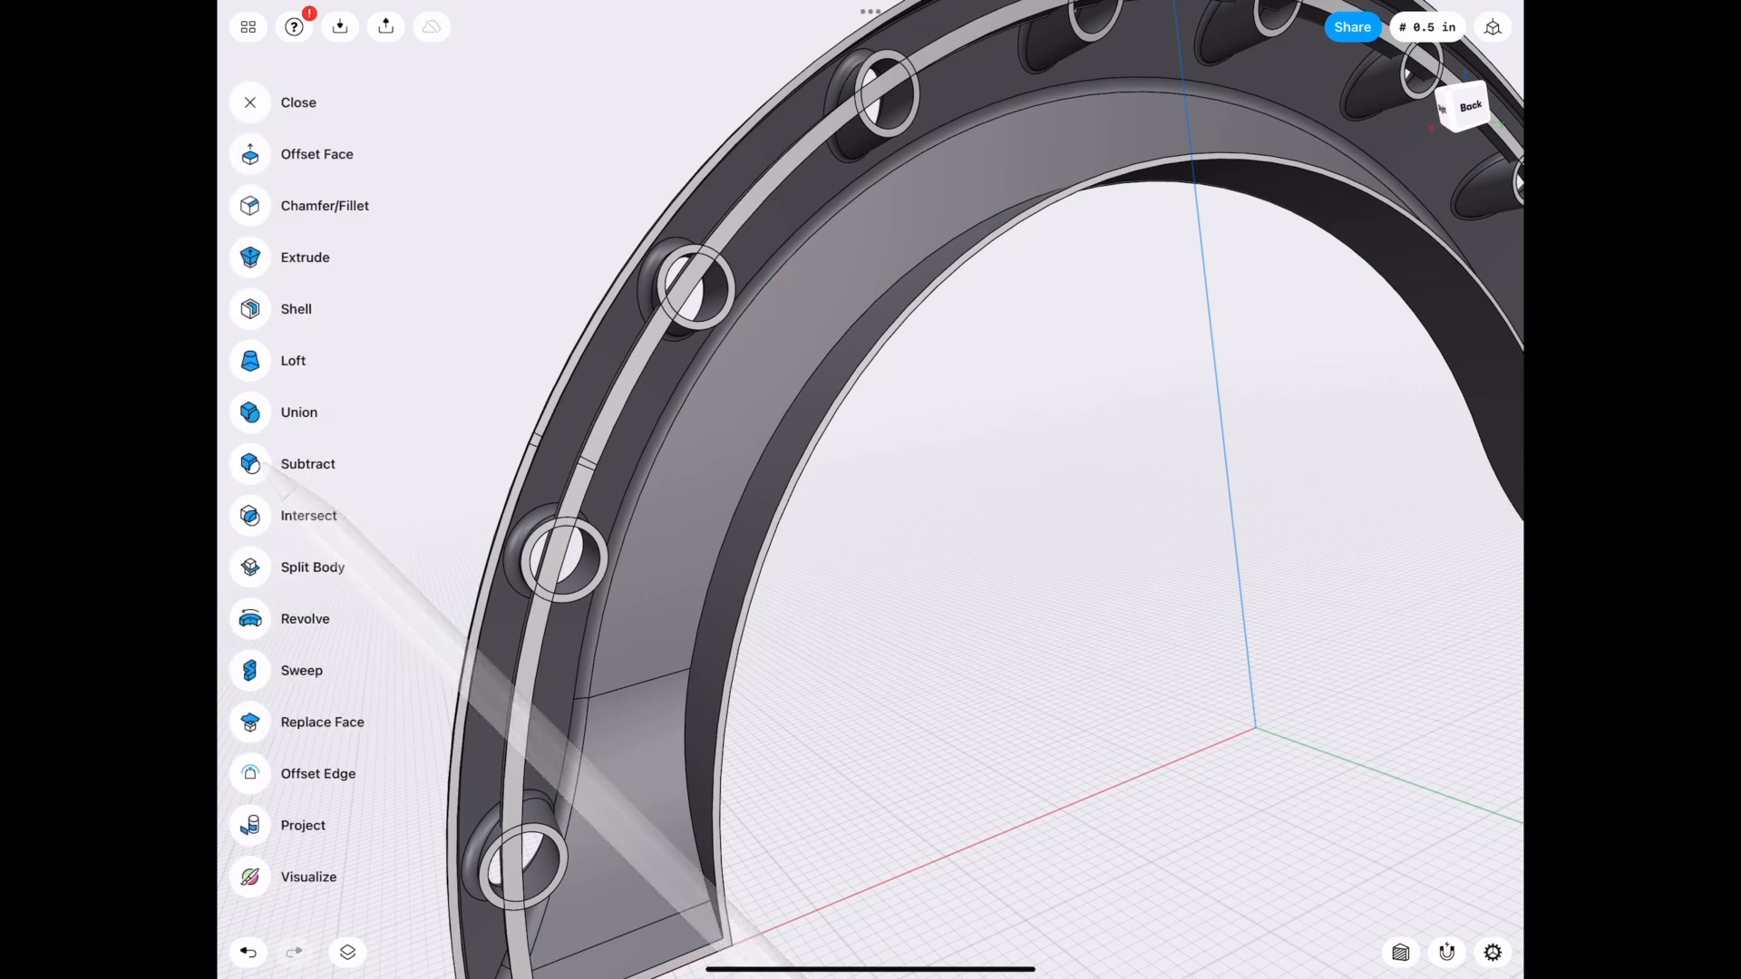
left_click(308, 463)
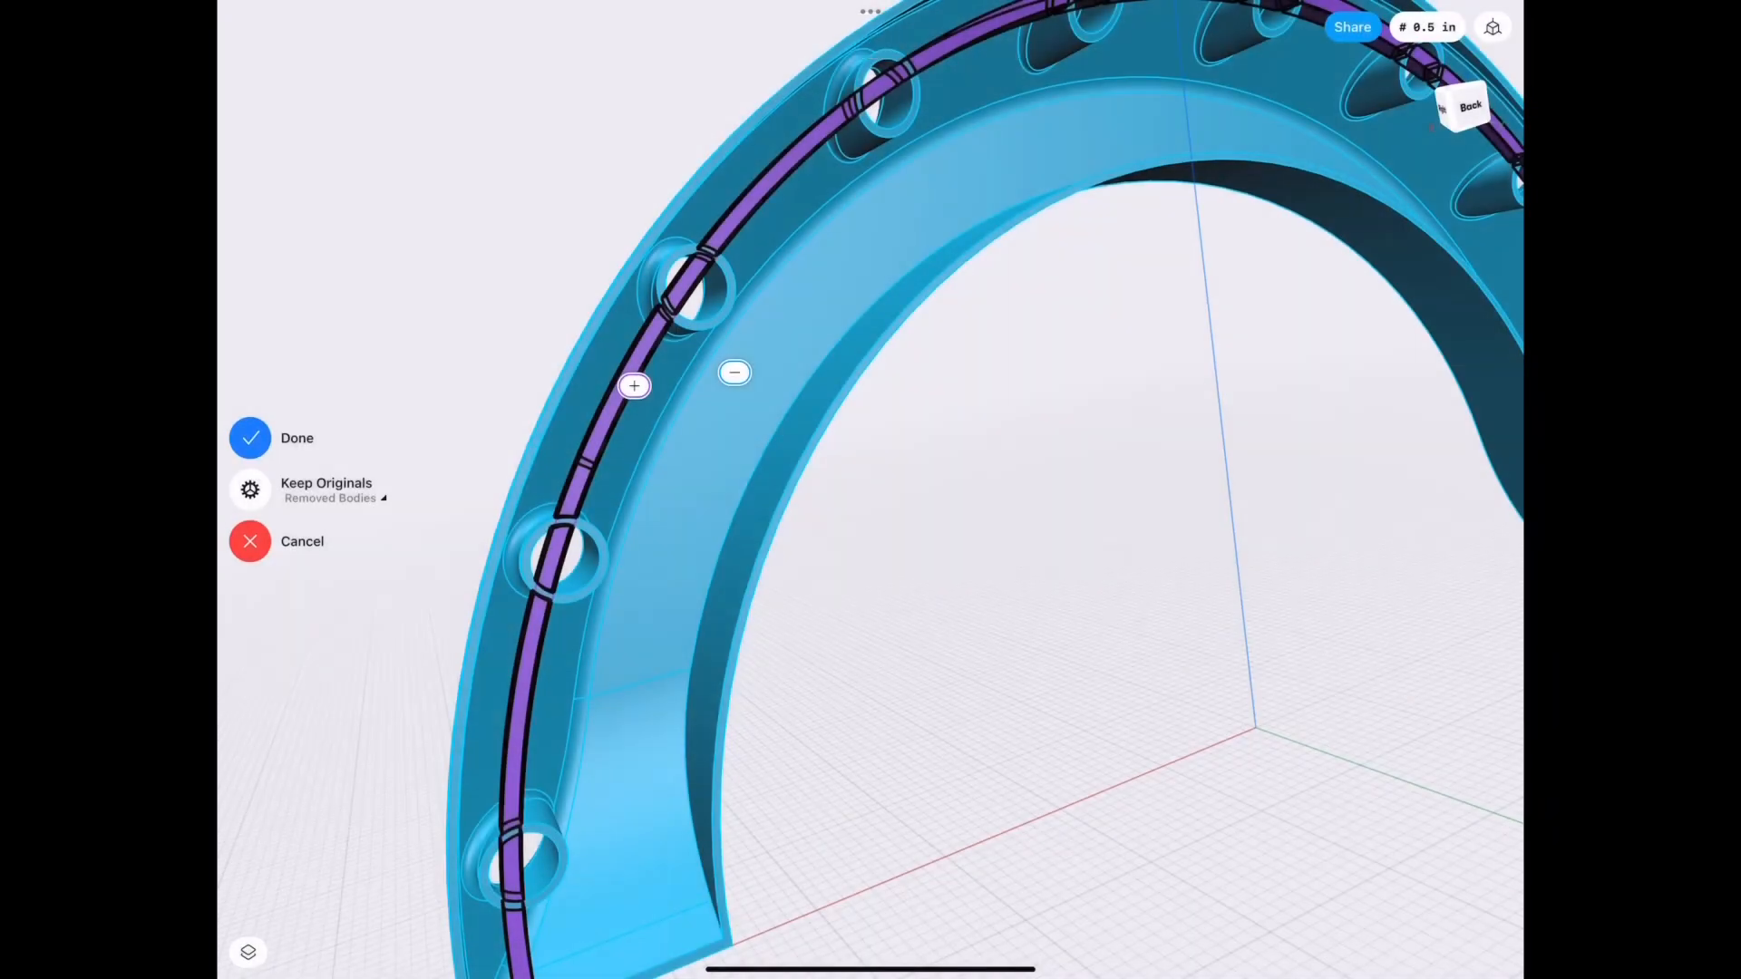
left_click(296, 437)
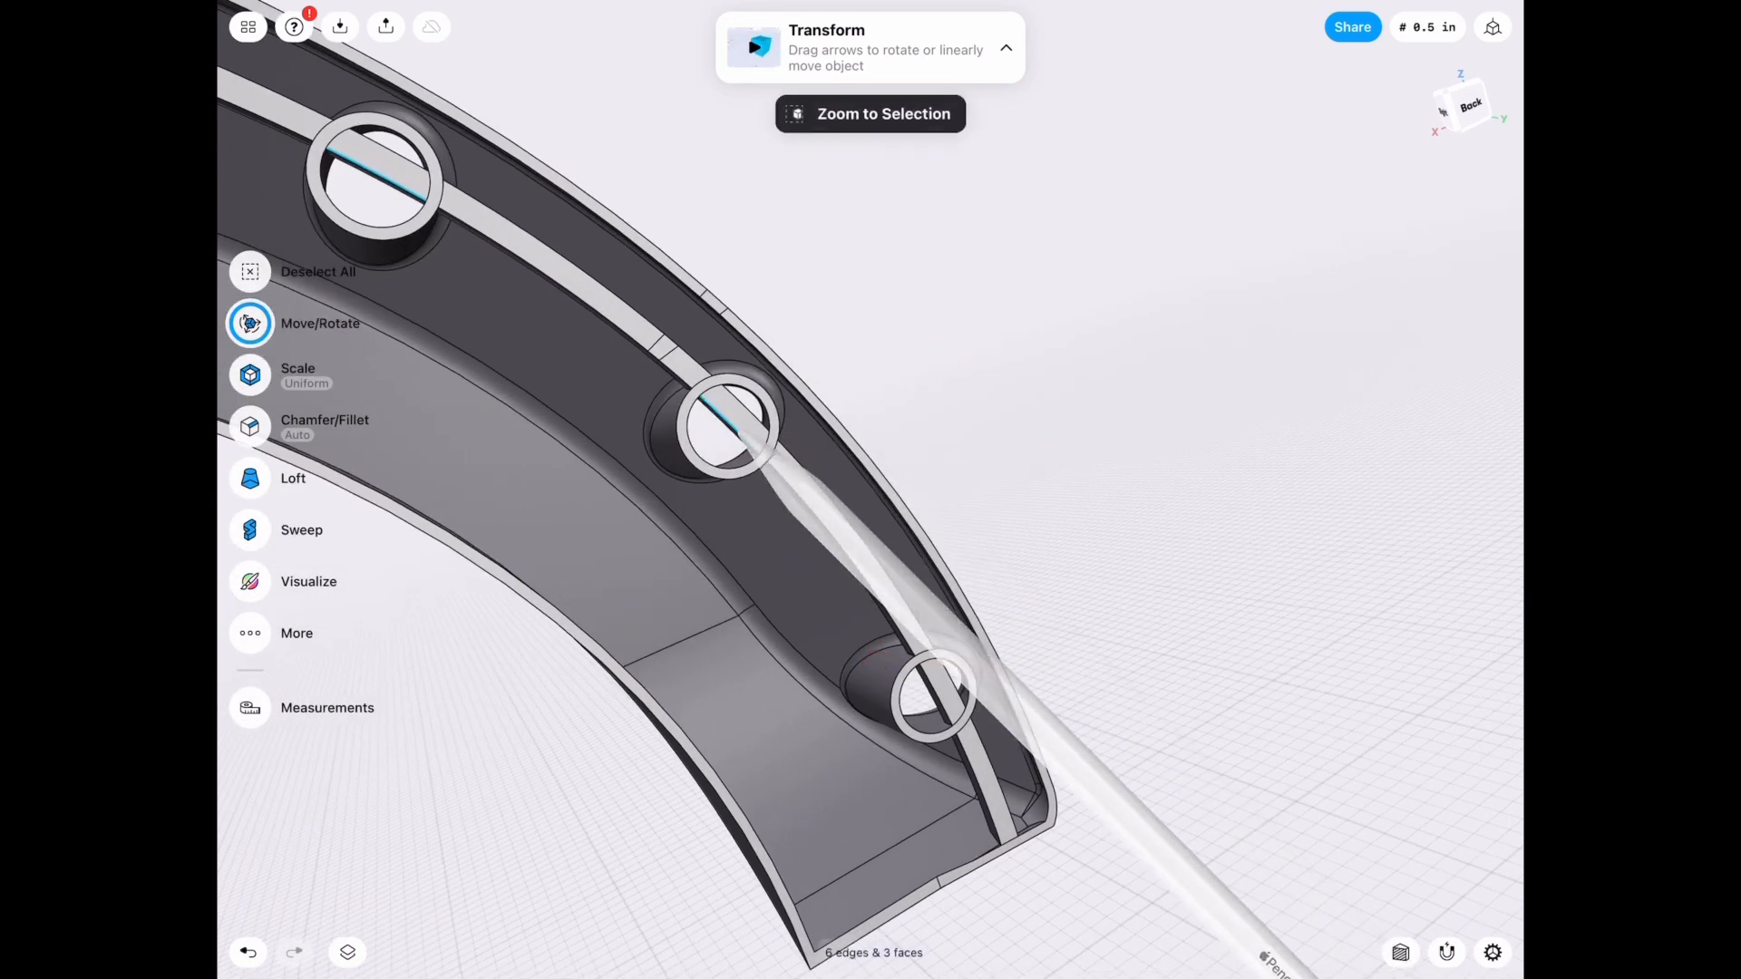
Select Body 14*2 and its spacer bodies, twelve in all, from the Items list.
left_click(349, 952)
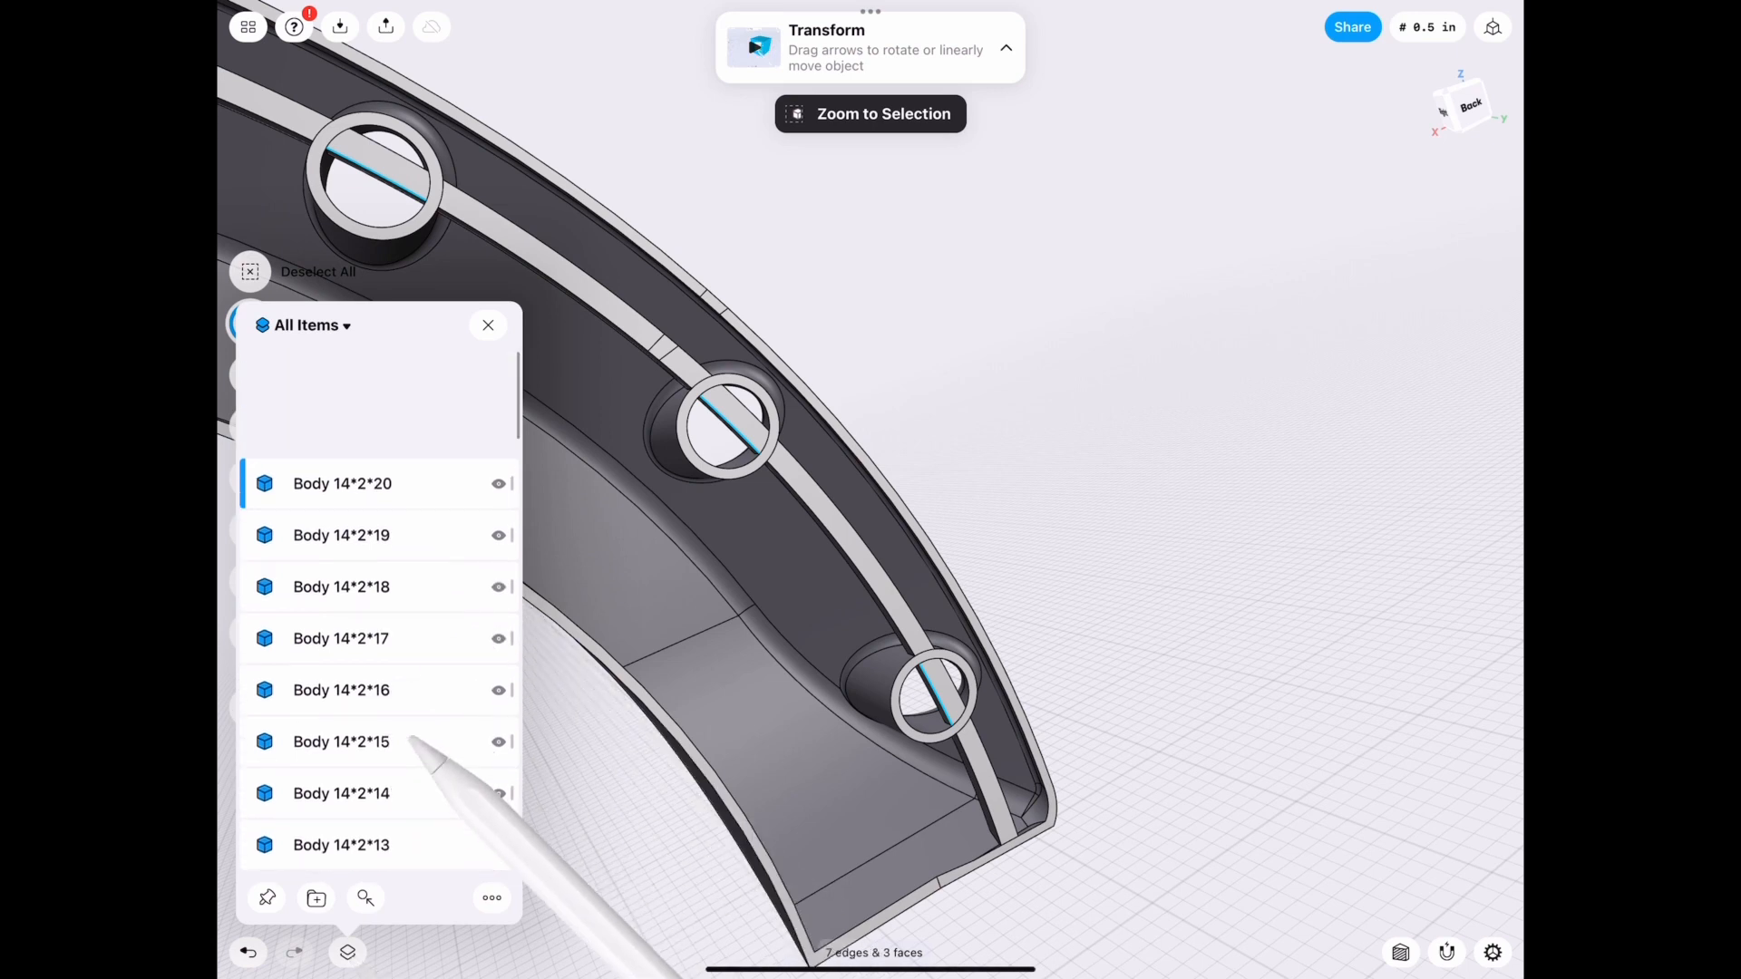
scroll("down", 3)
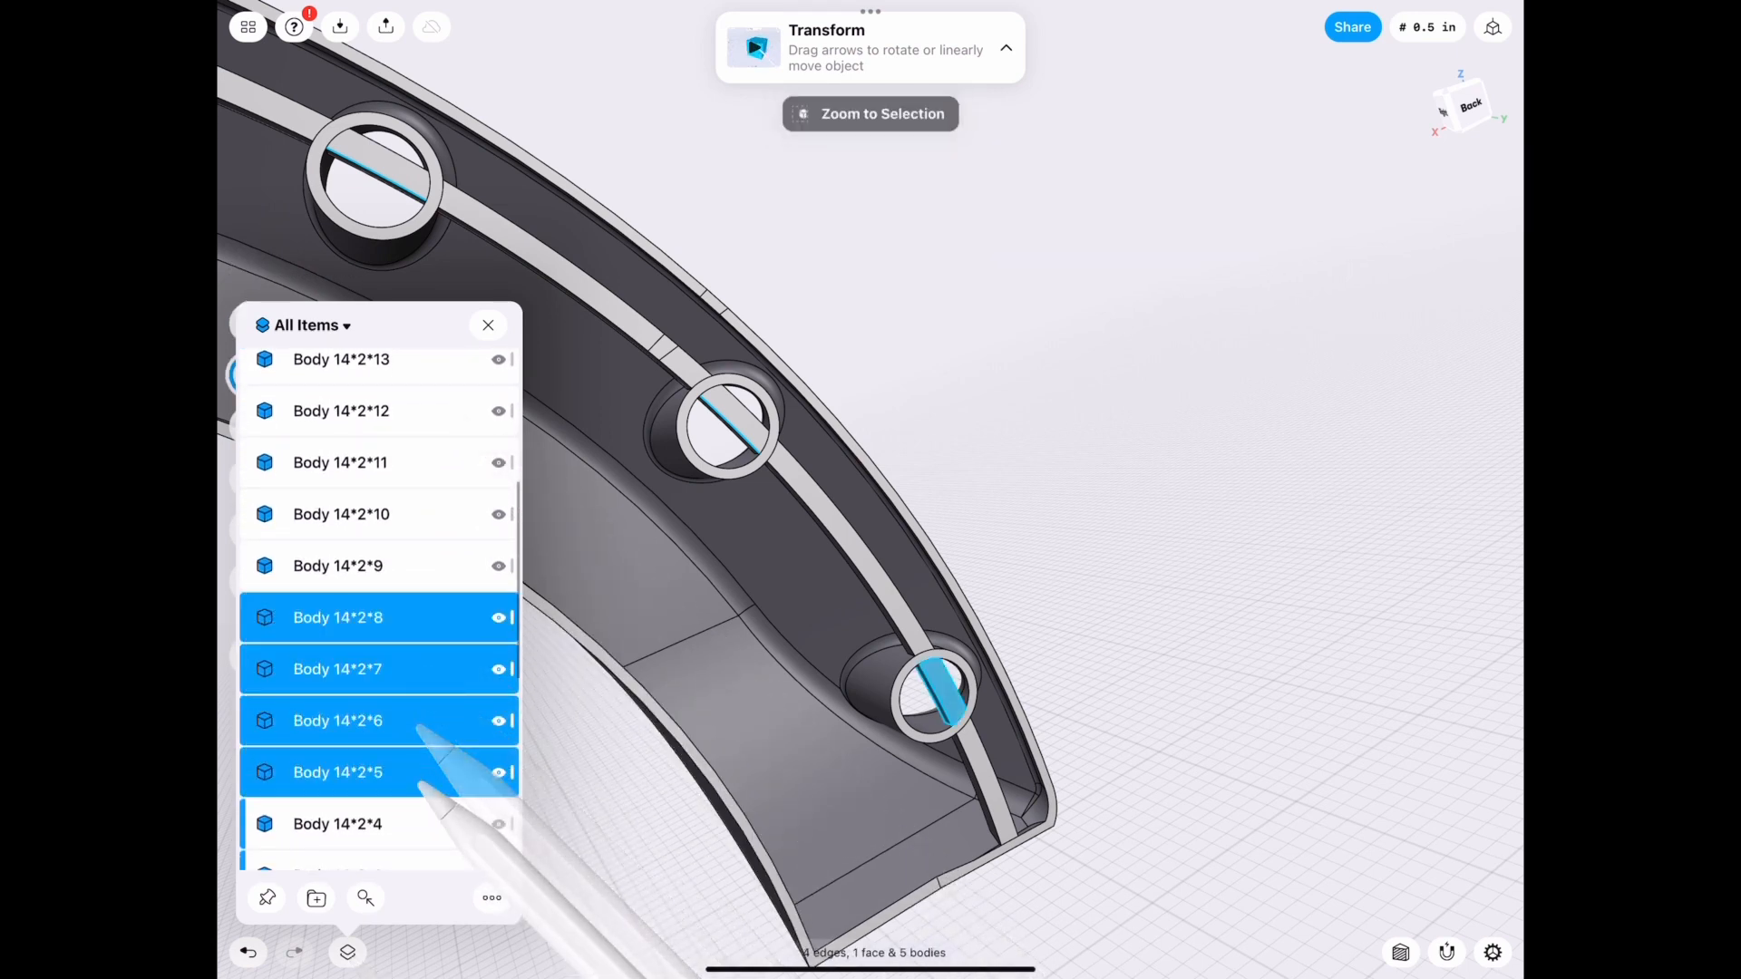
scroll("down", 3)
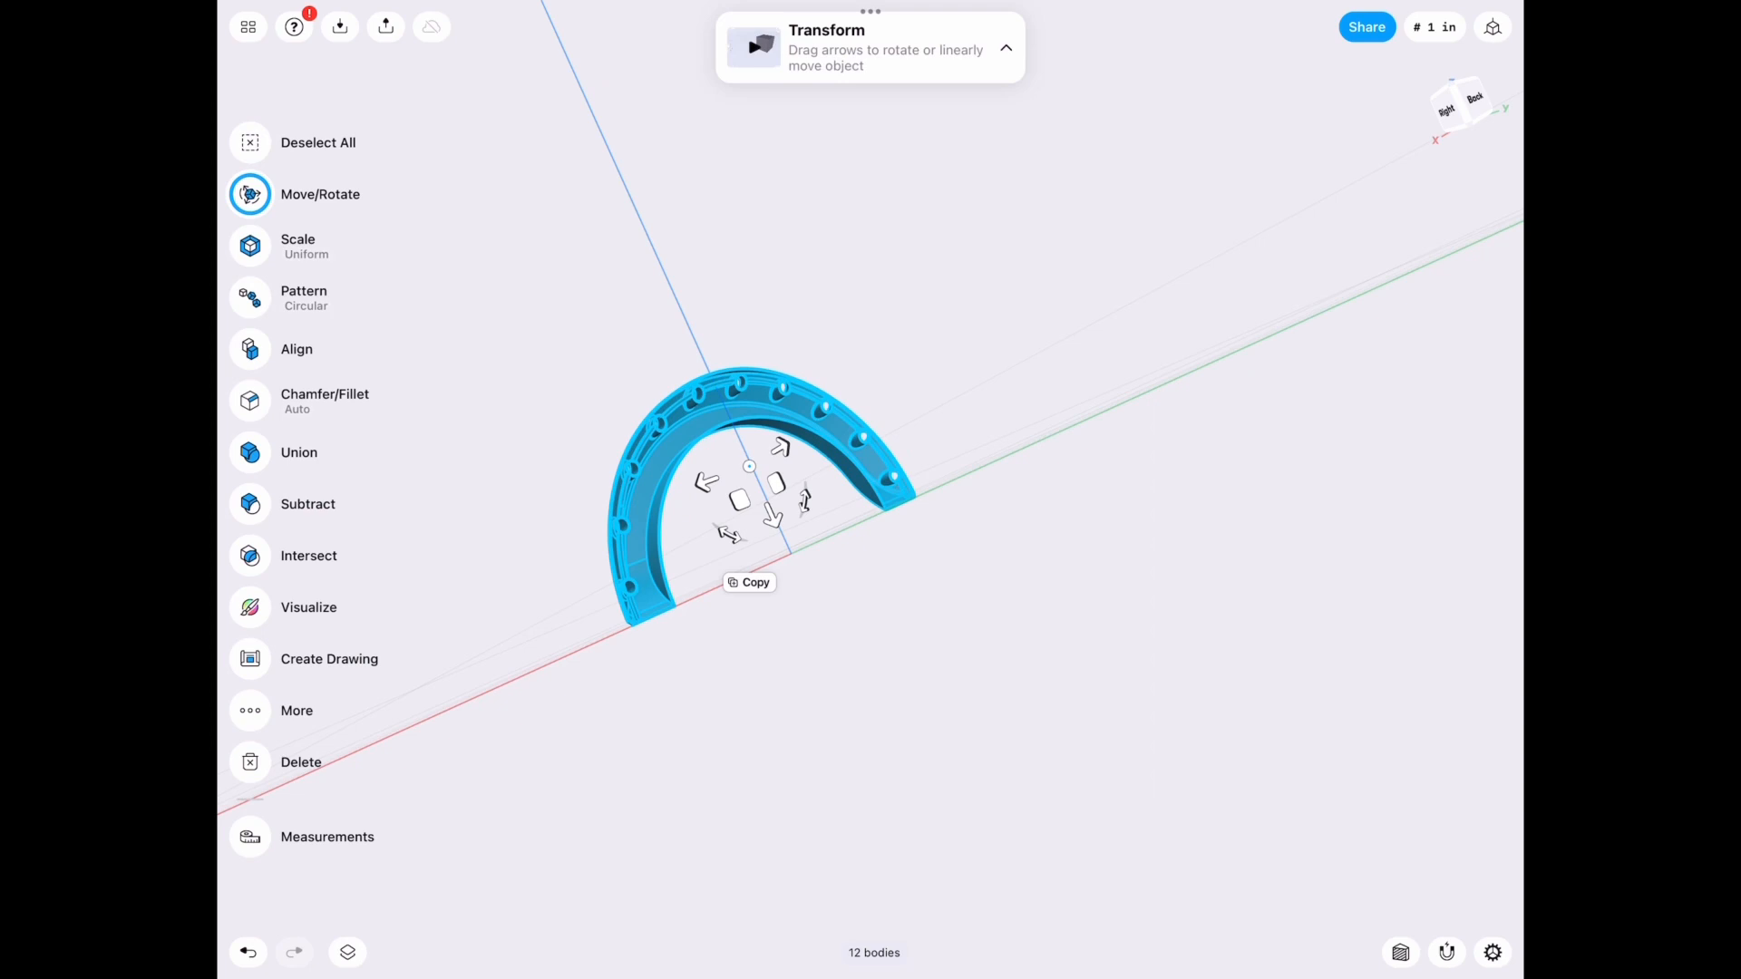
Union the twelve selected flare and spacer bodies into one solid.
left_click(299, 452)
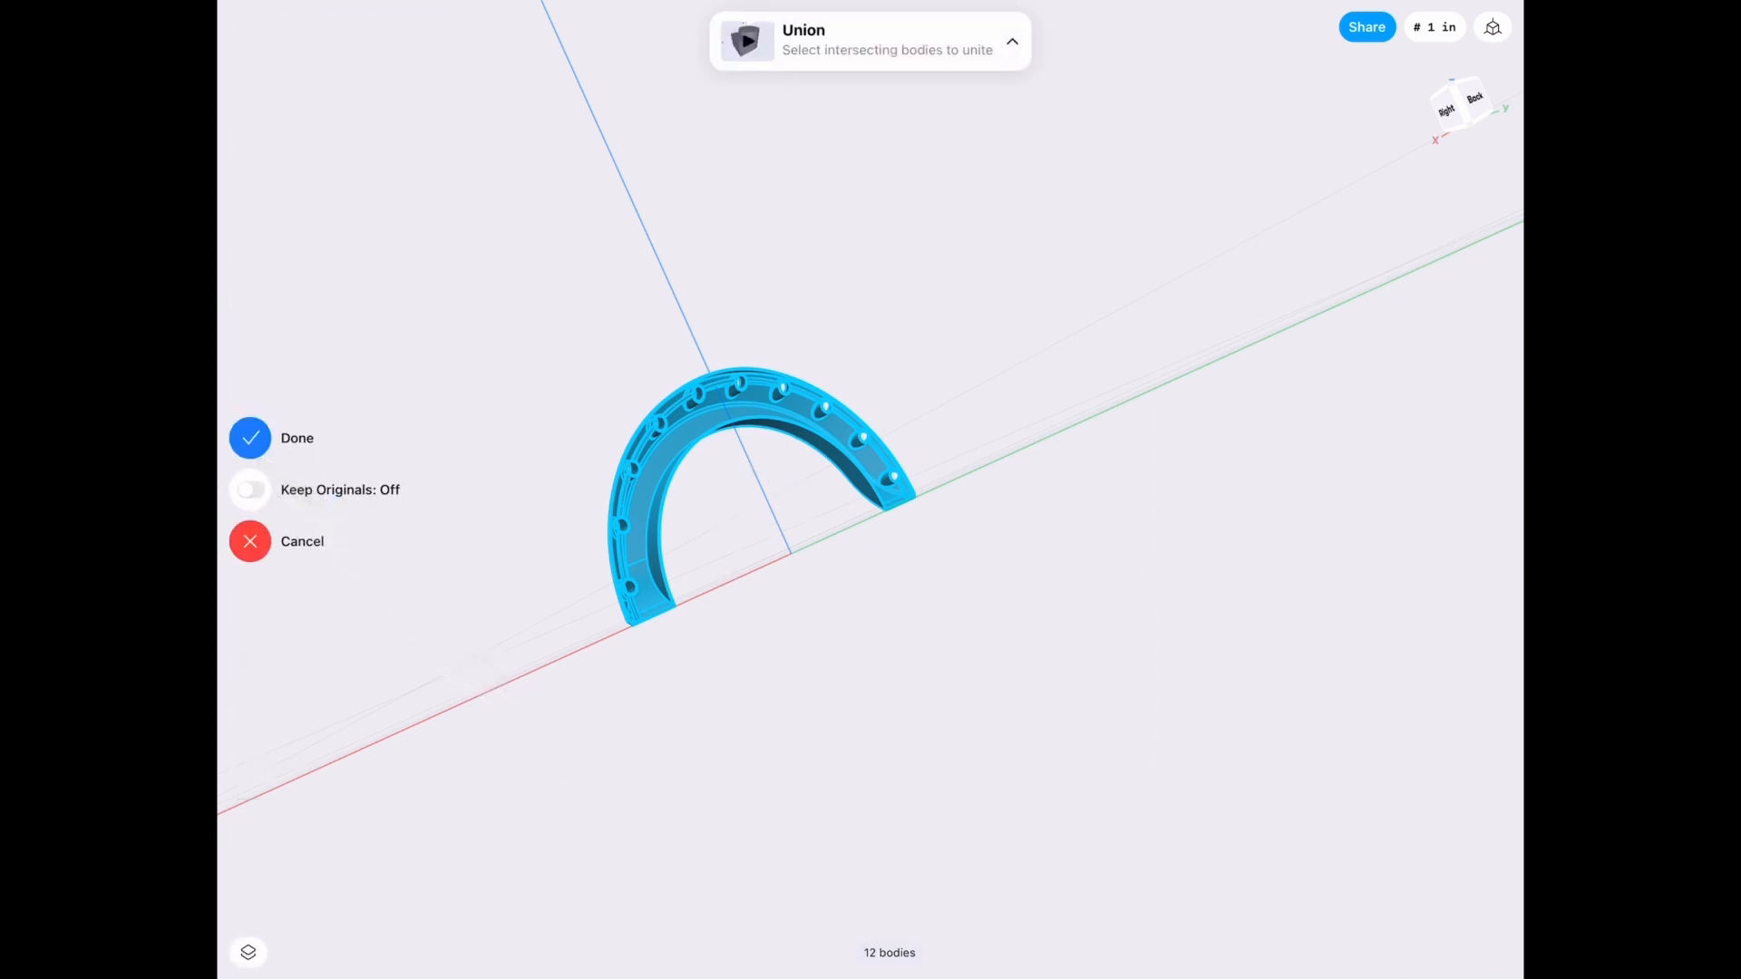
left_click(250, 437)
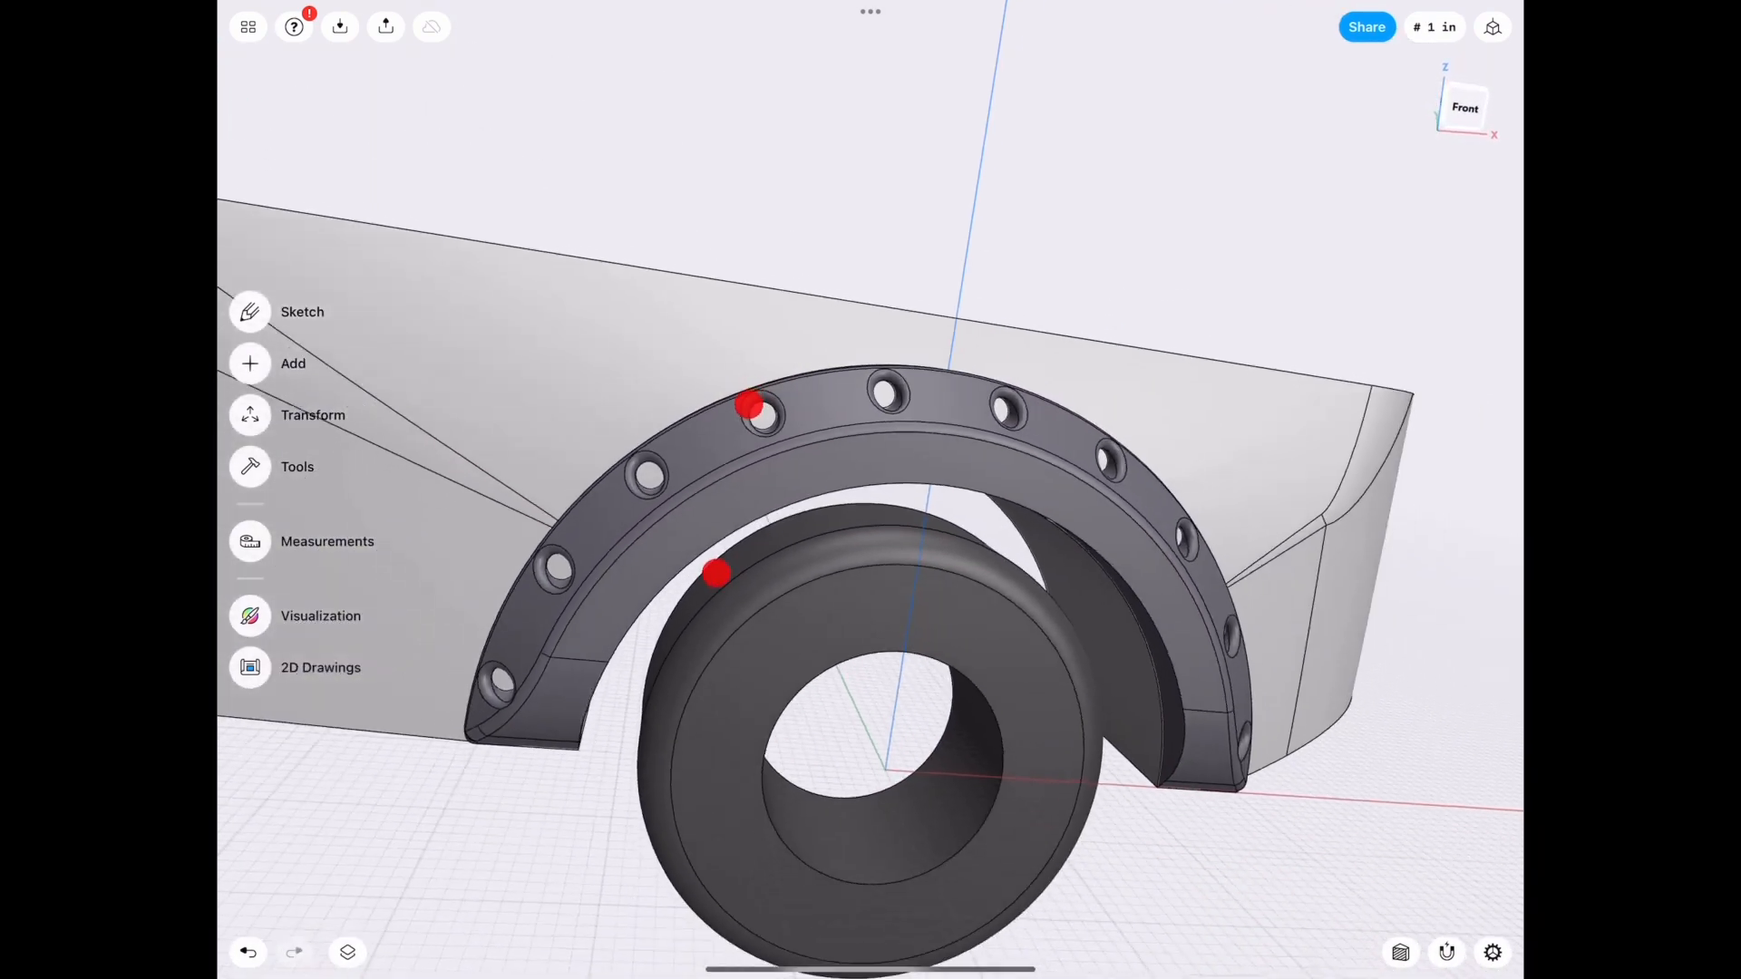
Subtract the car body from the wheel-arch block so it follows the body surface.
left_click(348, 952)
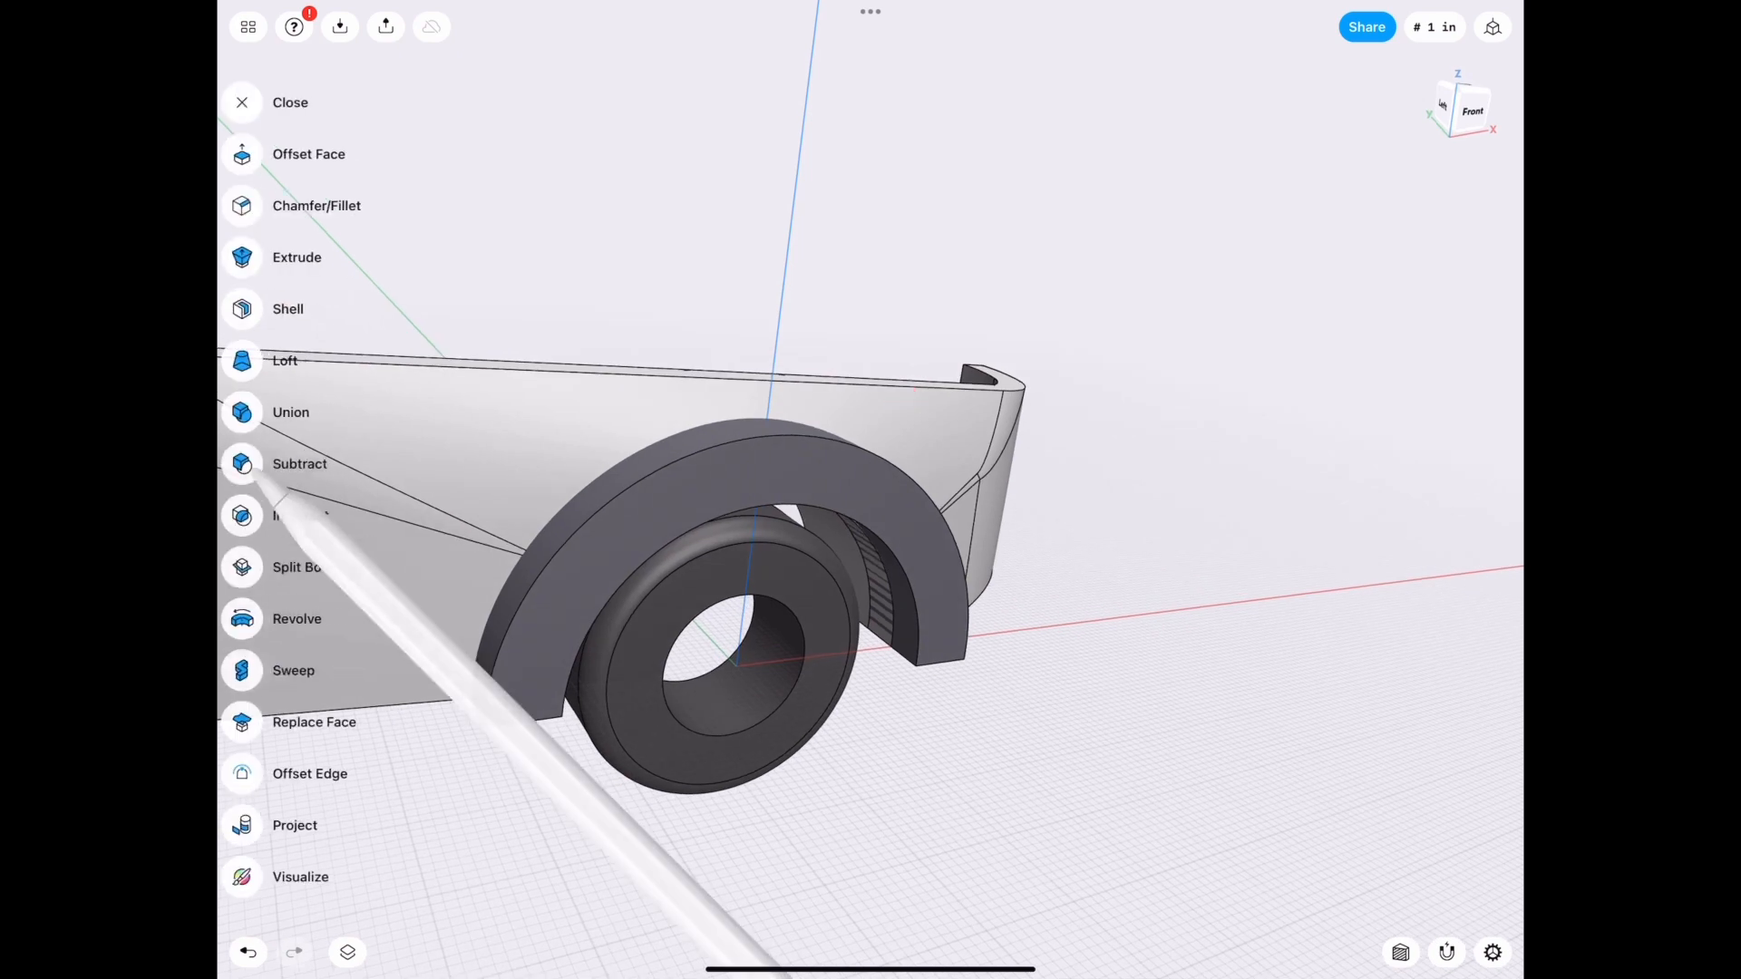
left_click(300, 463)
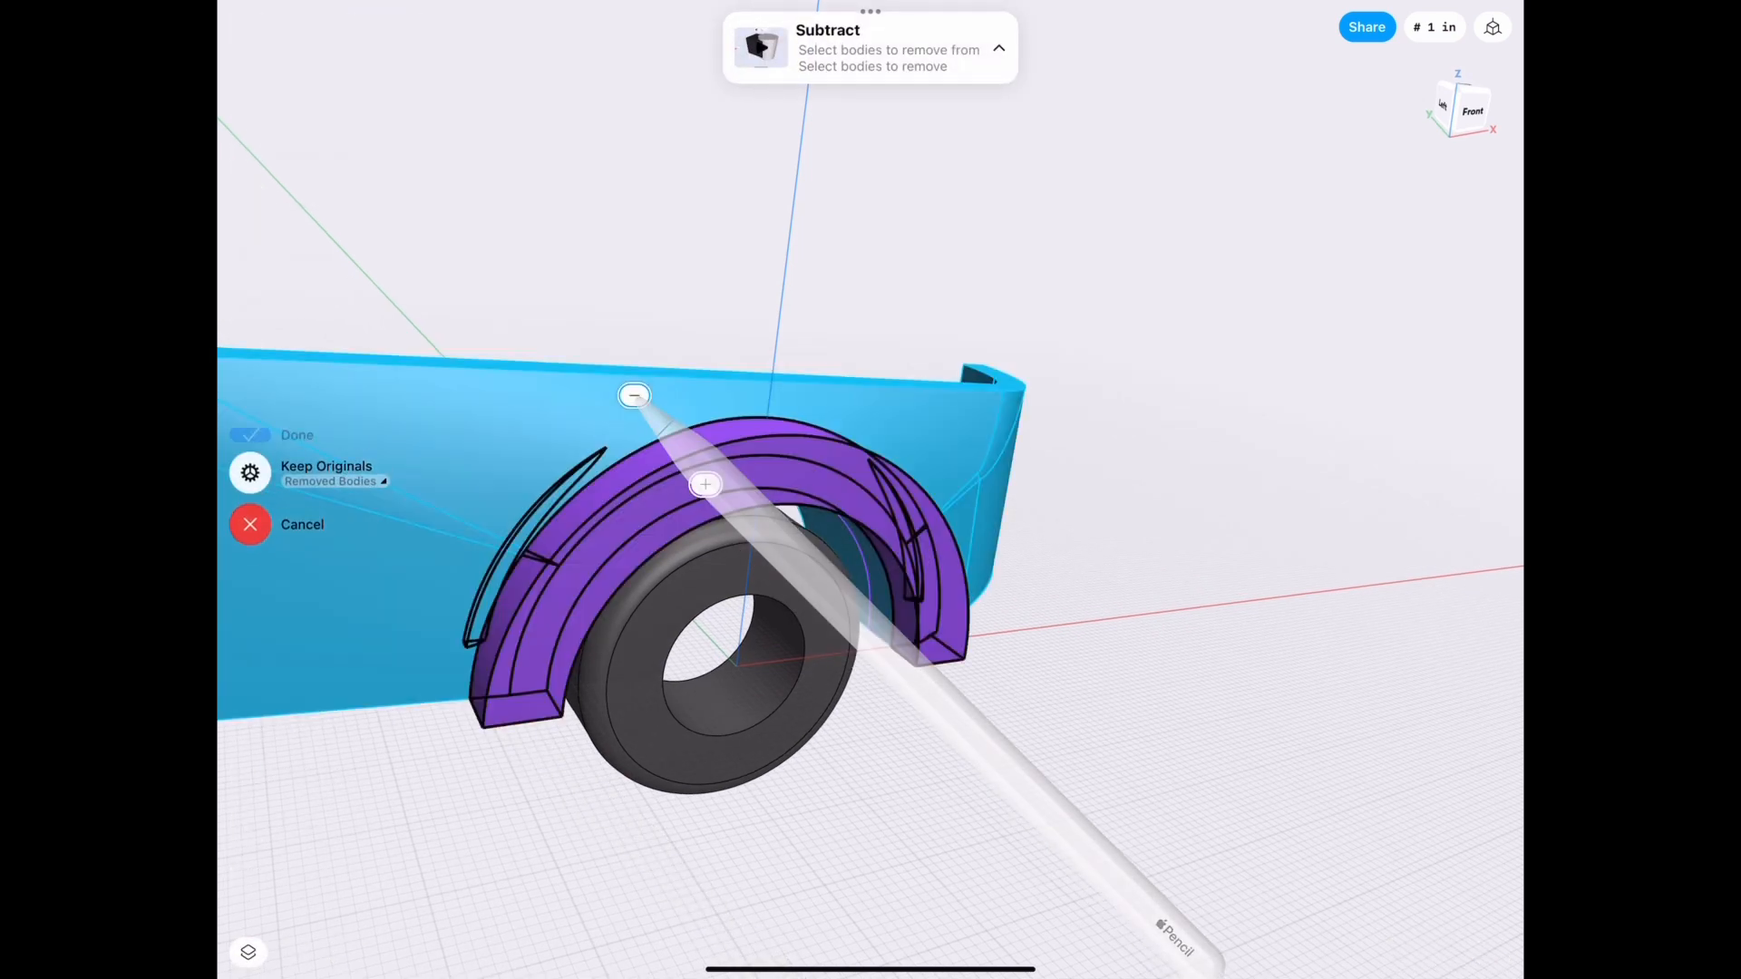
left_click(296, 433)
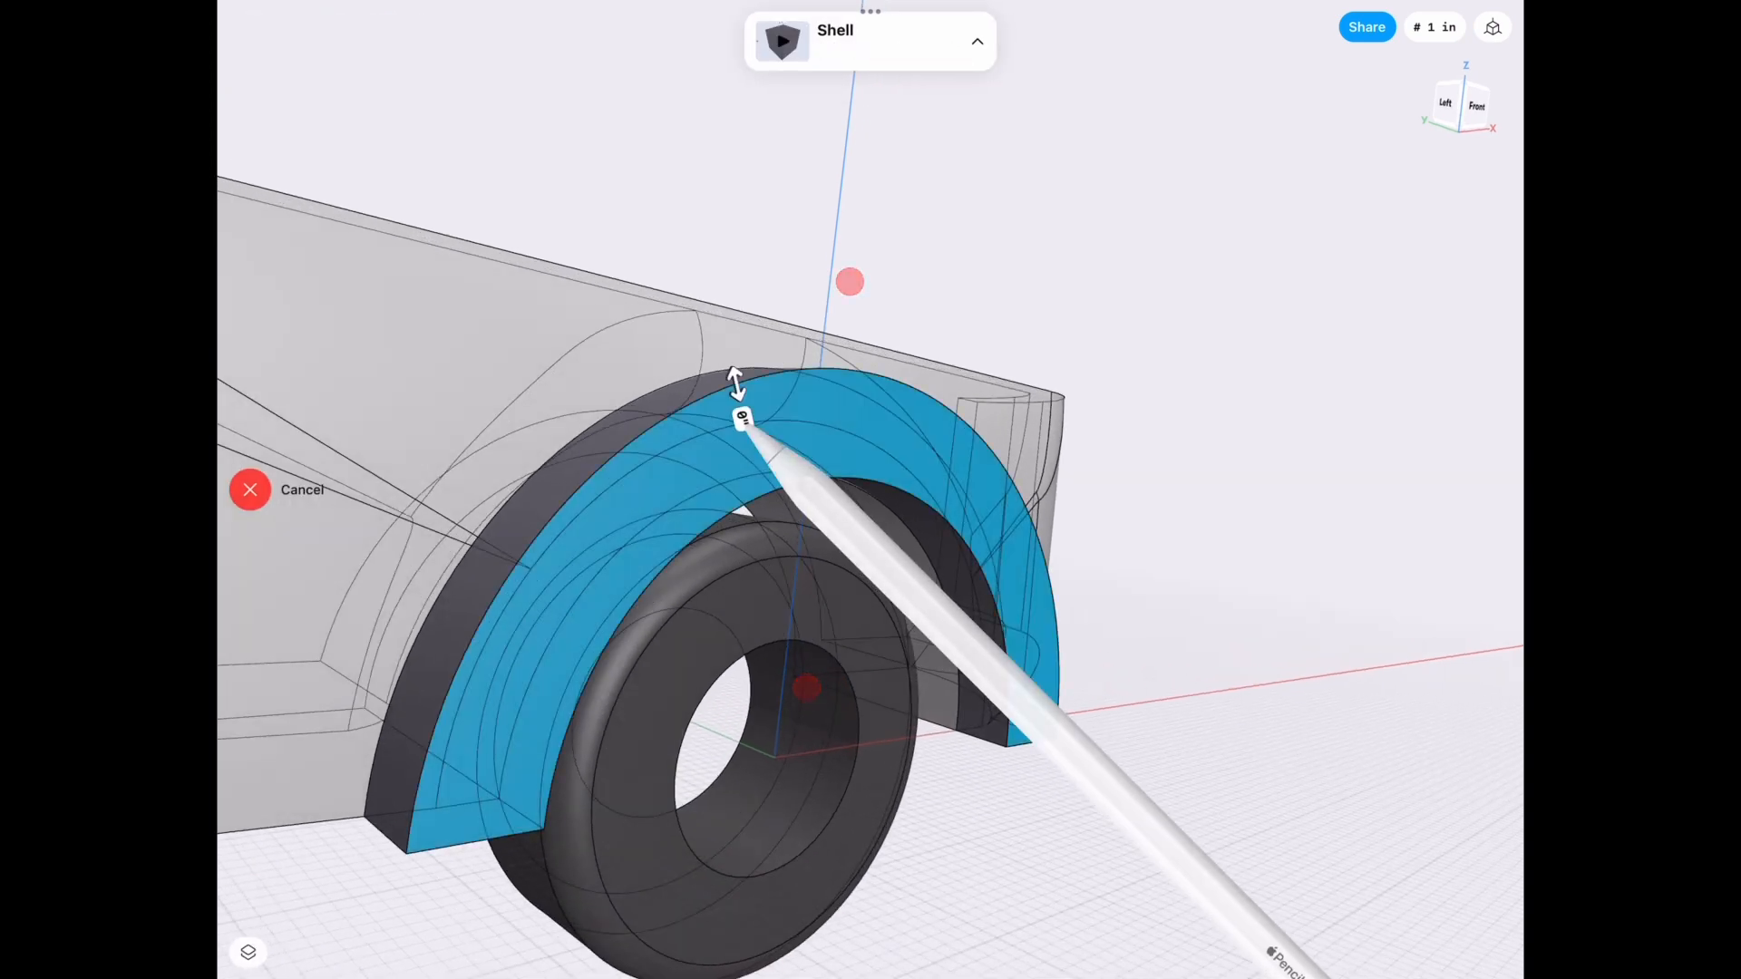
Shell the arch block from its outer face into a thin-walled flare and offset a face.
left_click(741, 417)
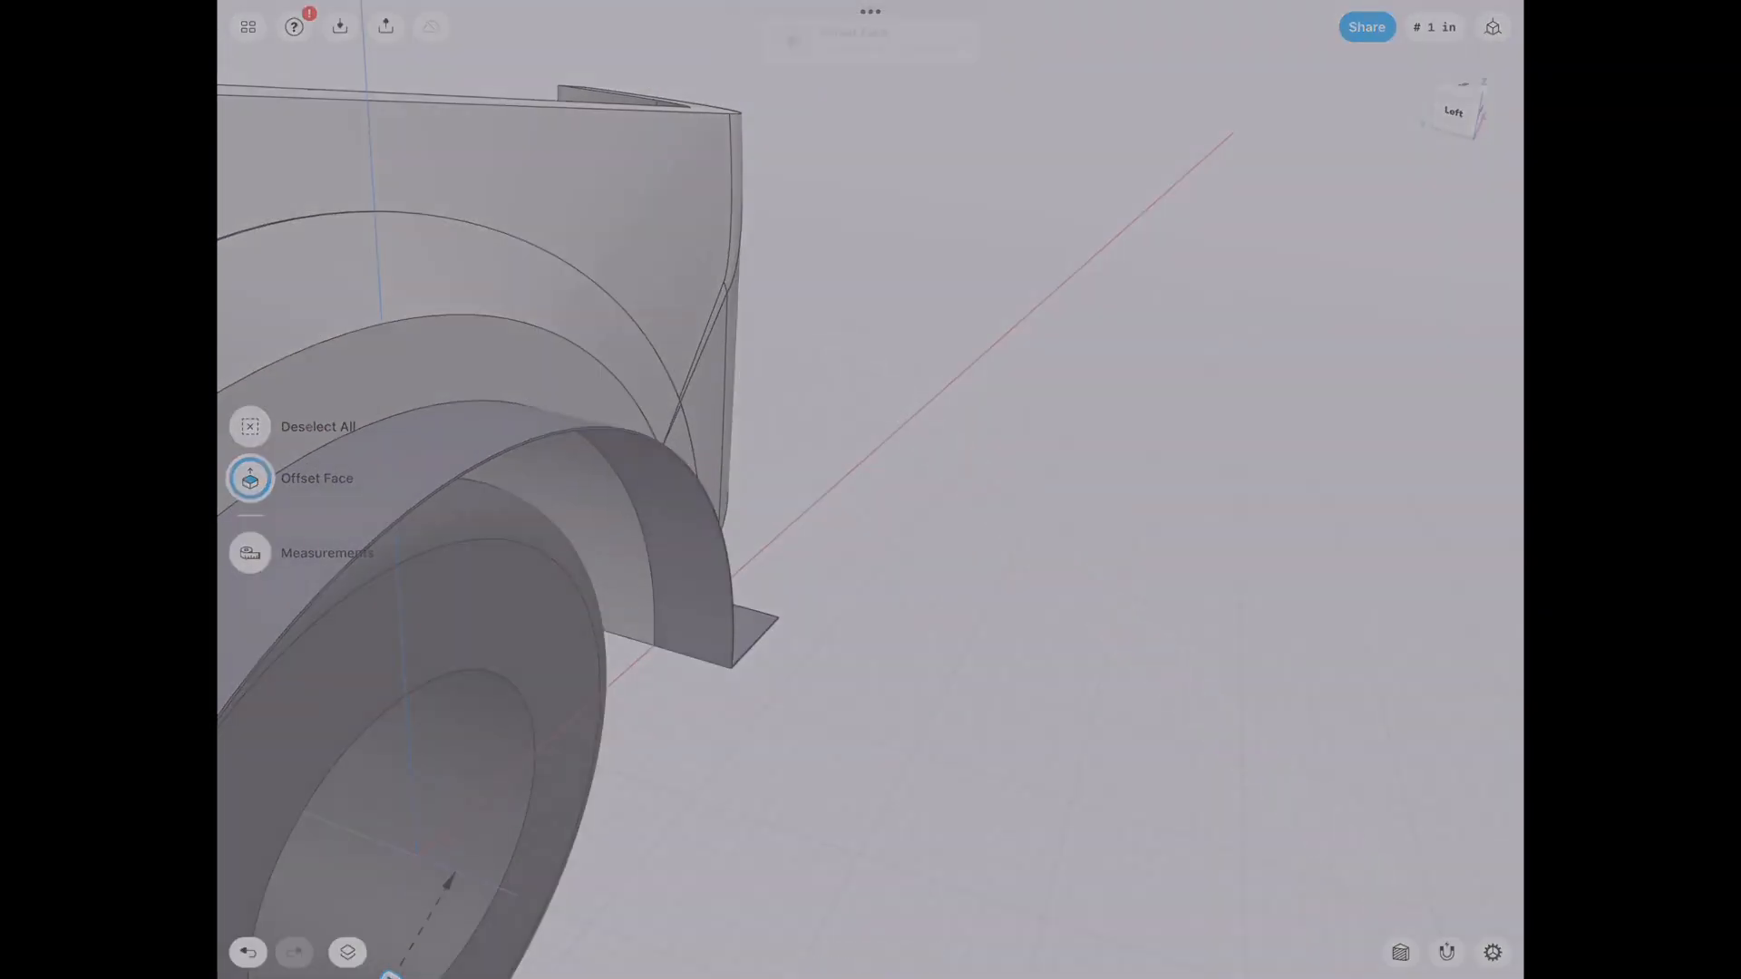
left_click(251, 479)
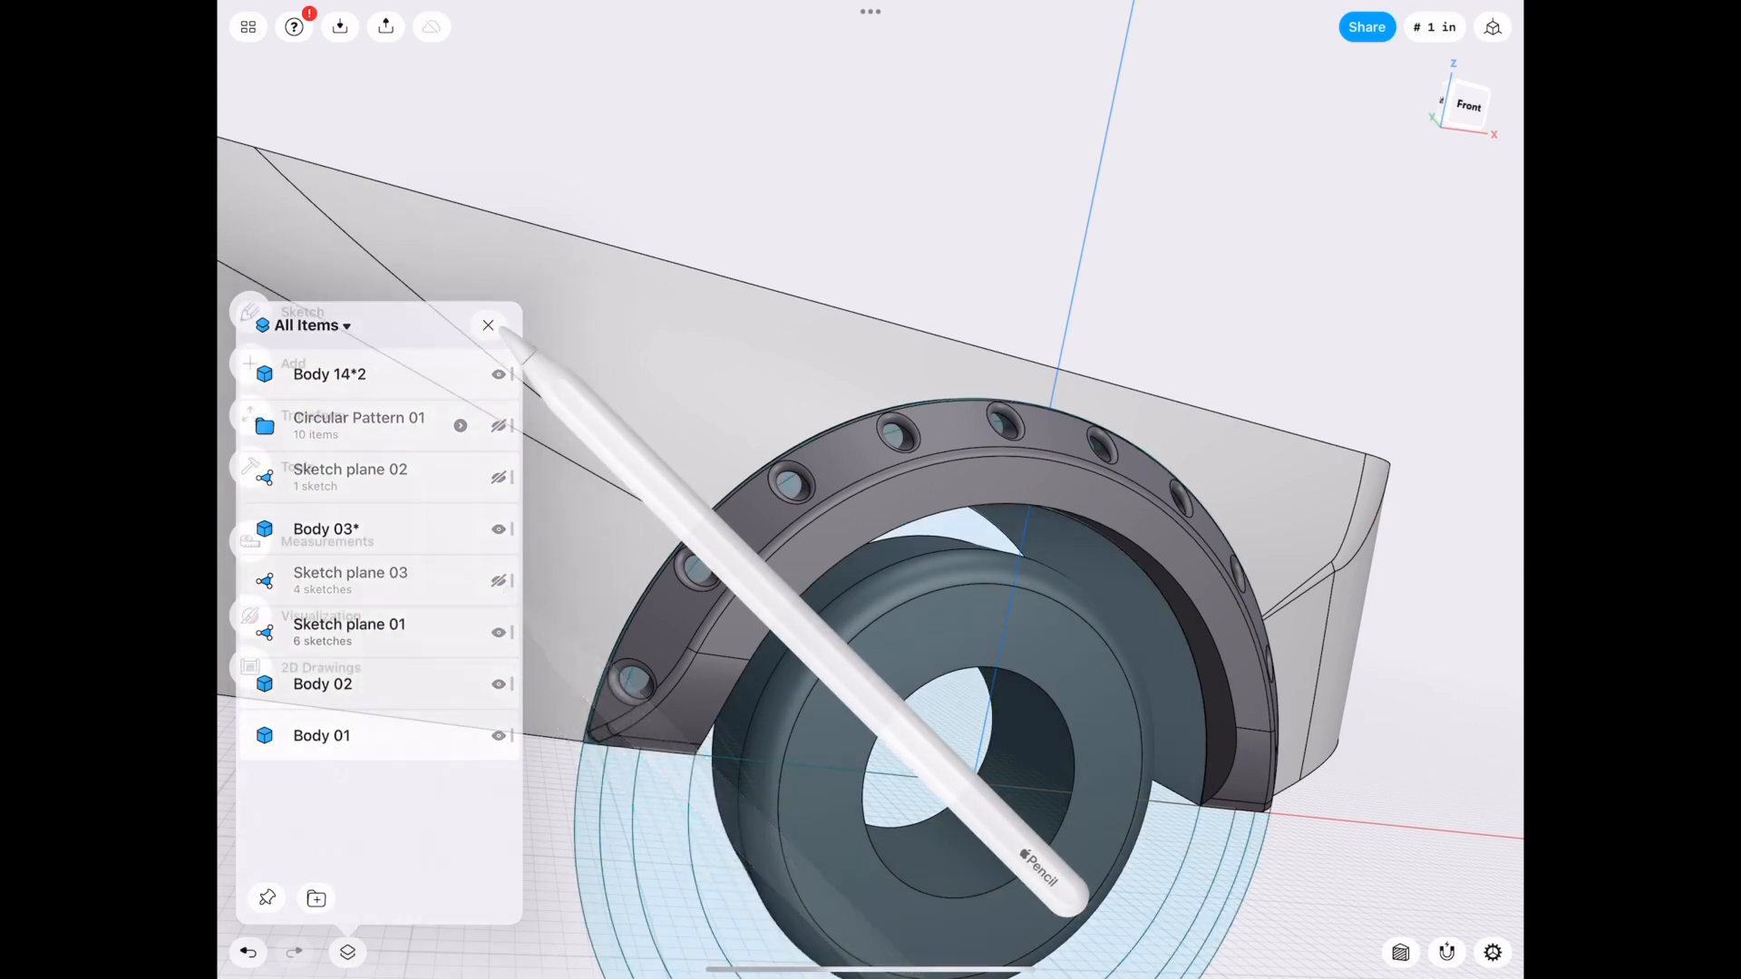
Sketch a circle in a bolt hole on Sketch plane 02 and extrude it into a pin.
left_click(488, 325)
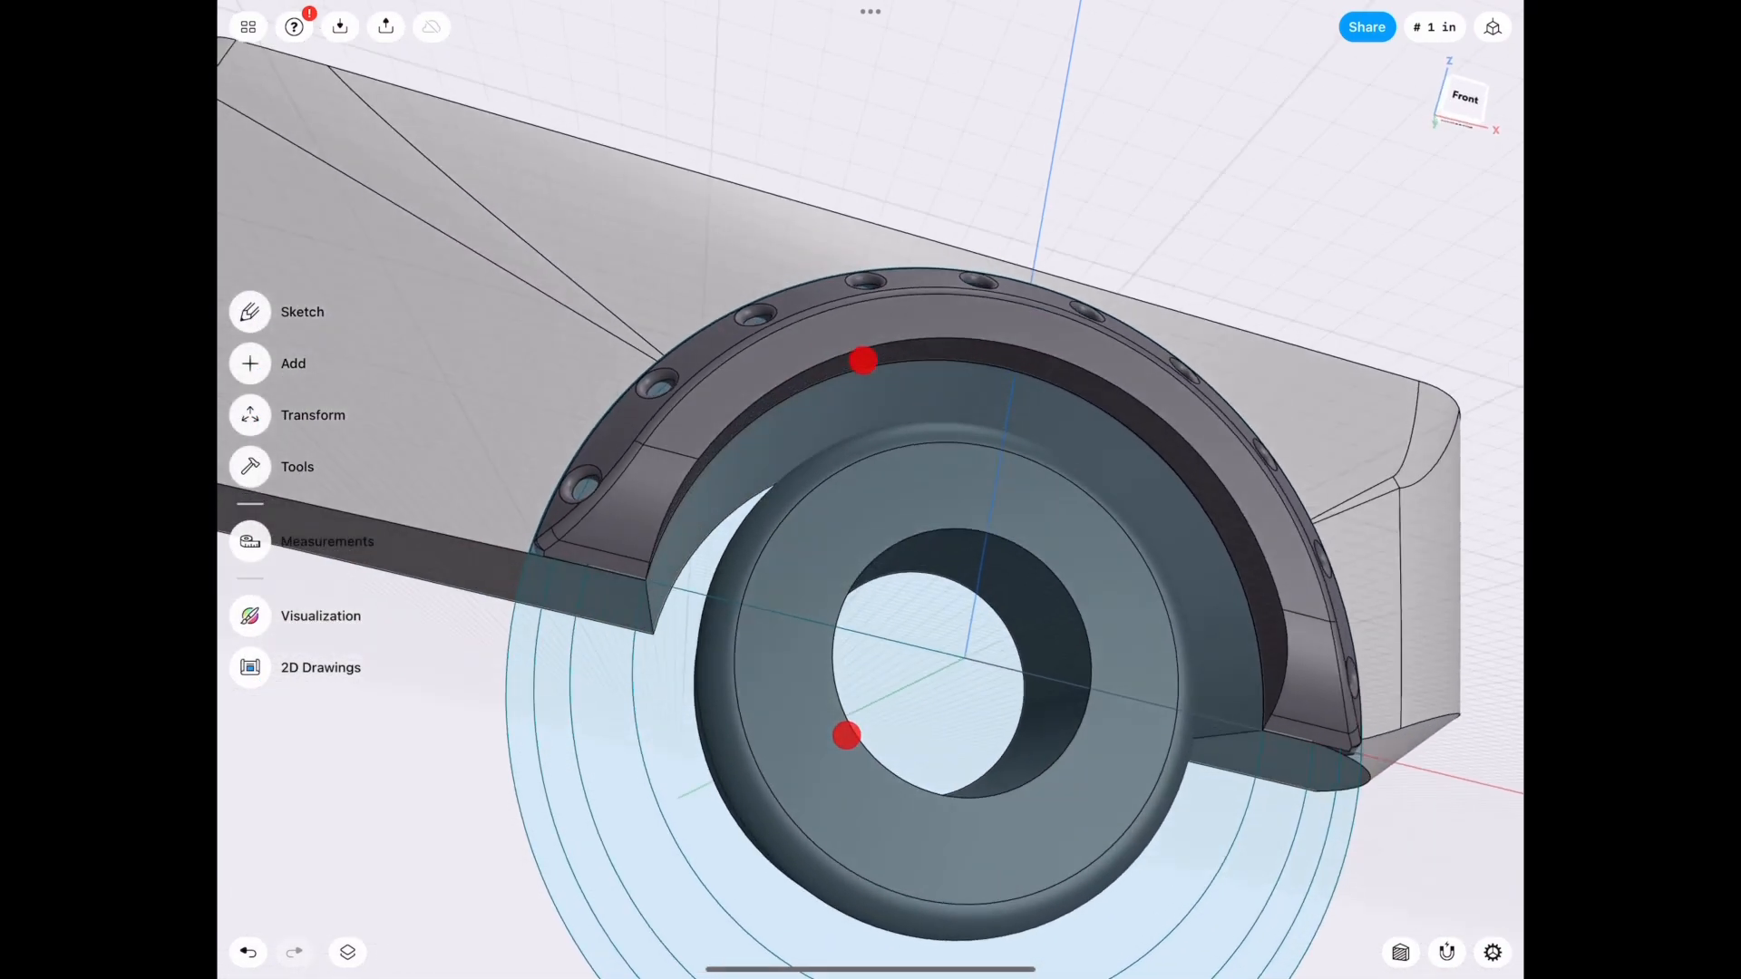
left_click(301, 310)
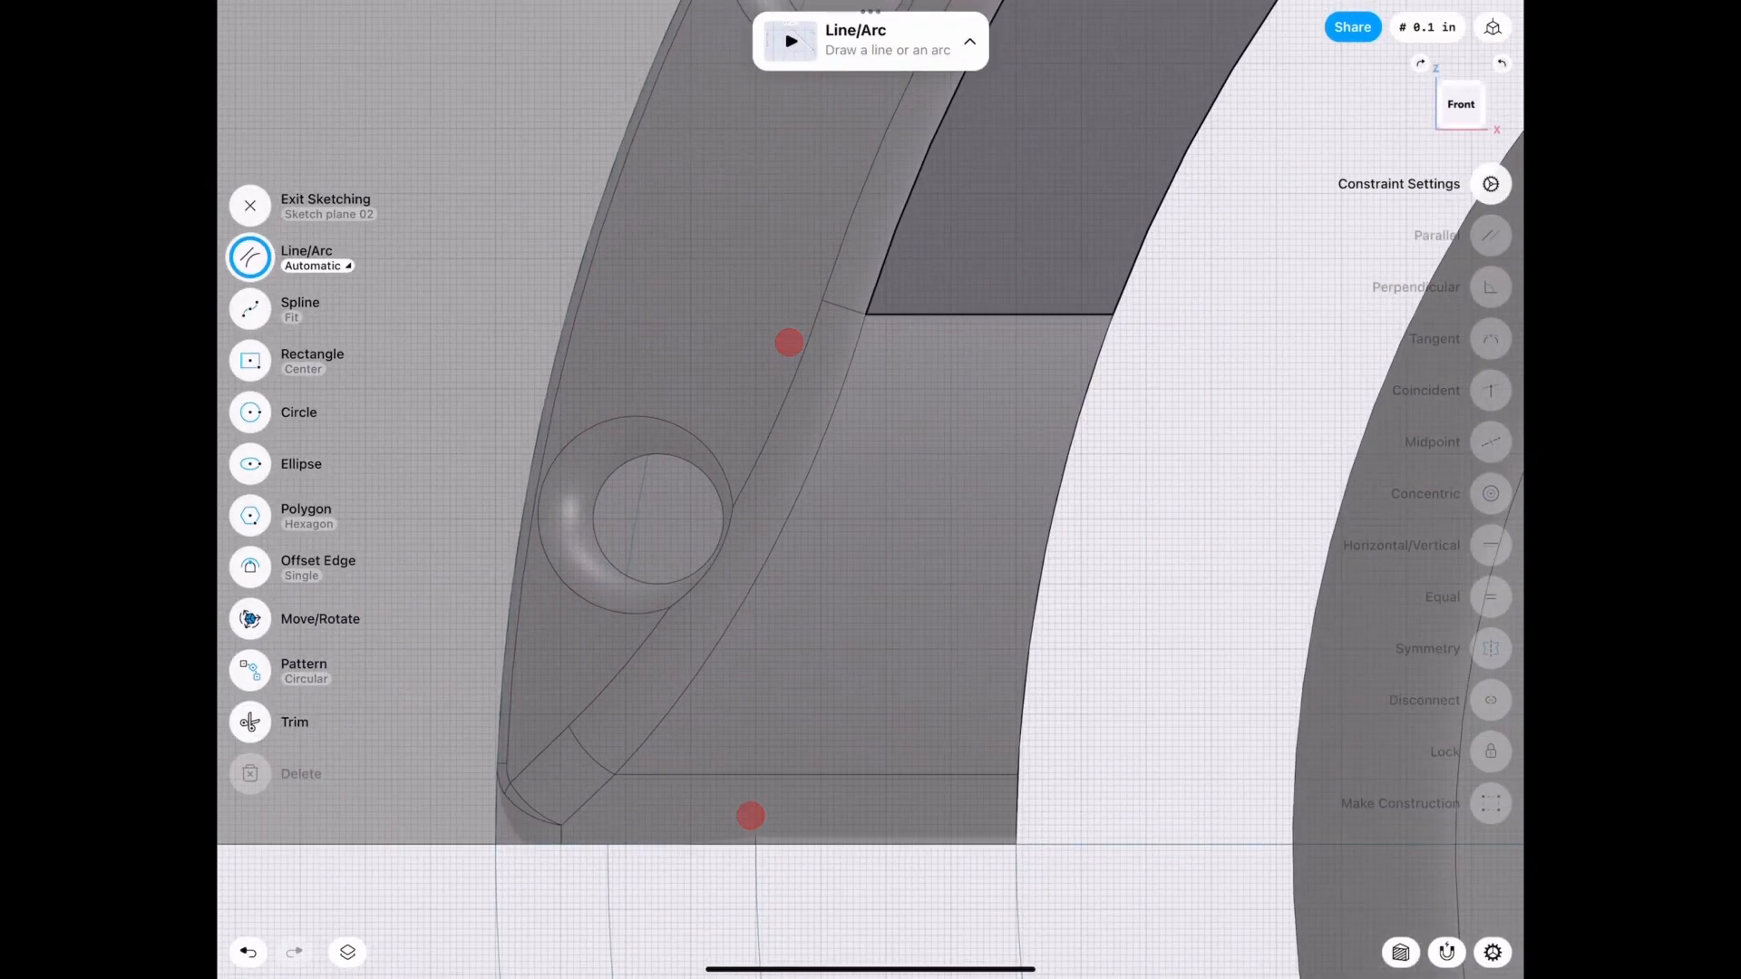
left_click(299, 411)
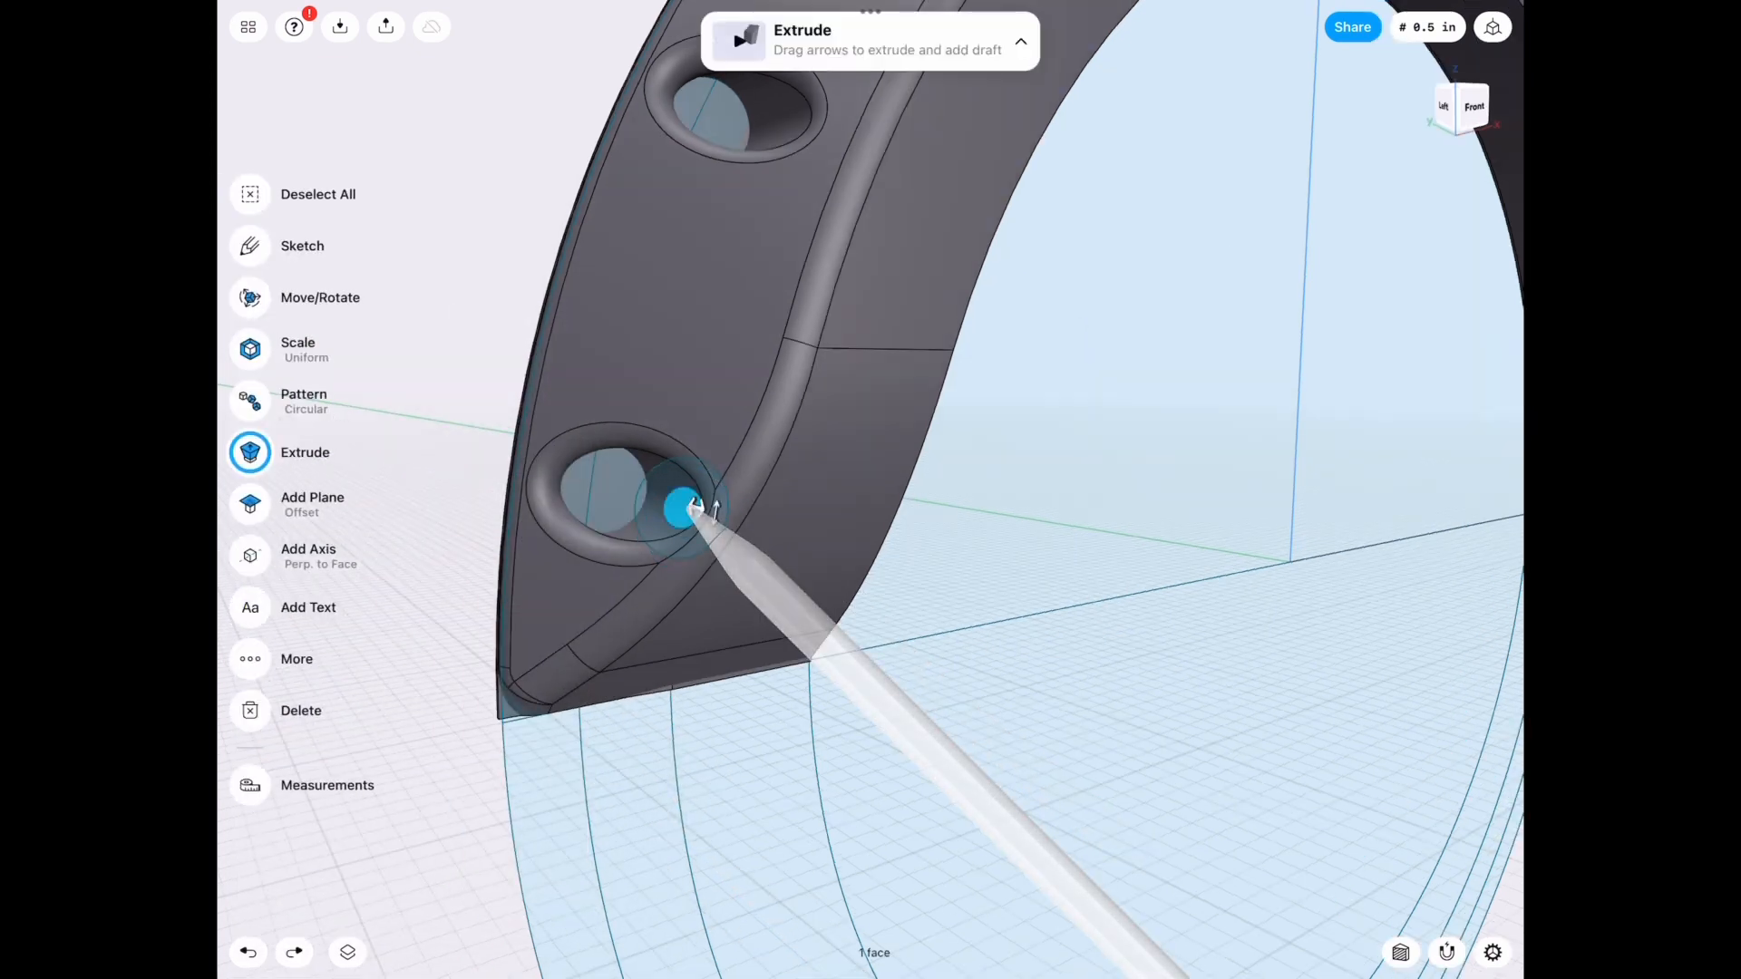
left_click(686, 507)
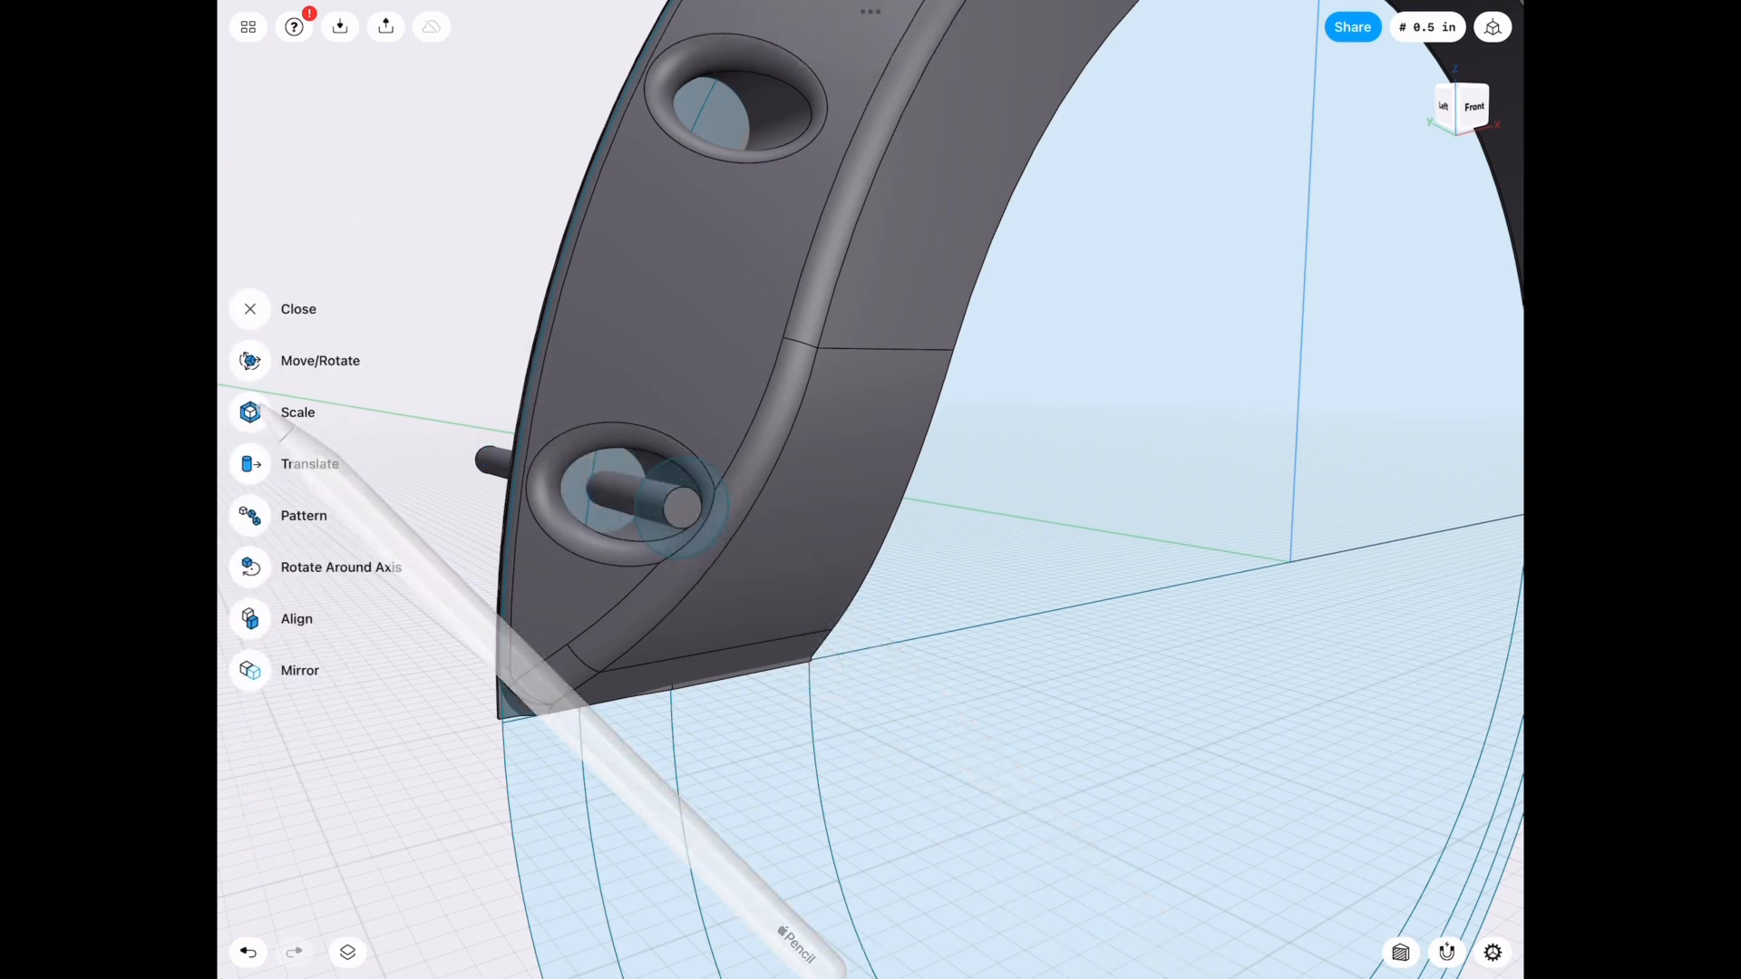
left_click(302, 515)
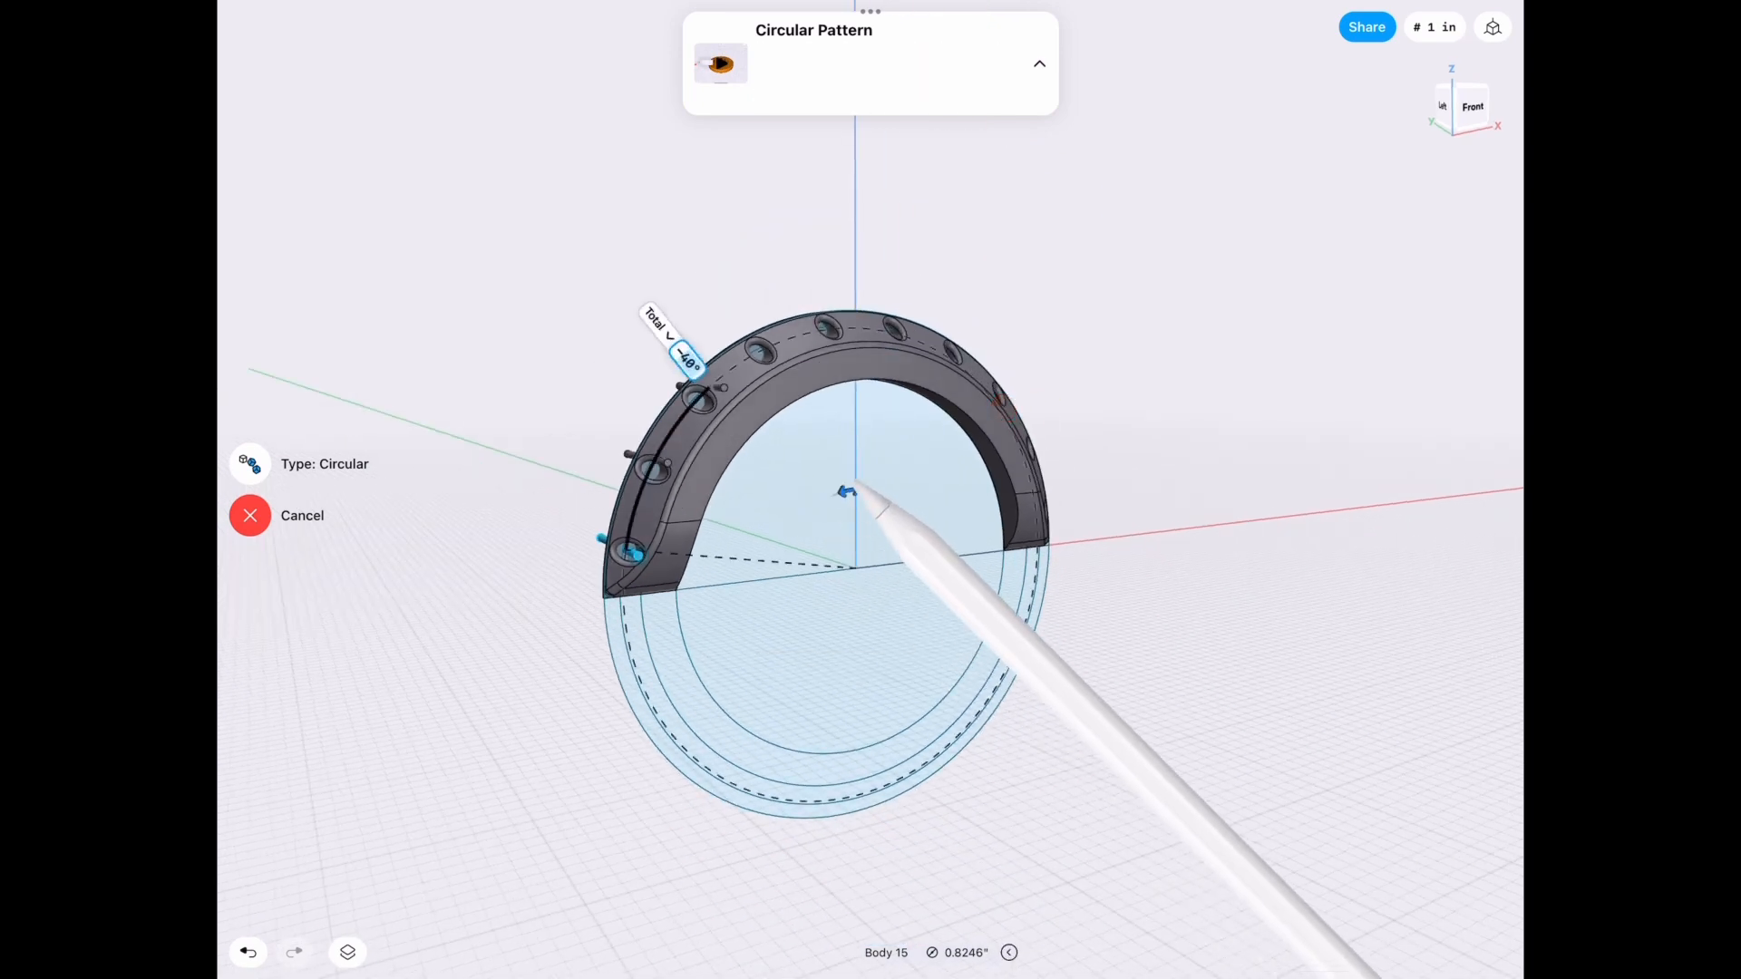
Circular-pattern the pin about the arch centre so every bolt hole holds one.
left_click(677, 350)
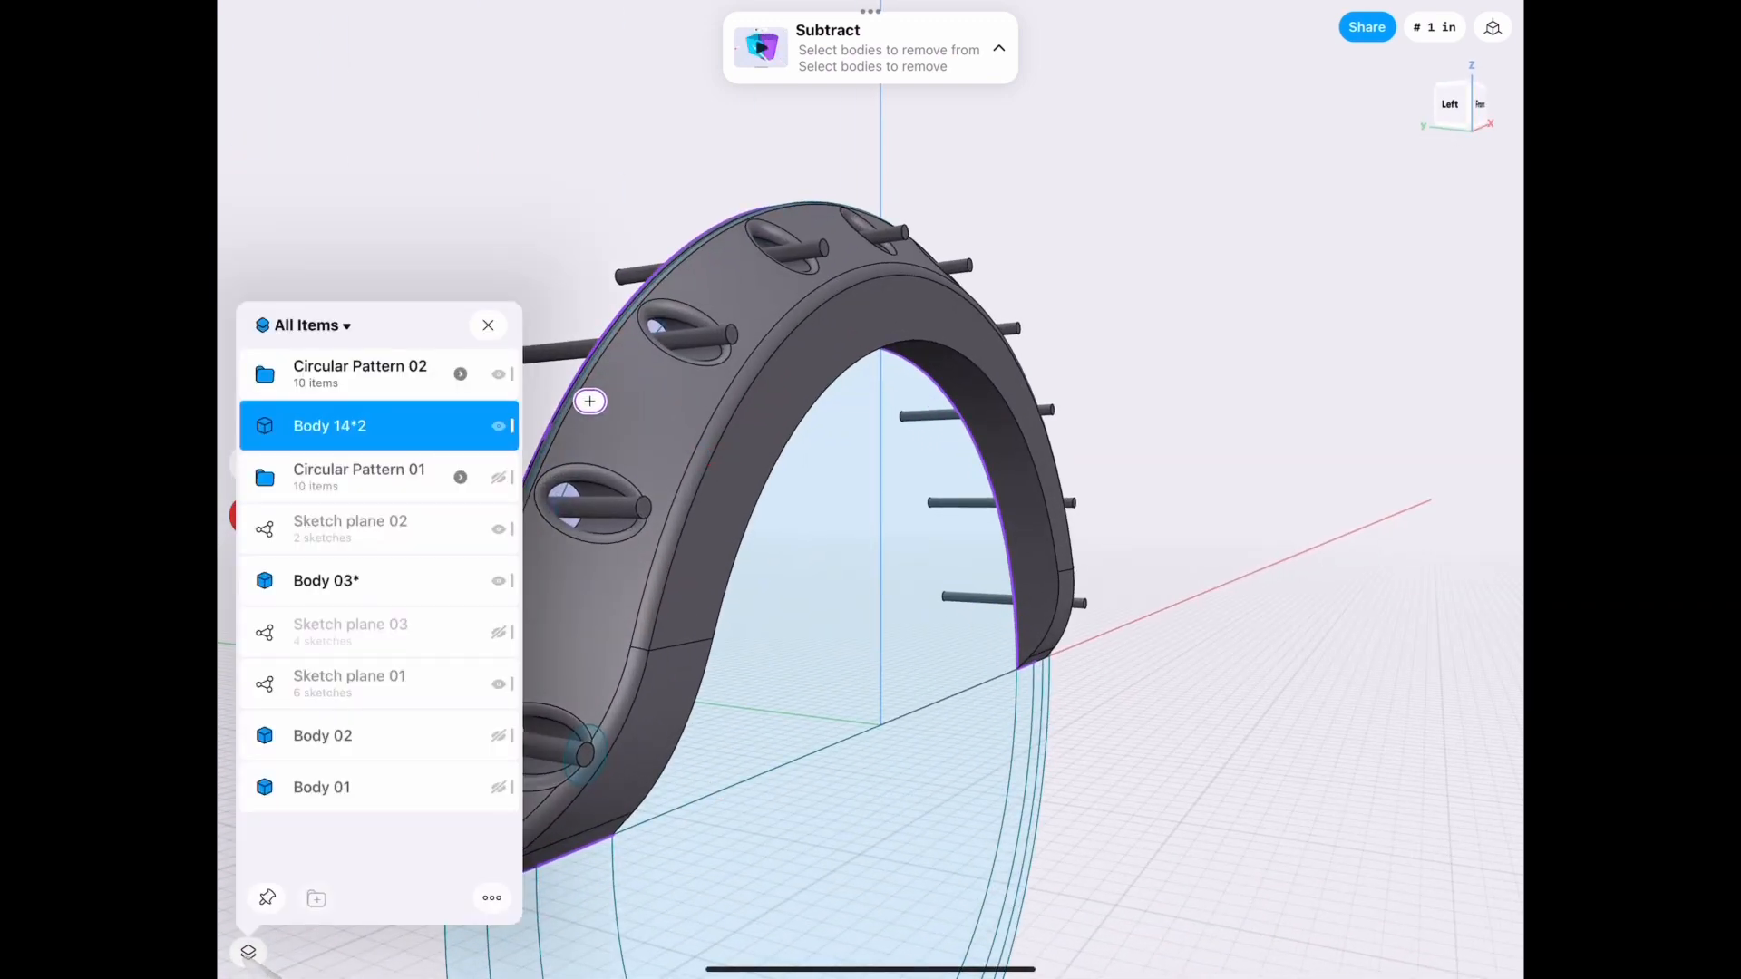
left_click(488, 325)
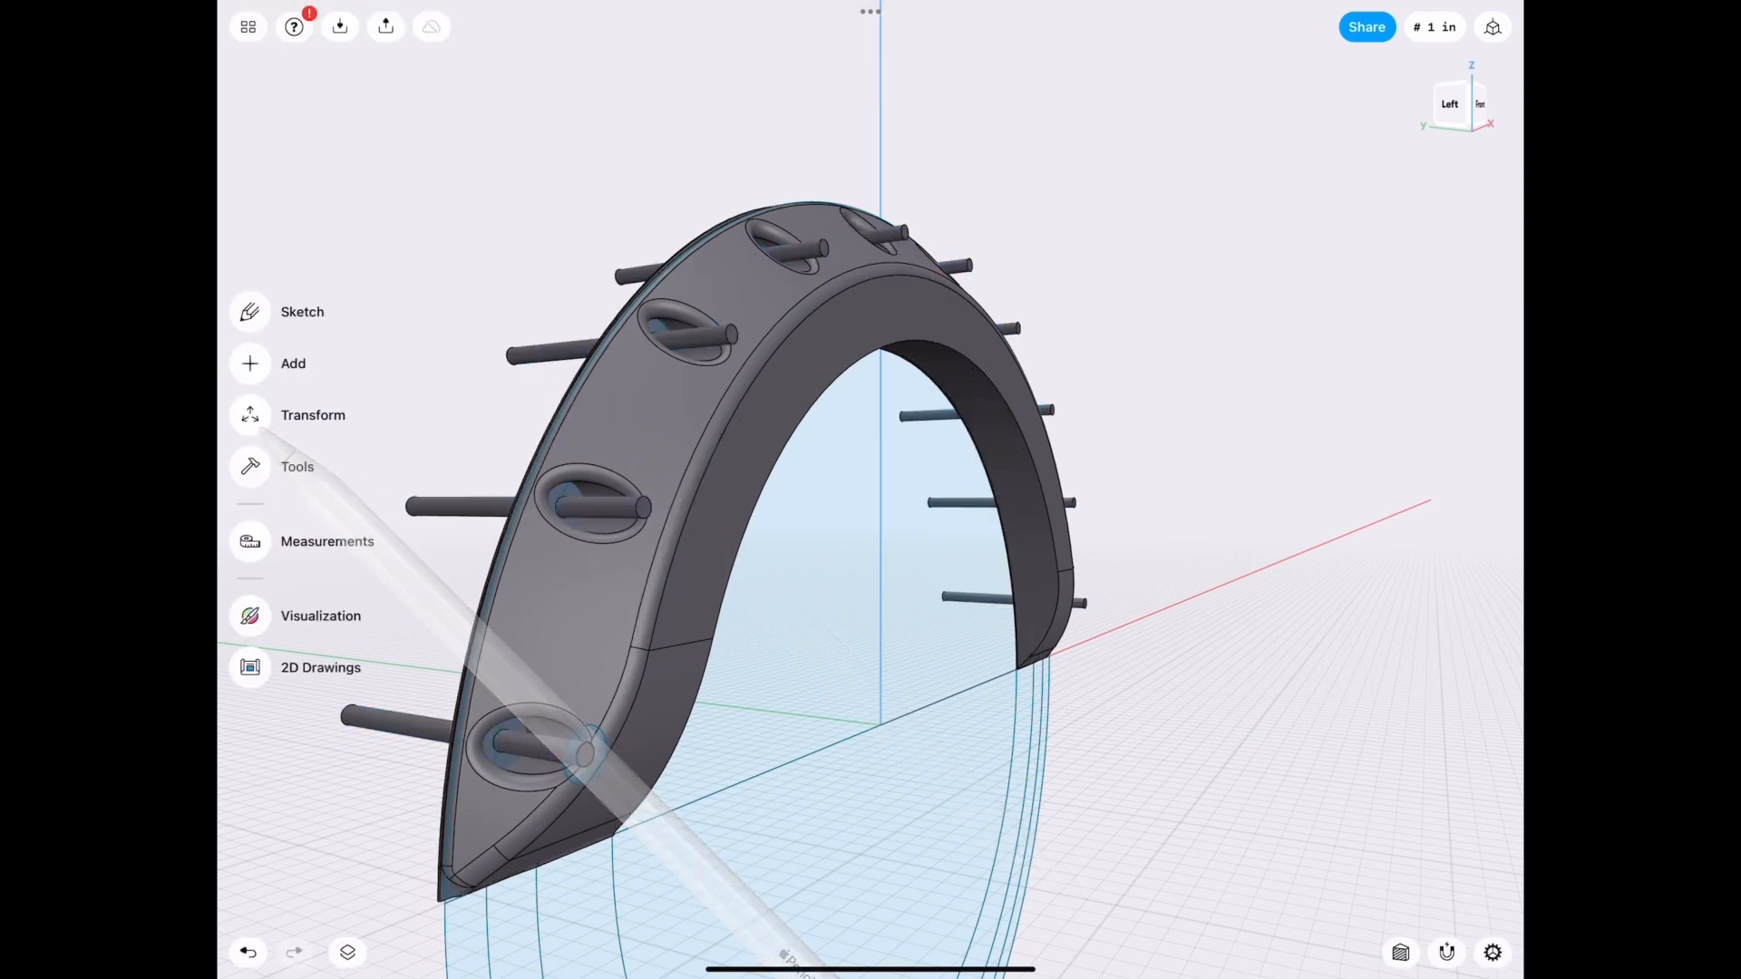